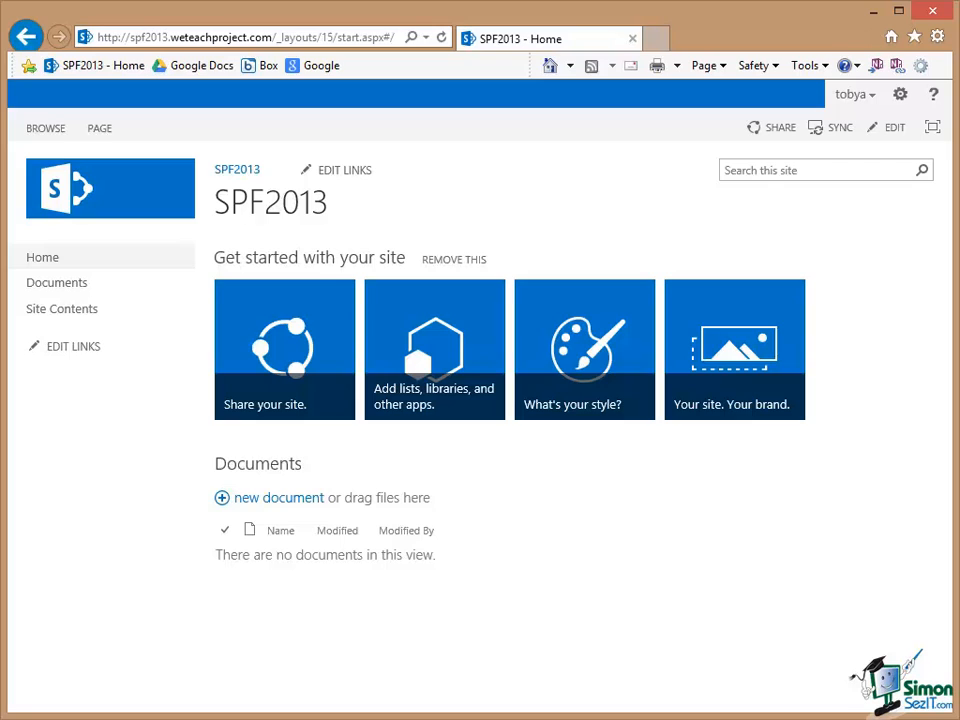
mouse_move(794, 232)
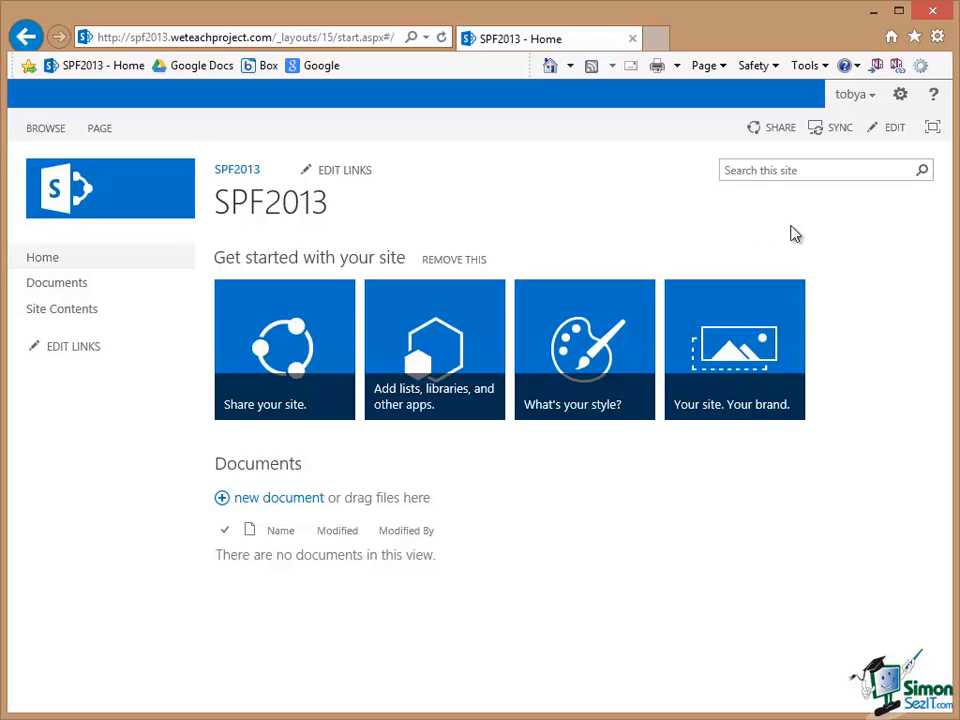
mouse_move(932, 128)
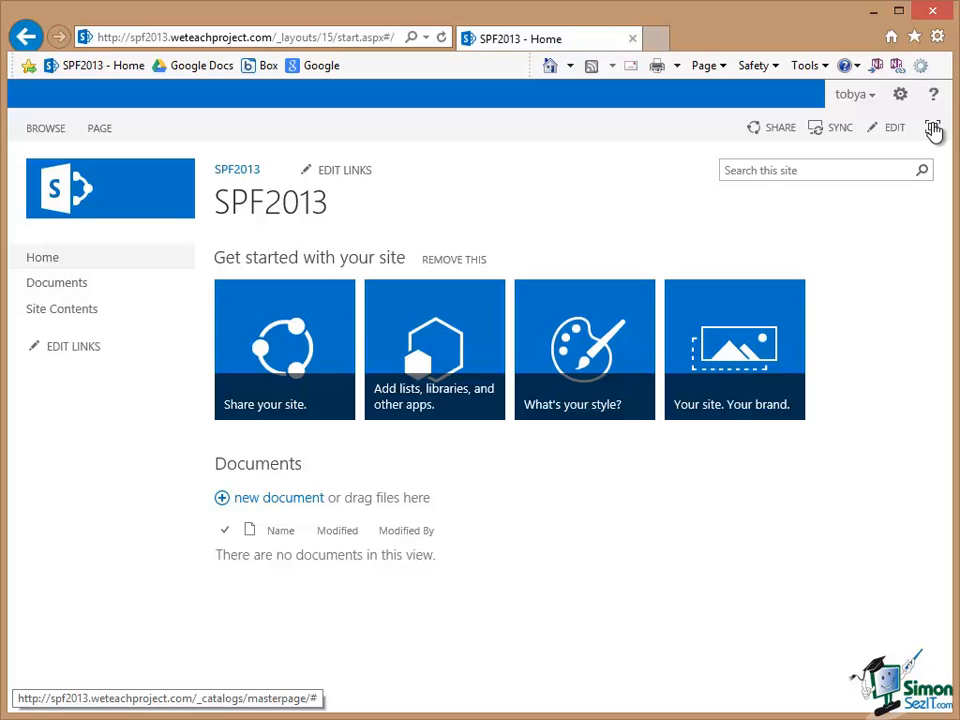
- Bring up the SharePoint Help window from the SPF2013 home page
left_click(934, 128)
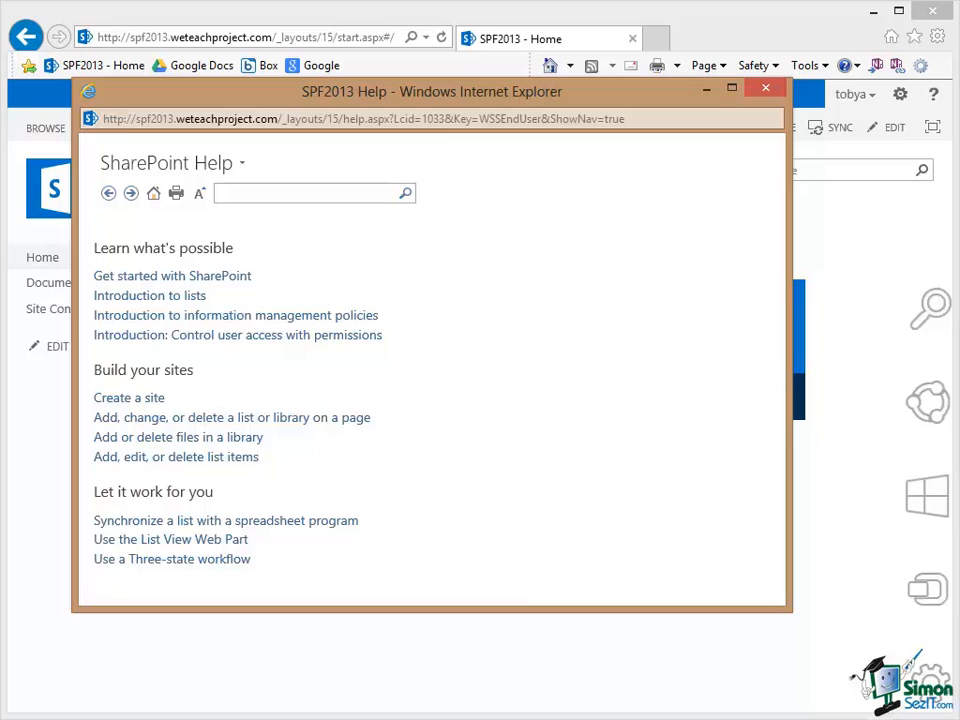
- Search SharePoint Help for "permission" to list matching articles
type("permission")
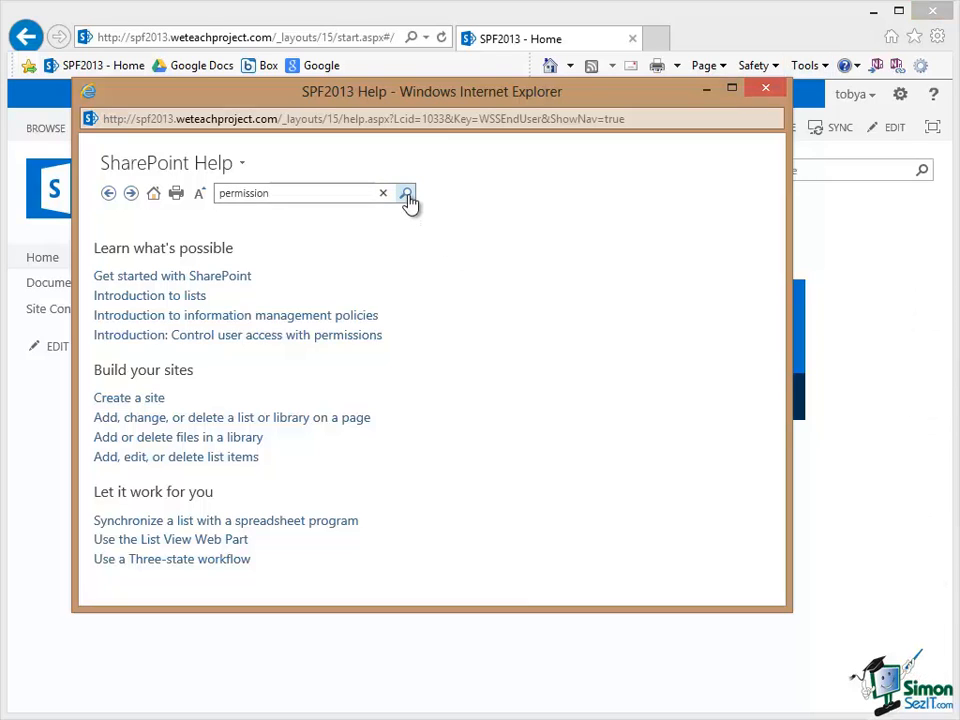
left_click(406, 192)
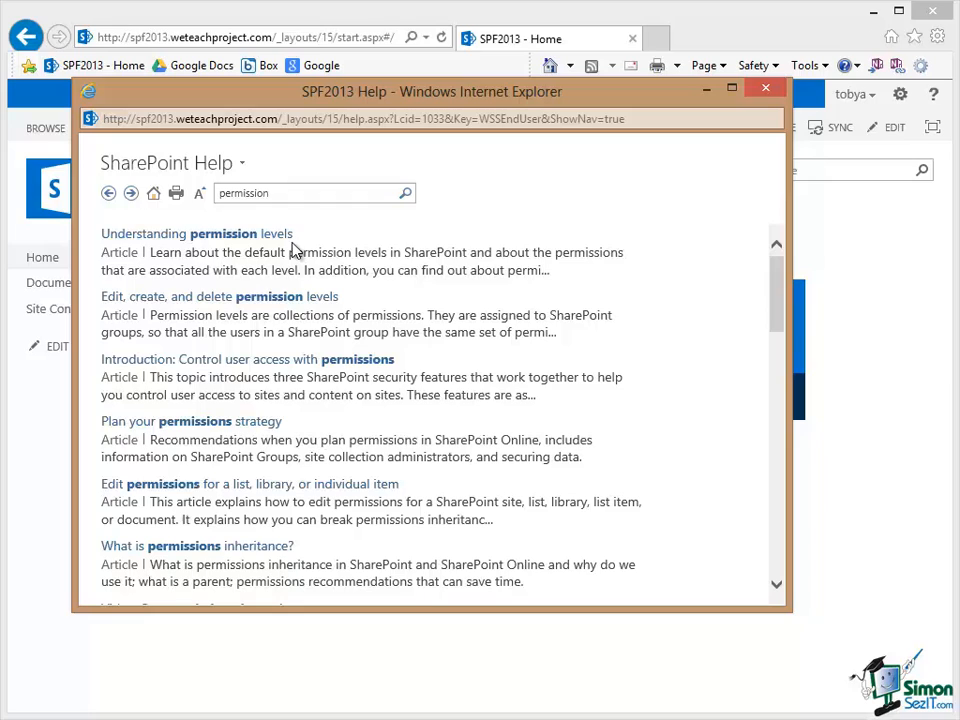
mouse_move(250, 234)
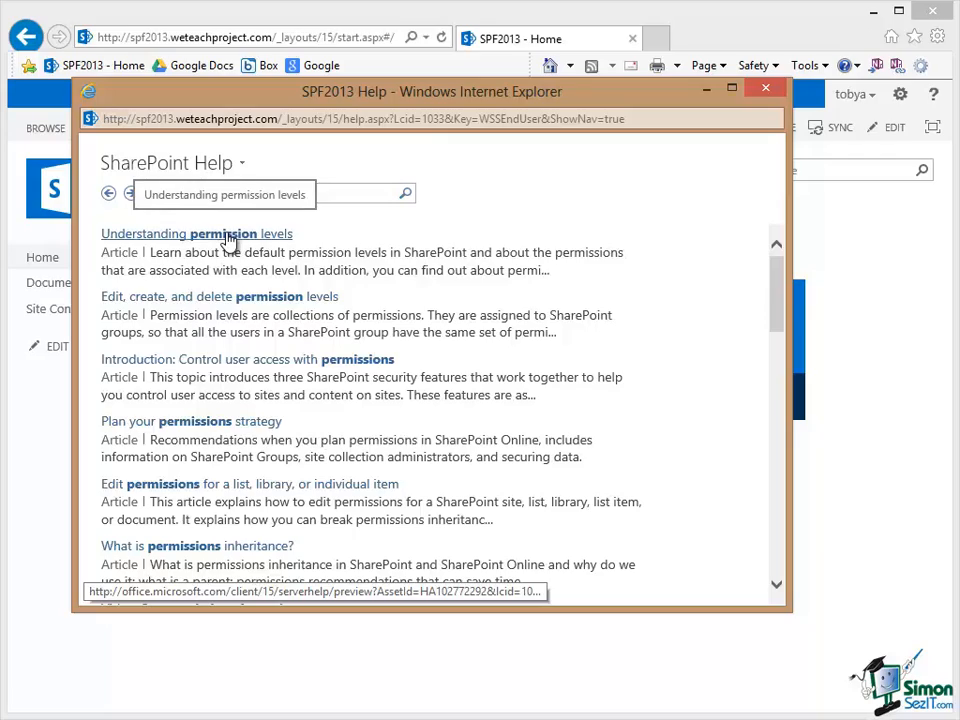
- Read the Understanding permission levels article maximized, from Overview down through the default levels table
left_click(196, 232)
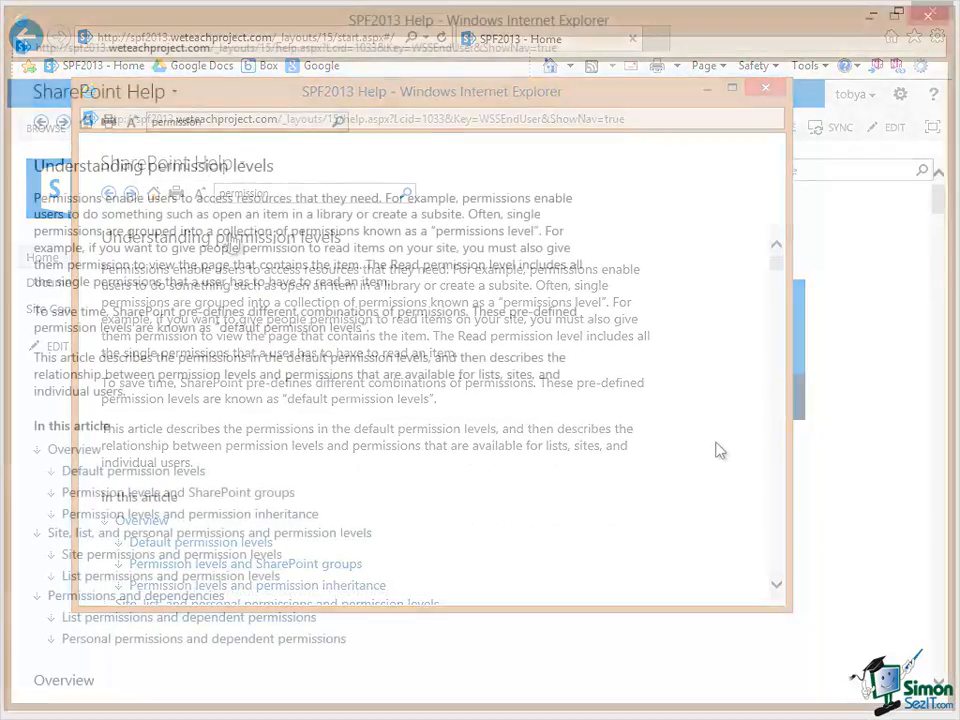
left_click(736, 90)
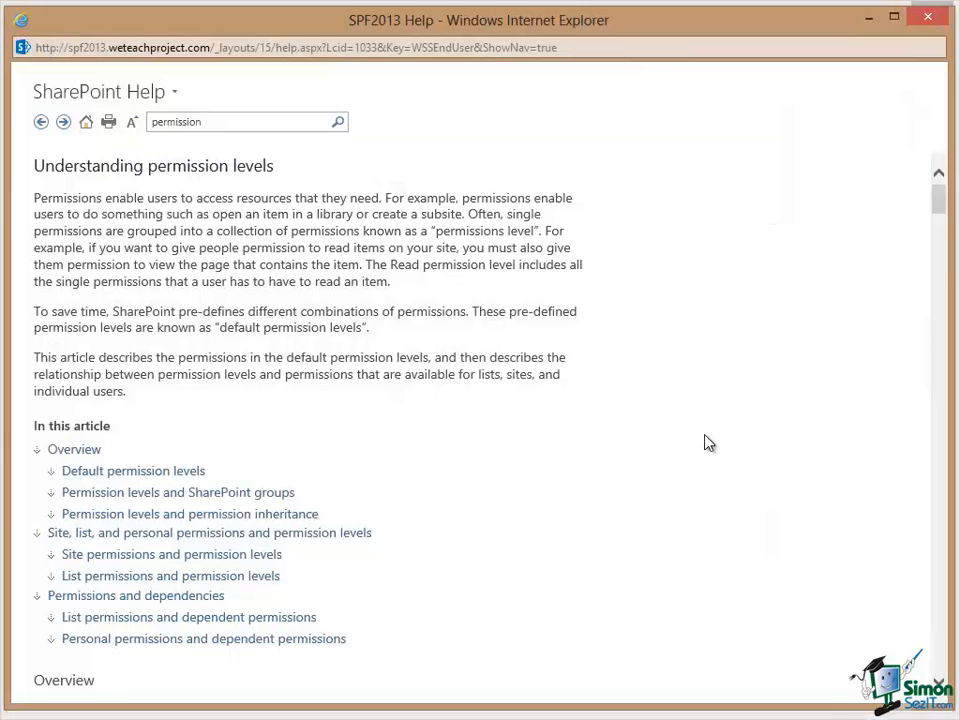
mouse_move(62, 426)
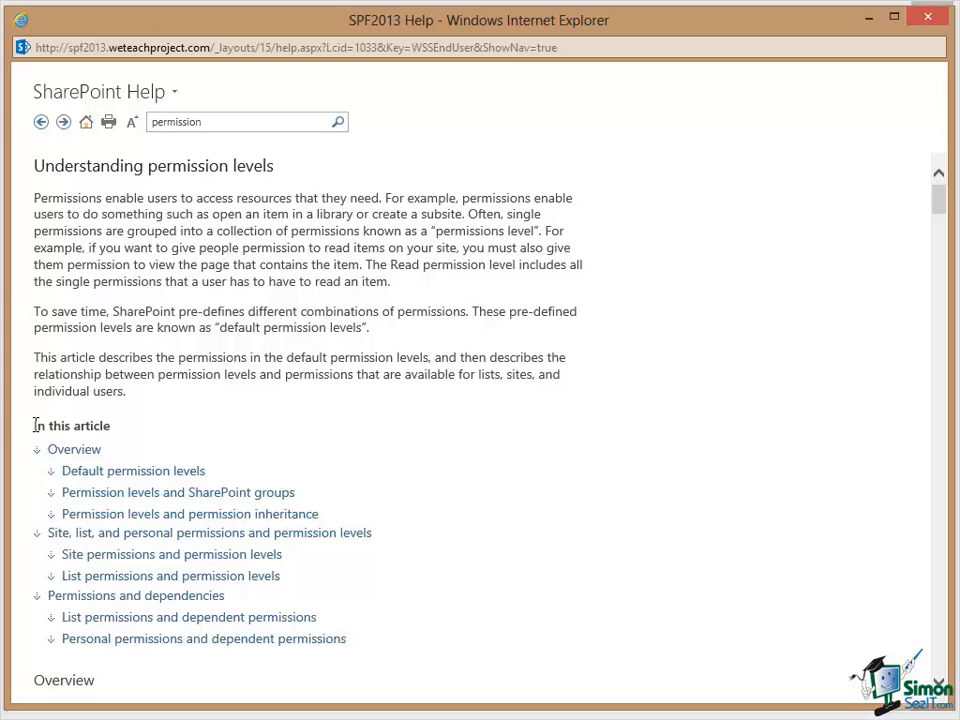
mouse_move(72, 448)
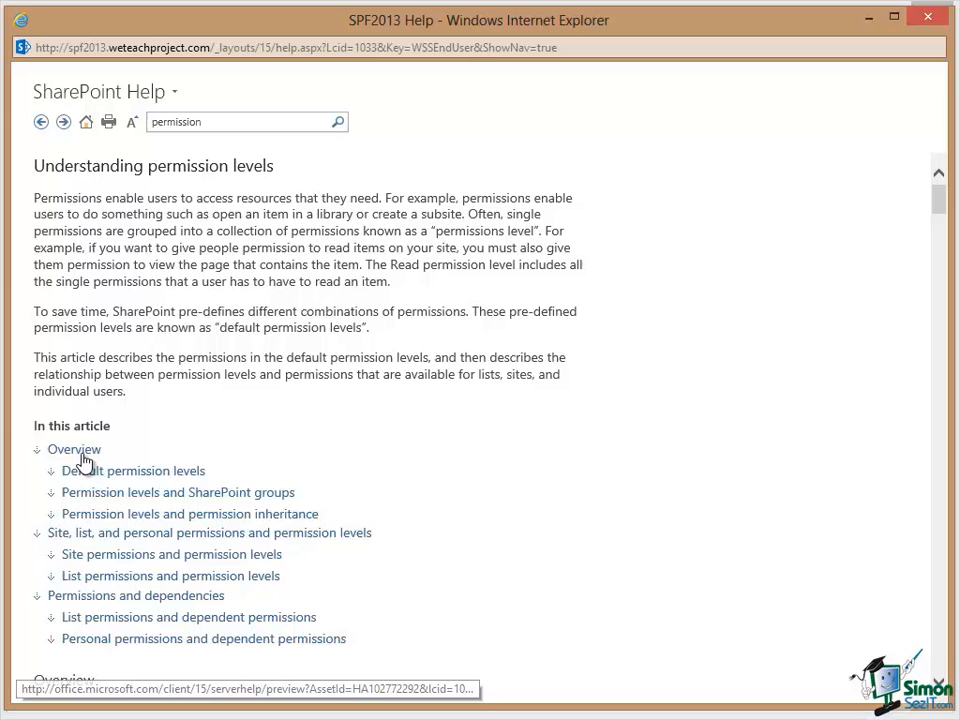
left_click(72, 448)
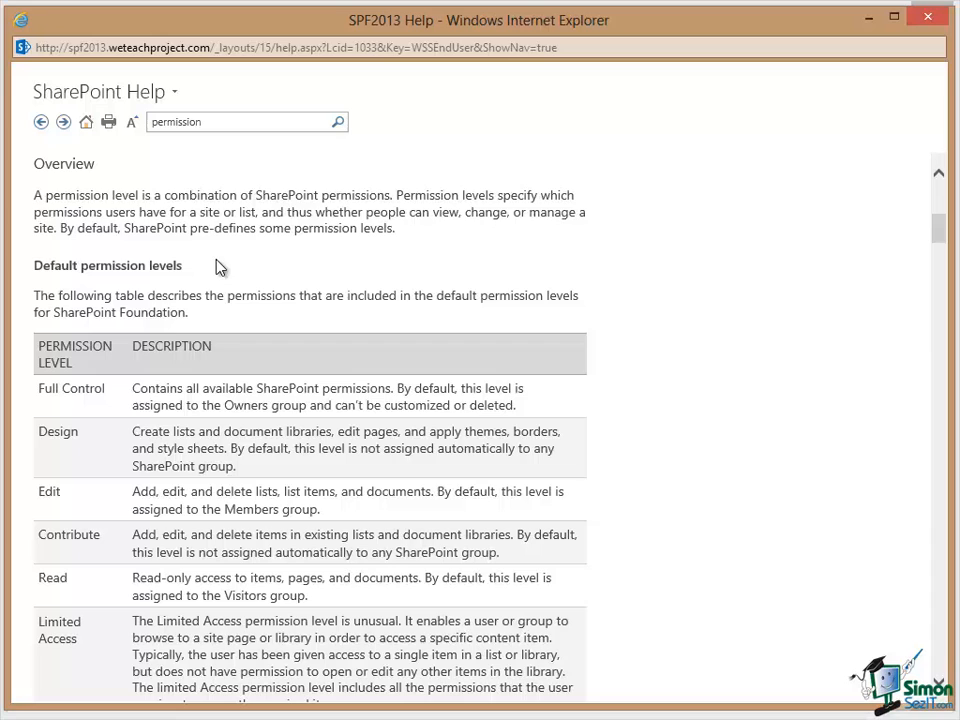
scroll("down", 3)
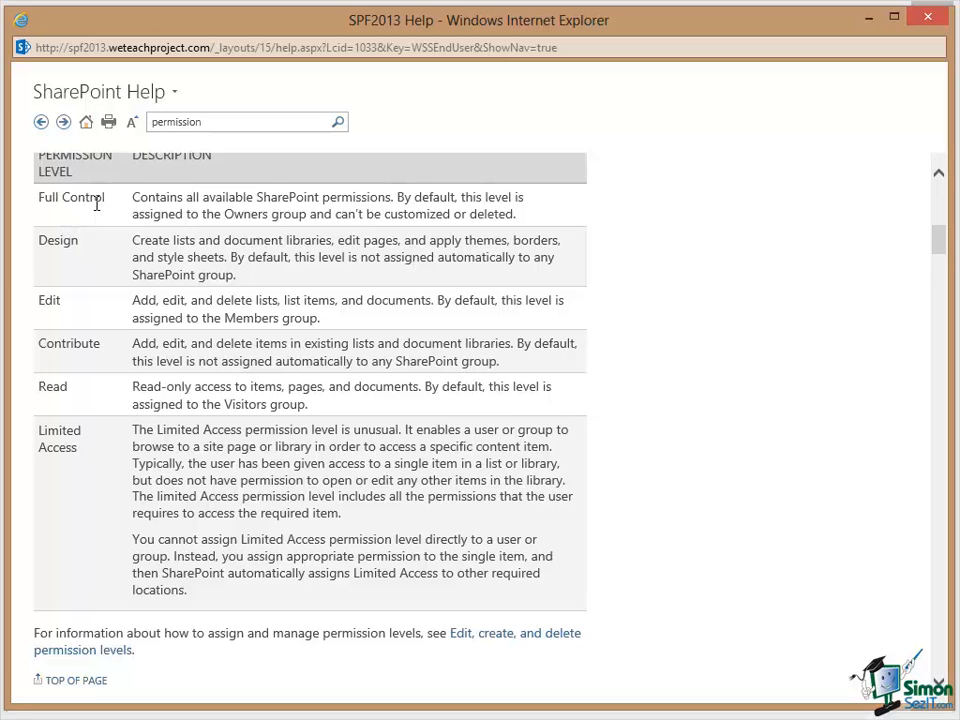
mouse_move(232, 240)
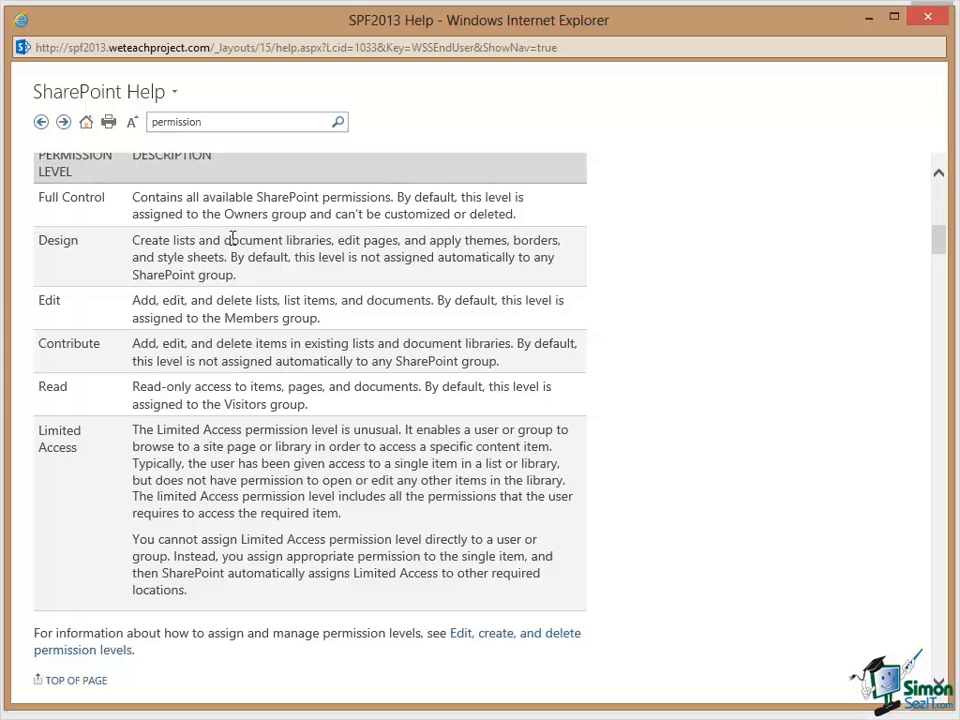
mouse_move(380, 200)
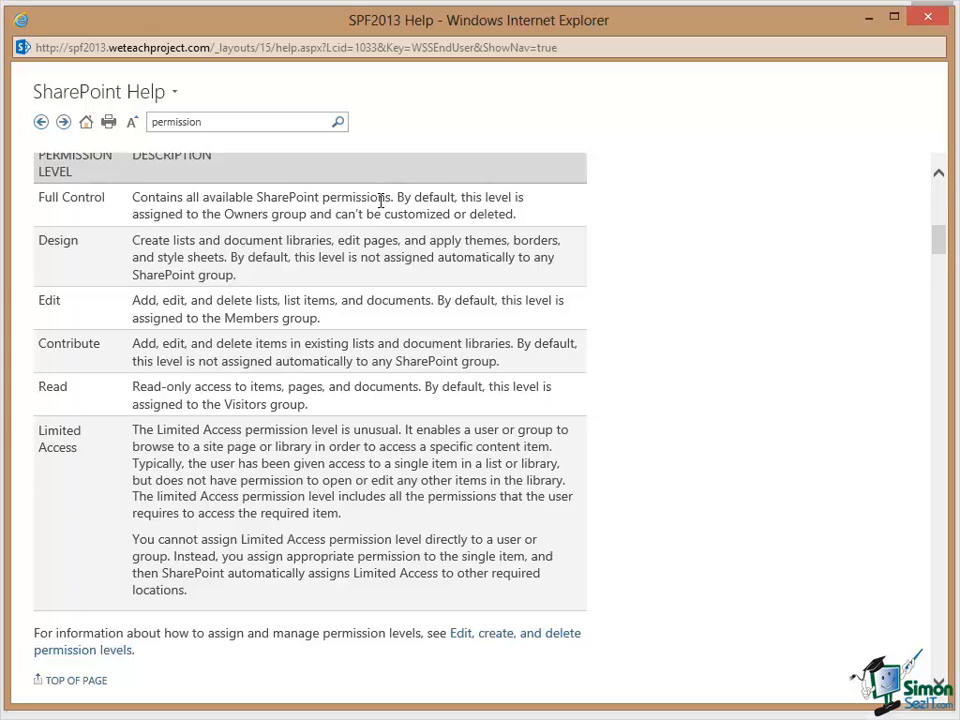
mouse_move(656, 210)
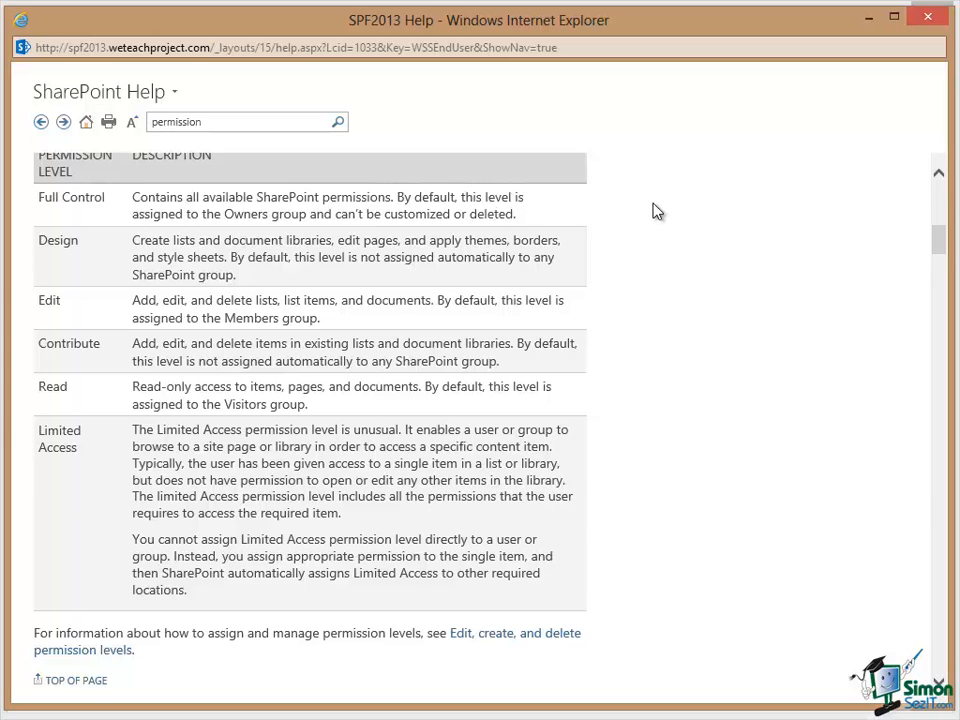
mouse_move(708, 210)
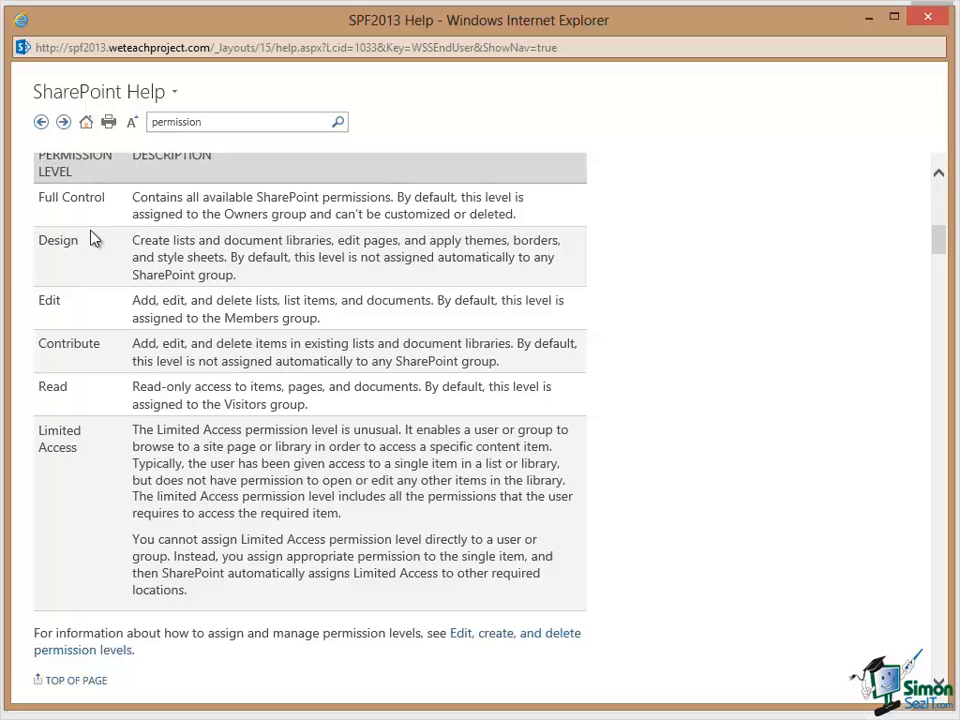
mouse_move(82, 252)
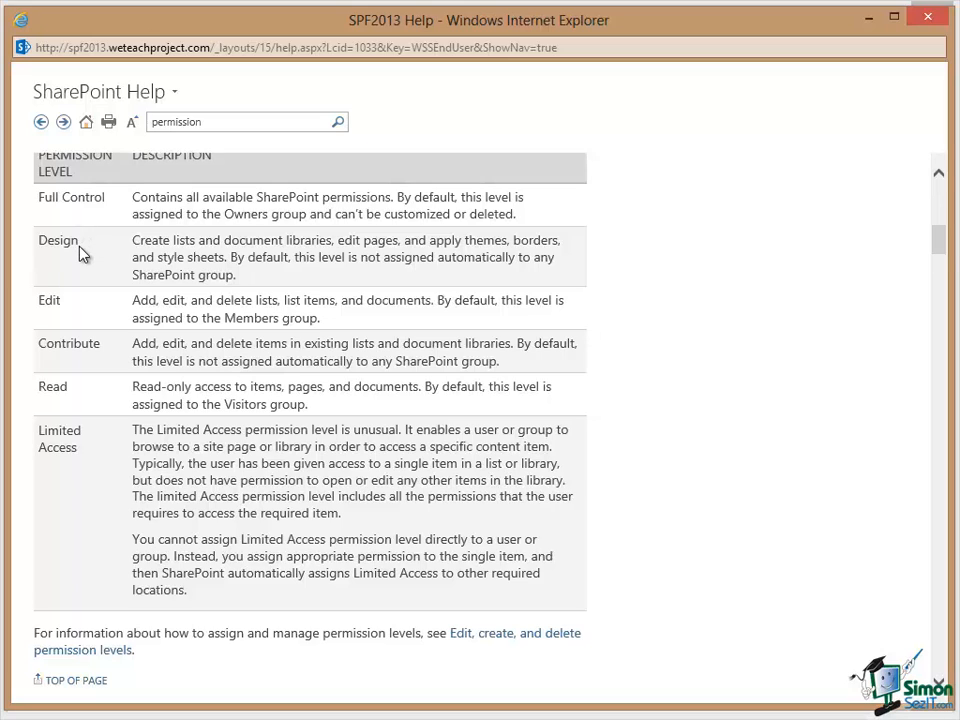
mouse_move(148, 264)
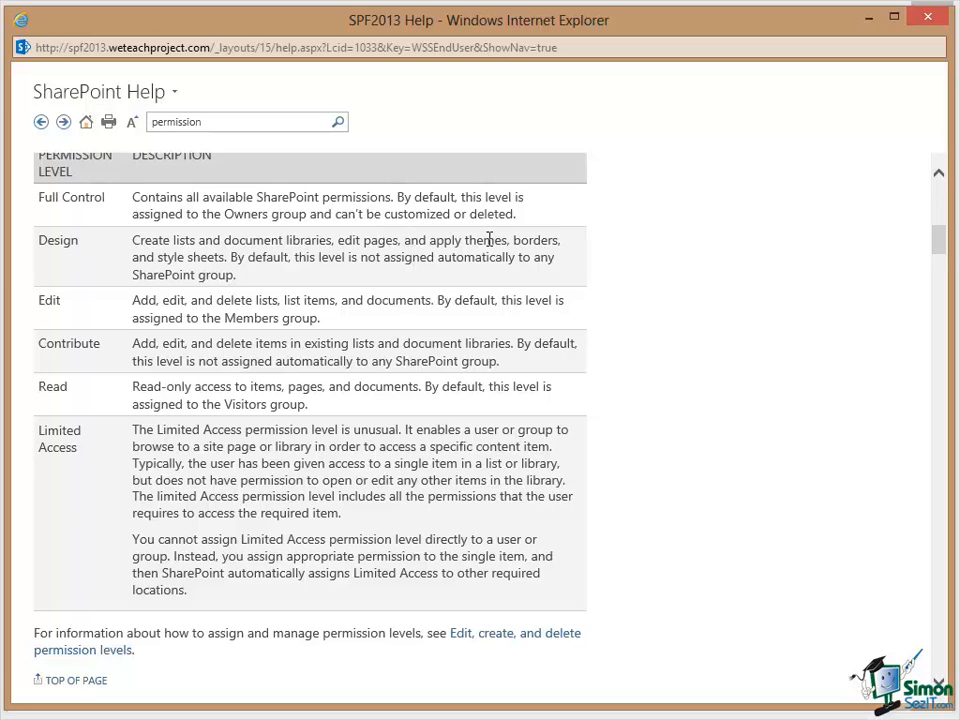
mouse_move(298, 276)
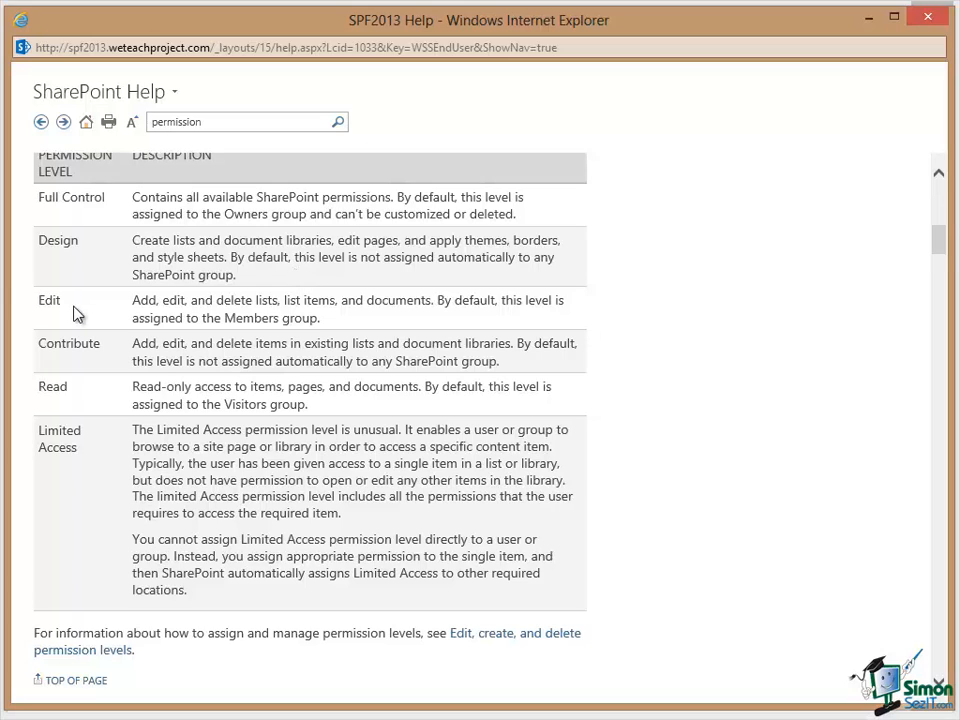
mouse_move(340, 556)
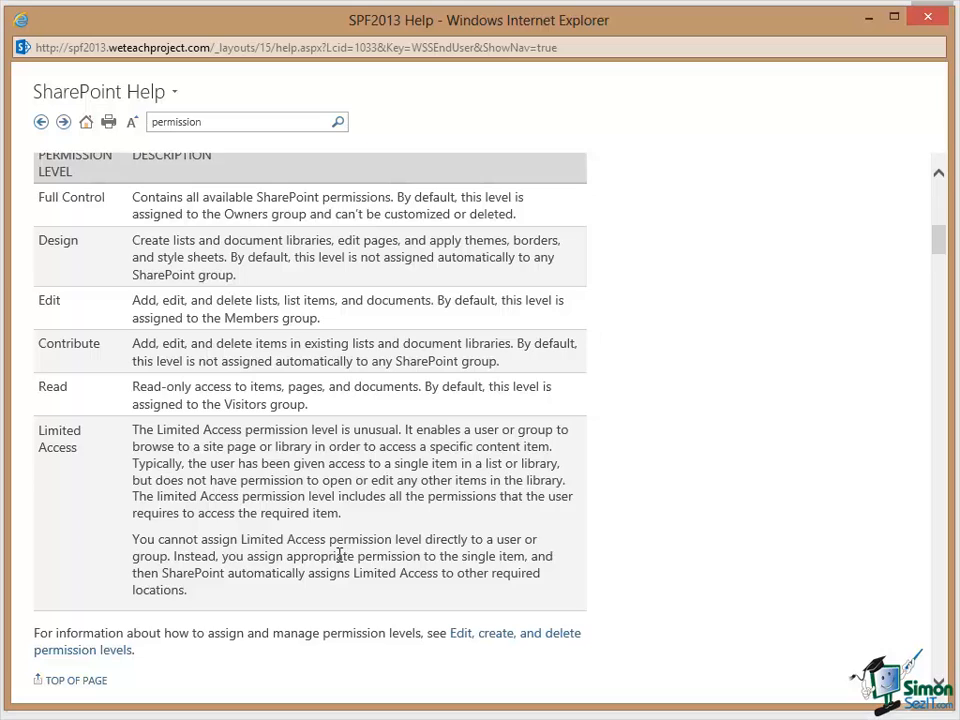
mouse_move(62, 368)
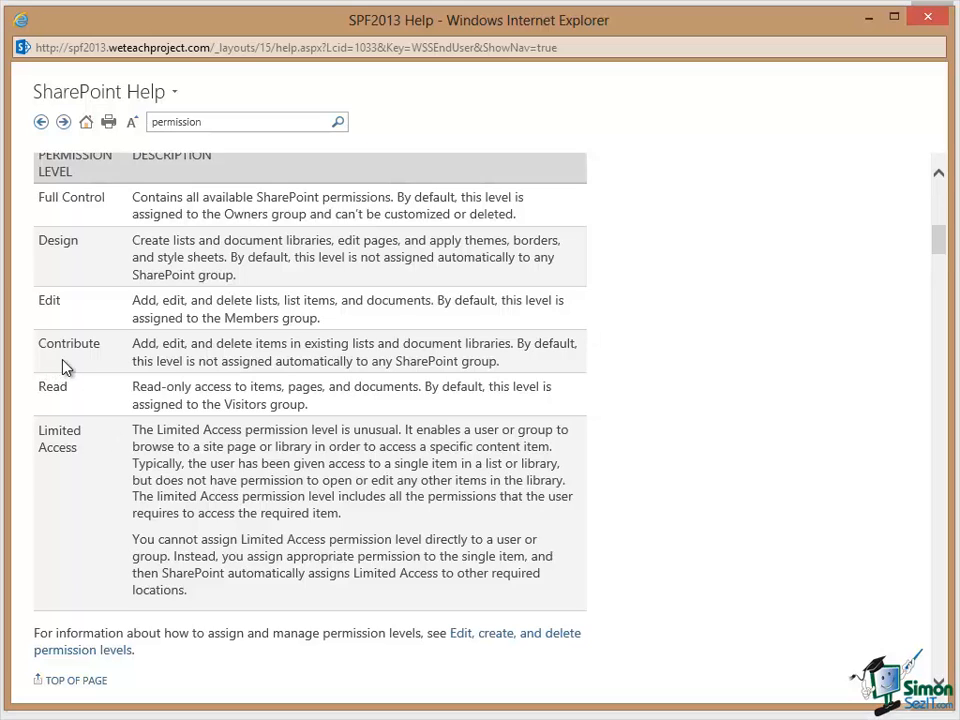
mouse_move(250, 448)
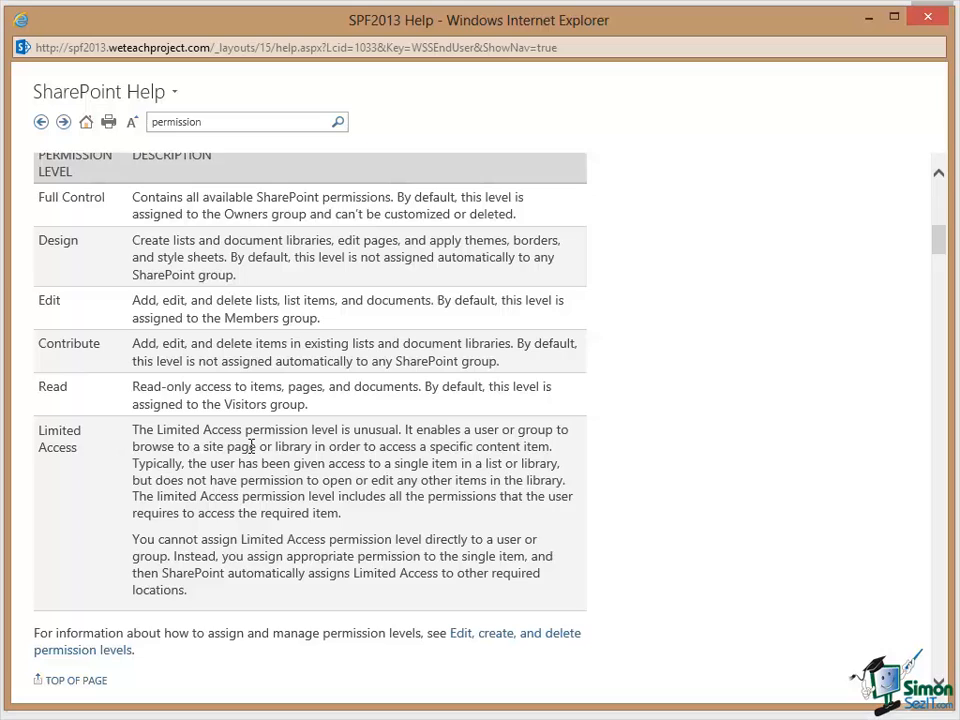
mouse_move(276, 414)
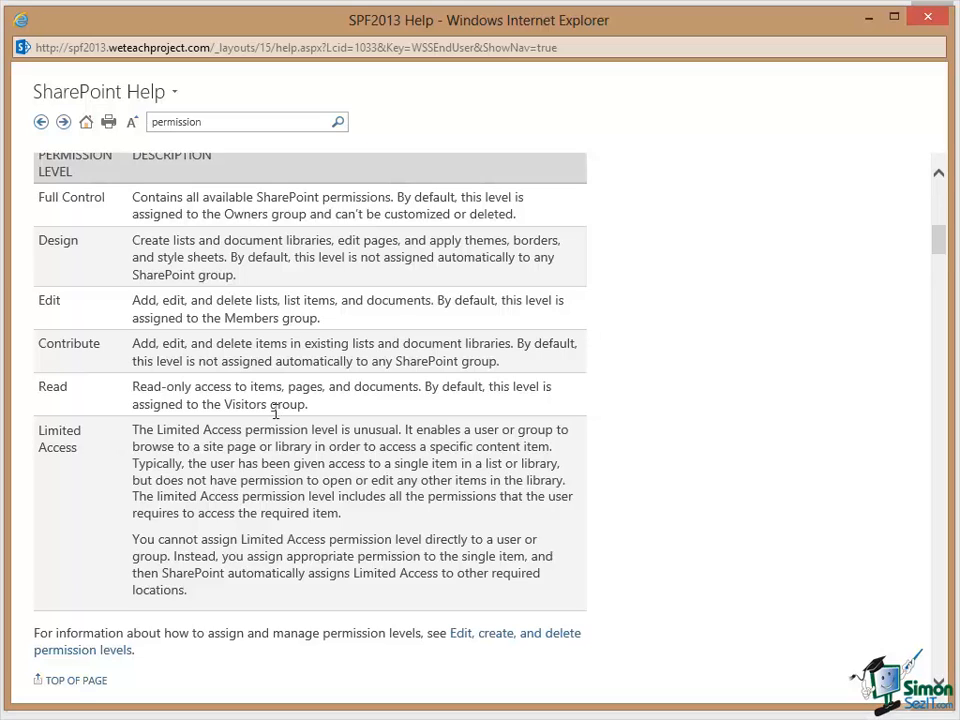
mouse_move(506, 414)
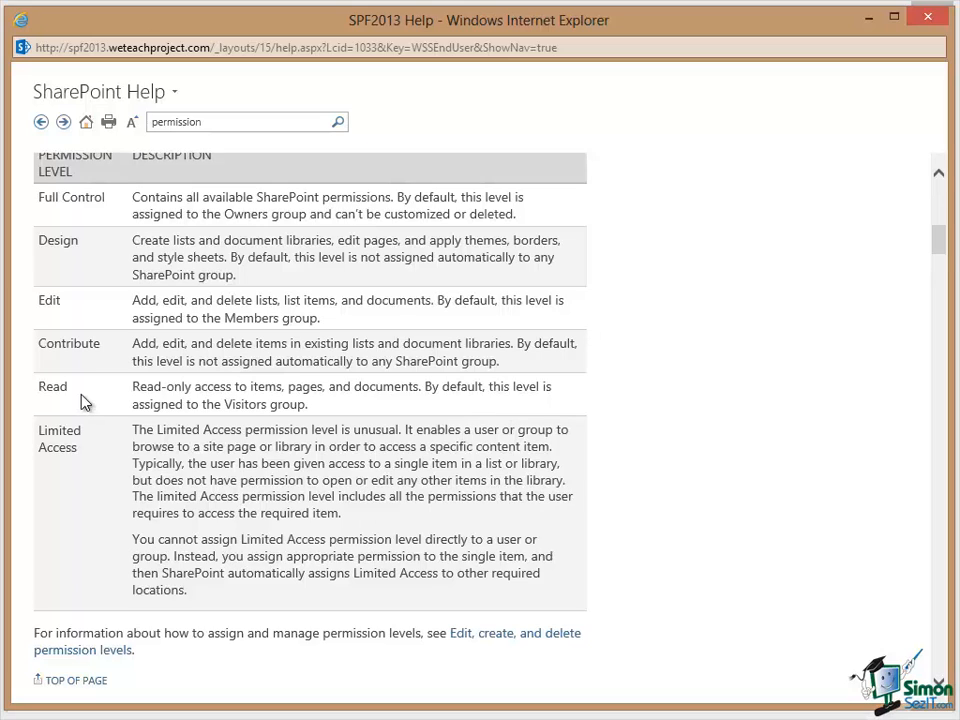
mouse_move(378, 520)
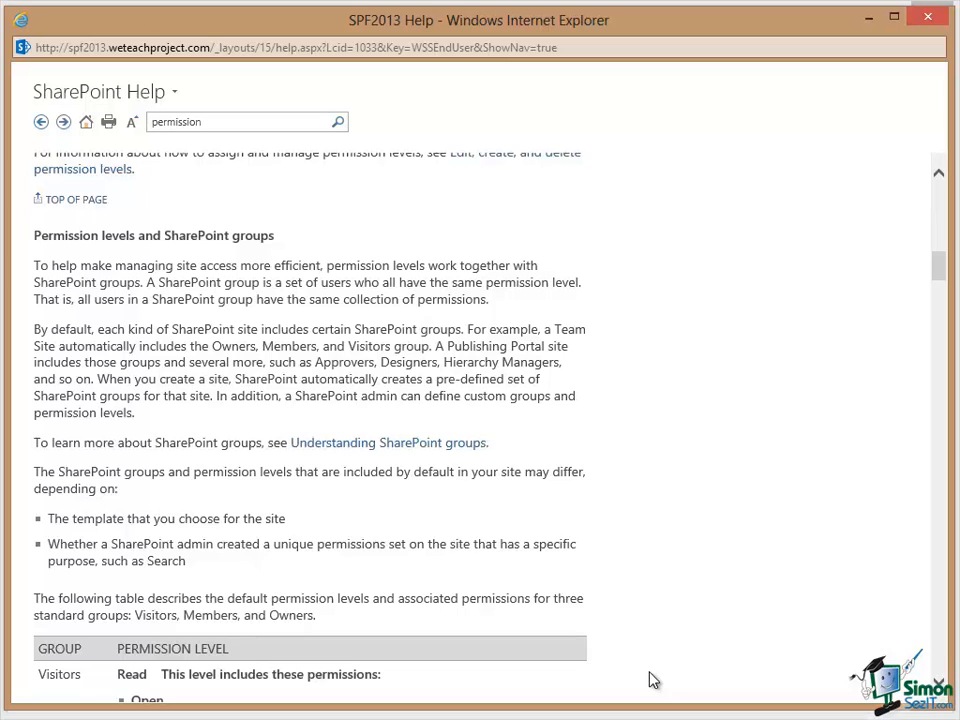
mouse_move(936, 270)
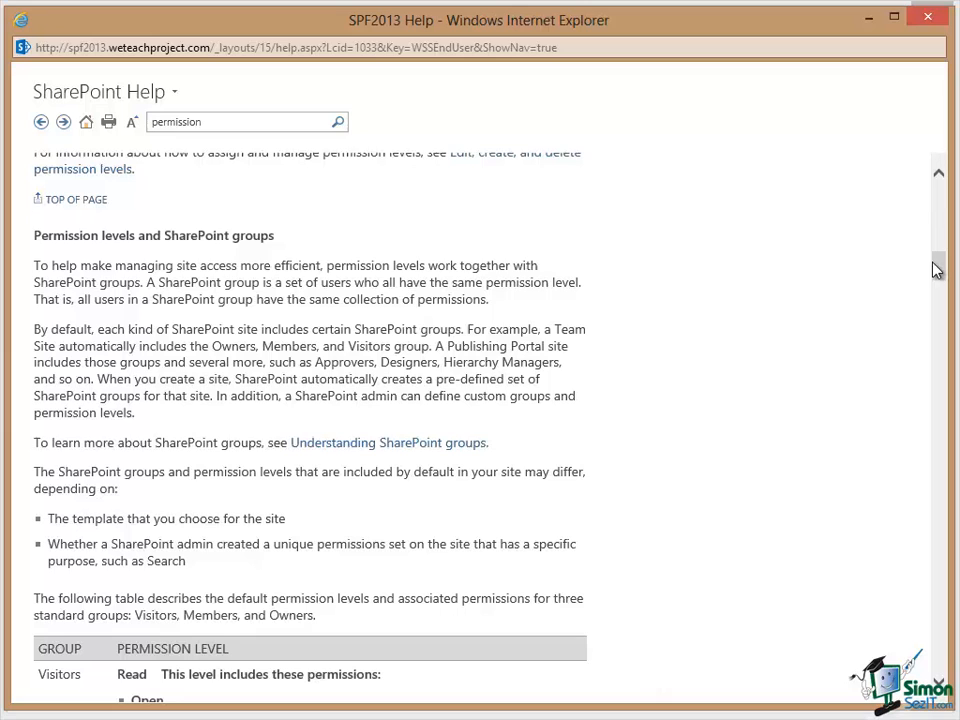
scroll("down", 3)
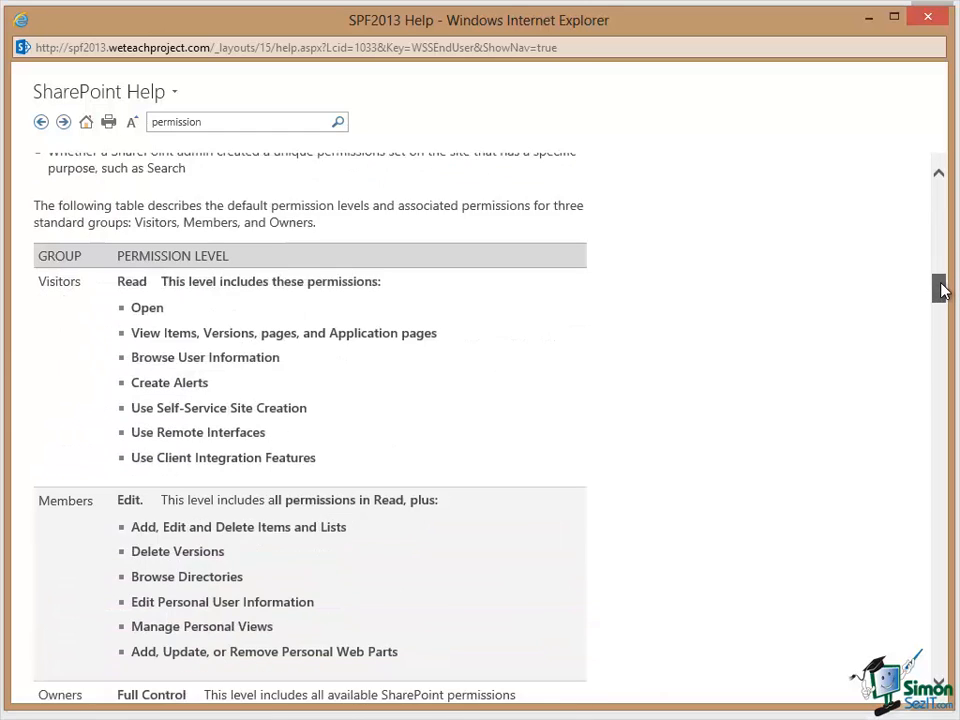
scroll("down", 3)
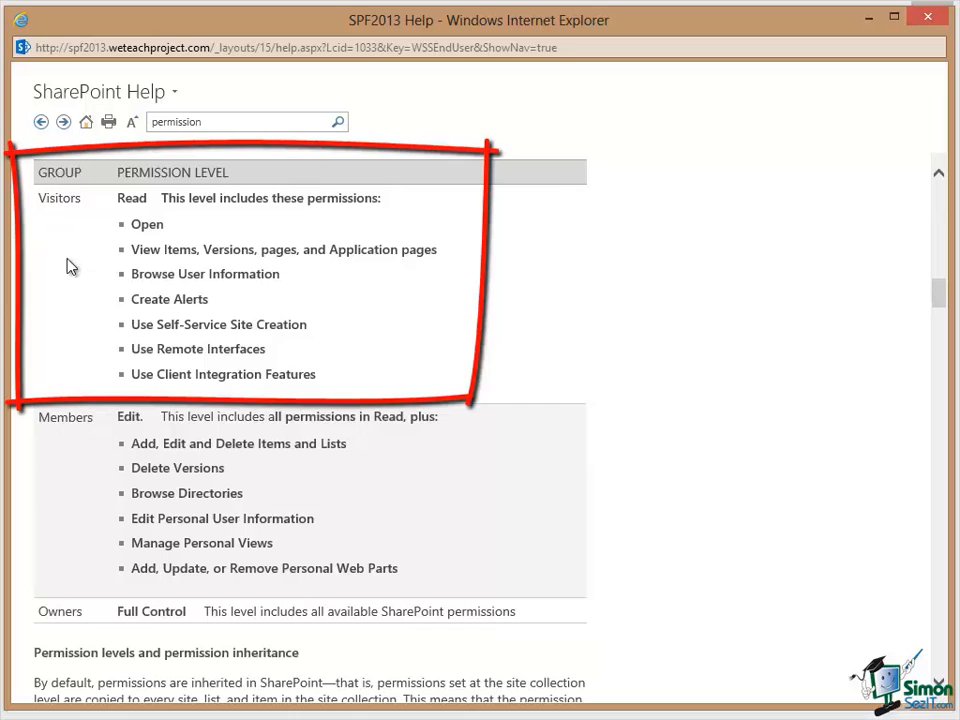
mouse_move(136, 198)
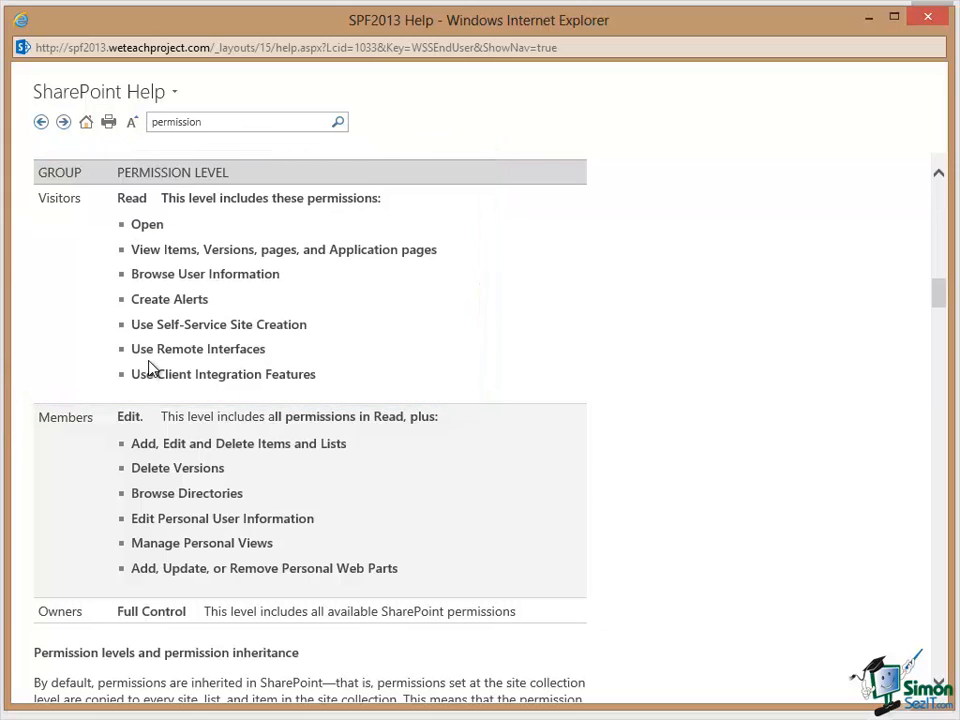
mouse_move(90, 422)
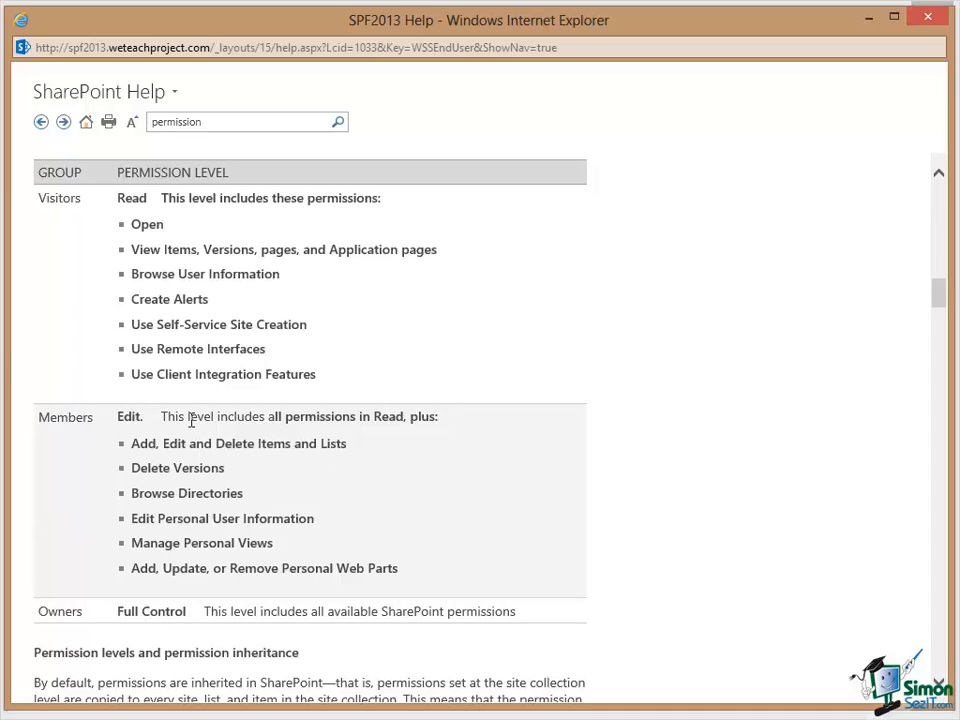
mouse_move(244, 240)
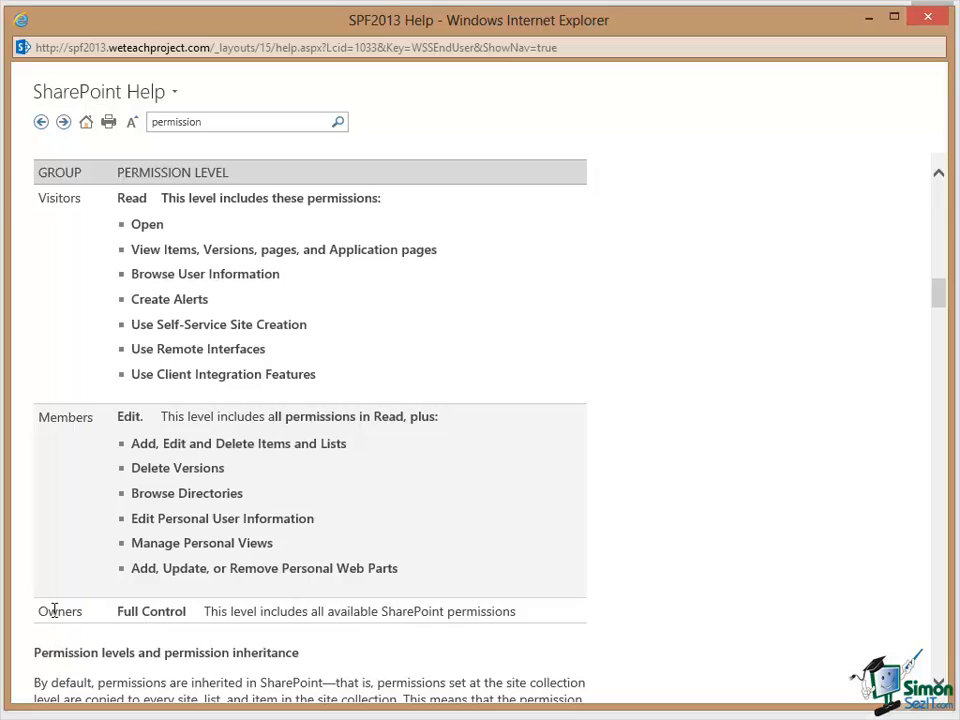
mouse_move(808, 668)
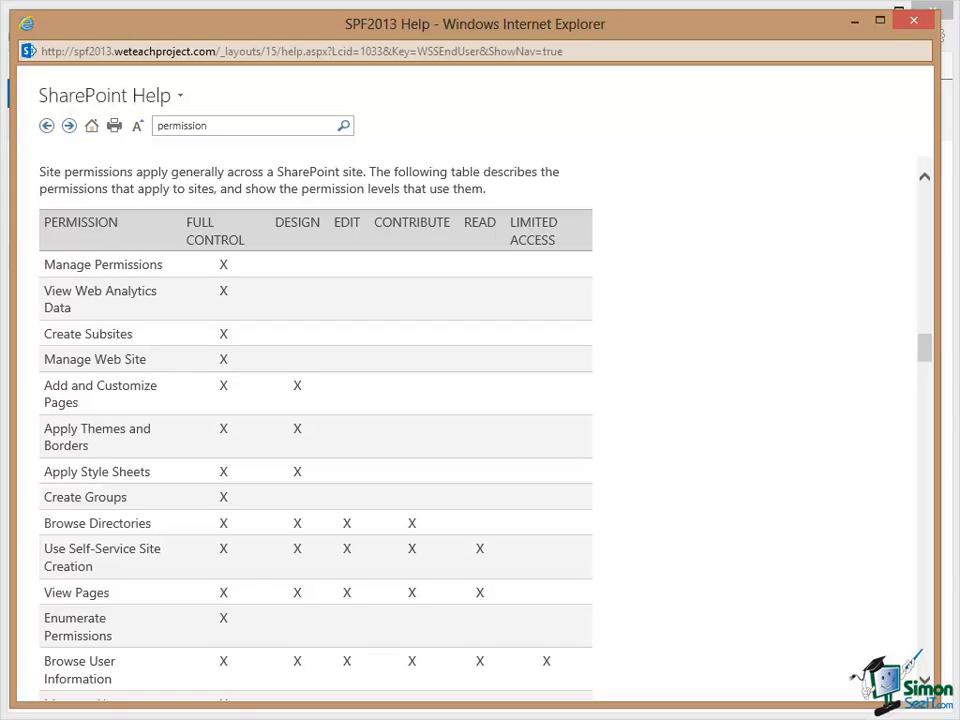
mouse_move(4, 312)
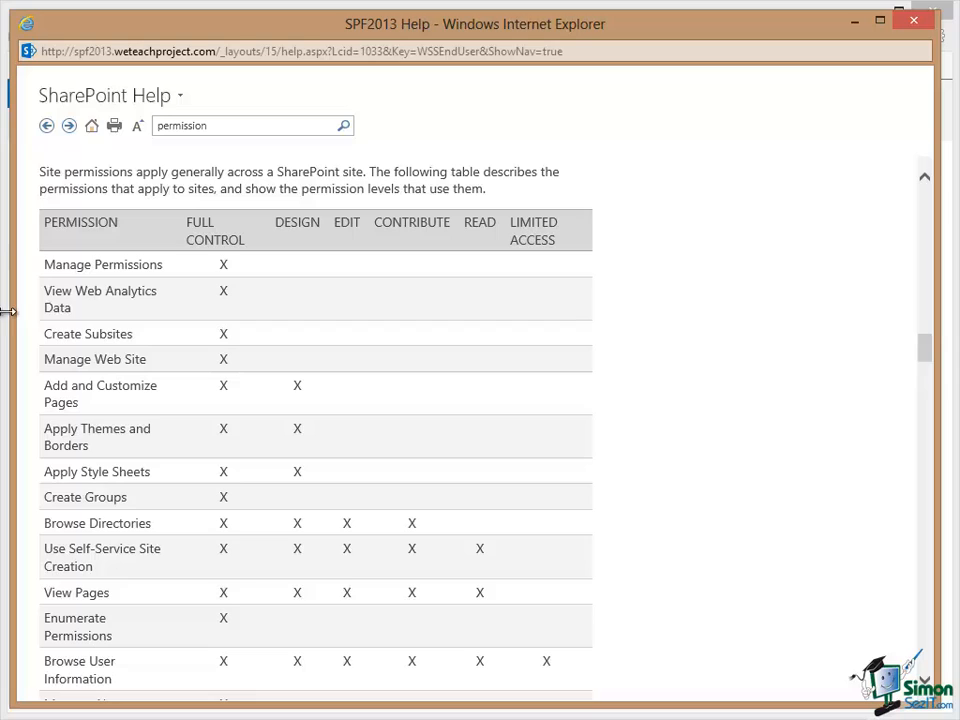
mouse_move(96, 244)
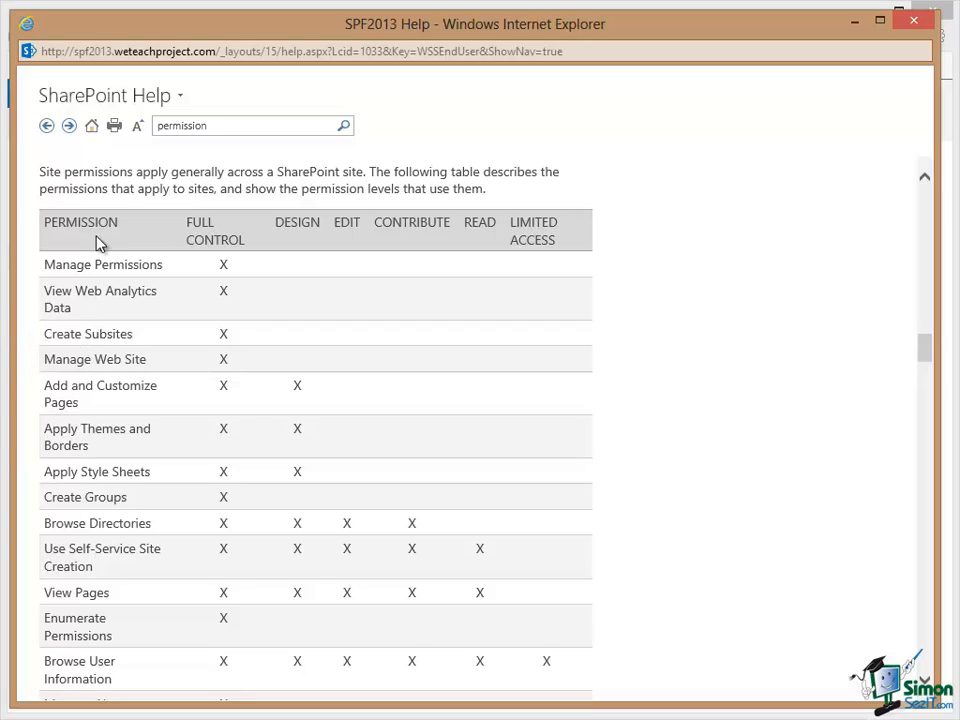
mouse_move(230, 262)
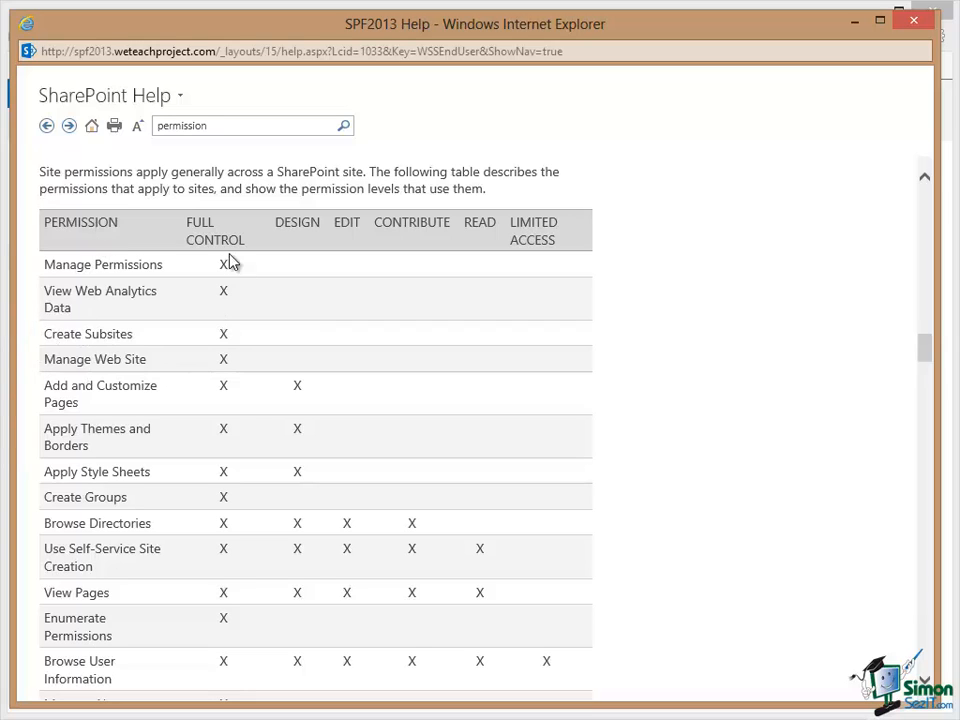
mouse_move(236, 340)
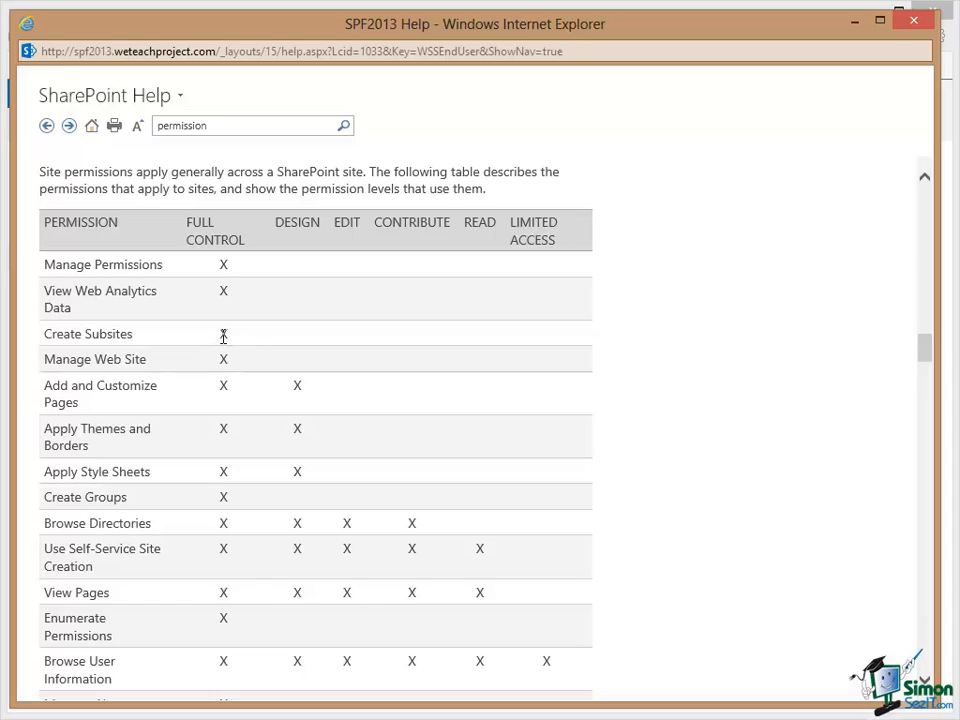
mouse_move(140, 336)
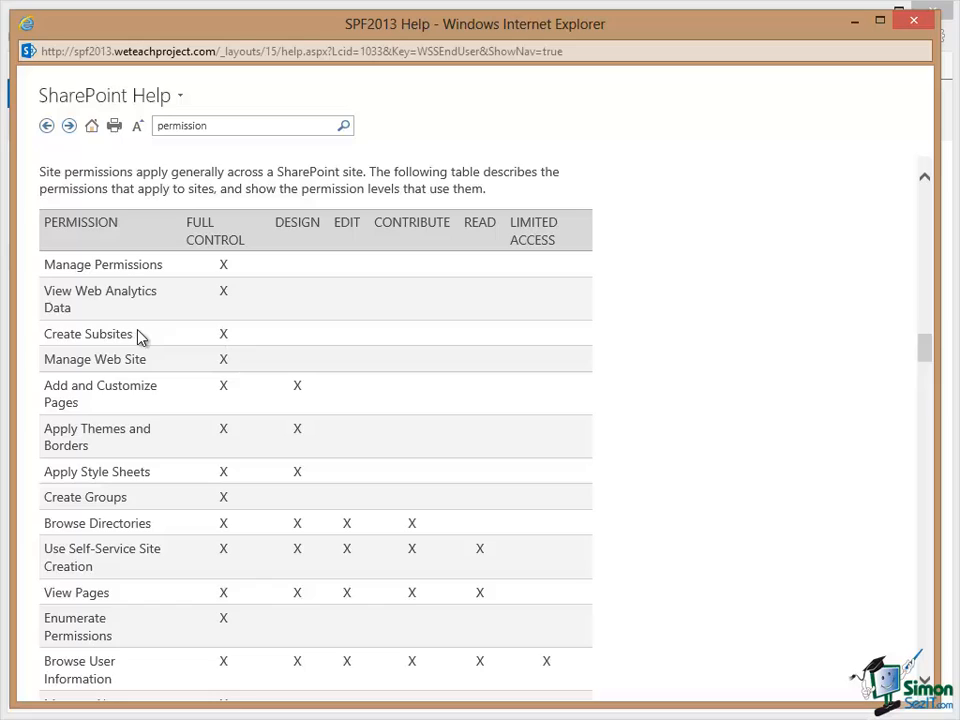
mouse_move(304, 348)
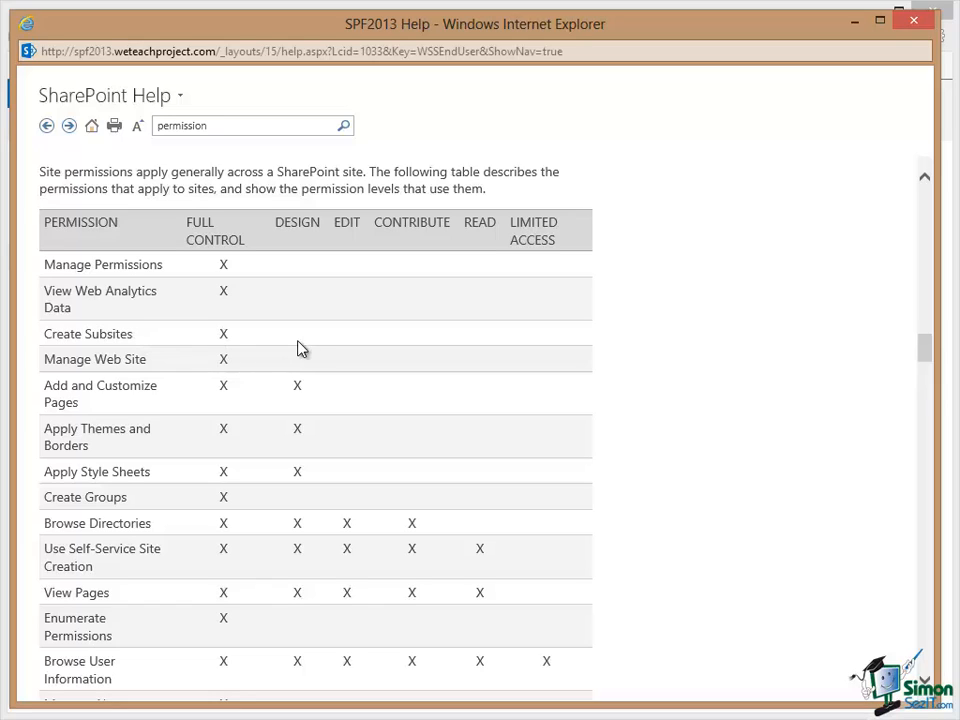
mouse_move(516, 344)
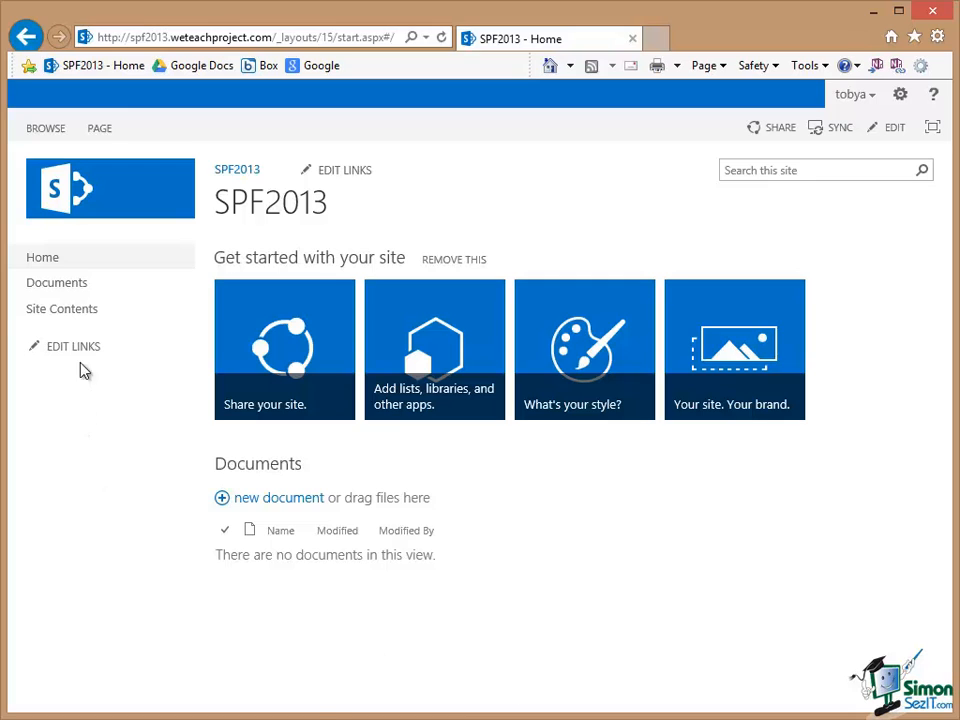
mouse_move(62, 312)
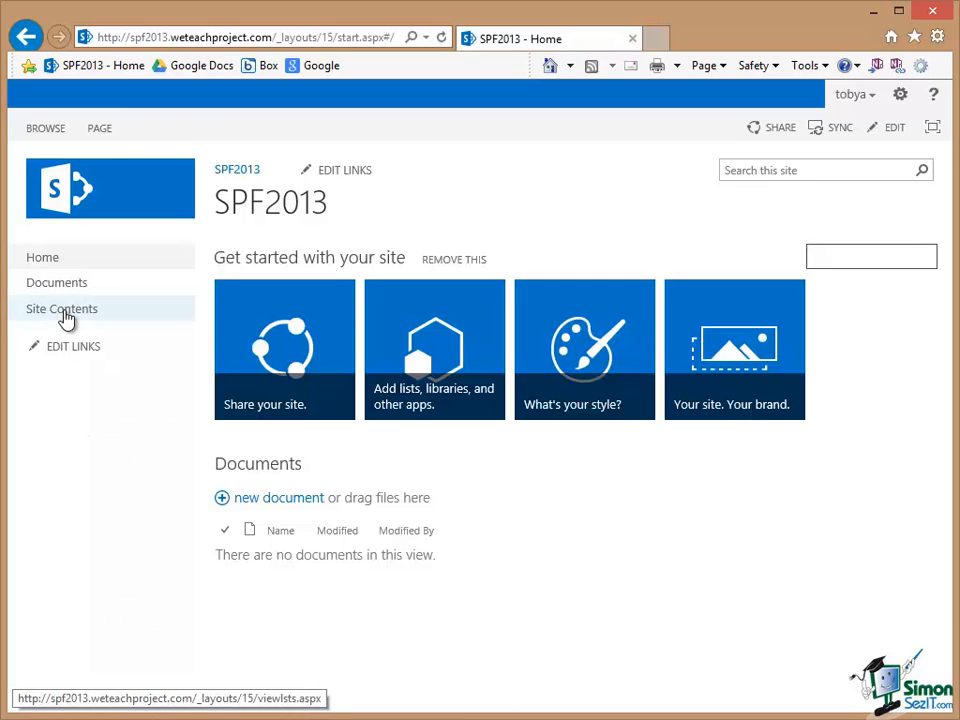
- Show SPF2013 Site Contents and its empty Subsites section
left_click(60, 308)
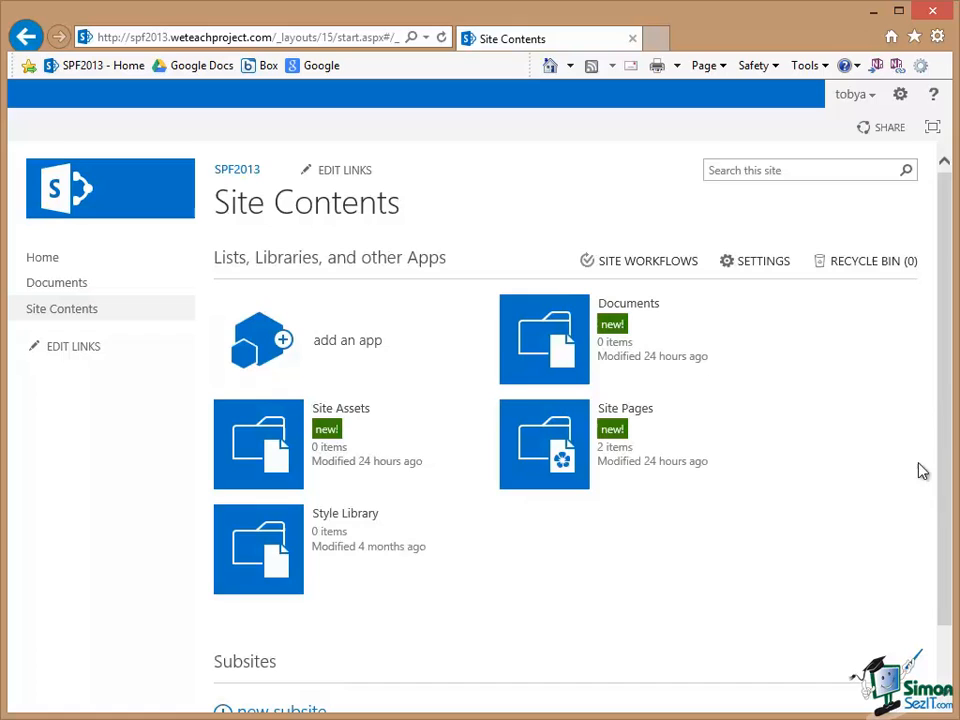
scroll("down", 3)
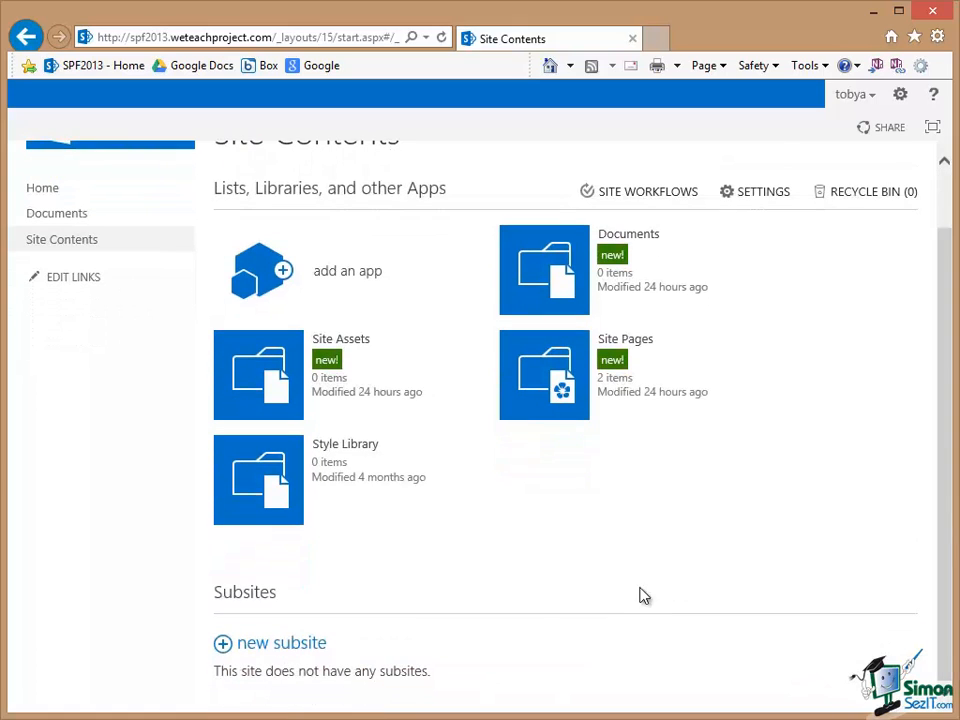
mouse_move(264, 644)
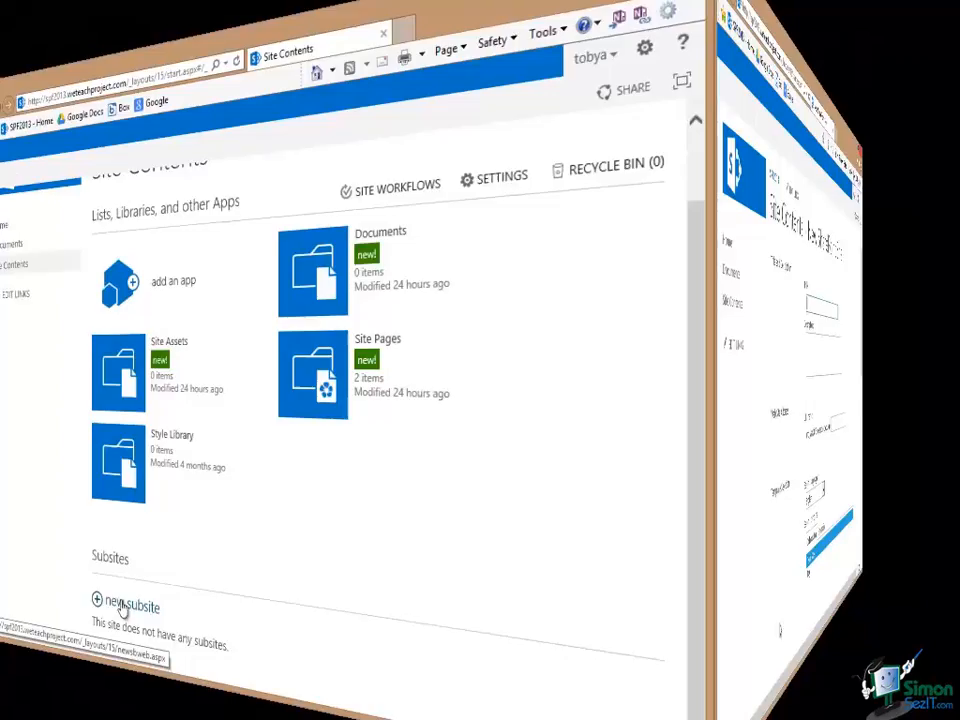
- Start a new subsite, reaching the New SharePoint Site form with Team Site template
left_click(124, 602)
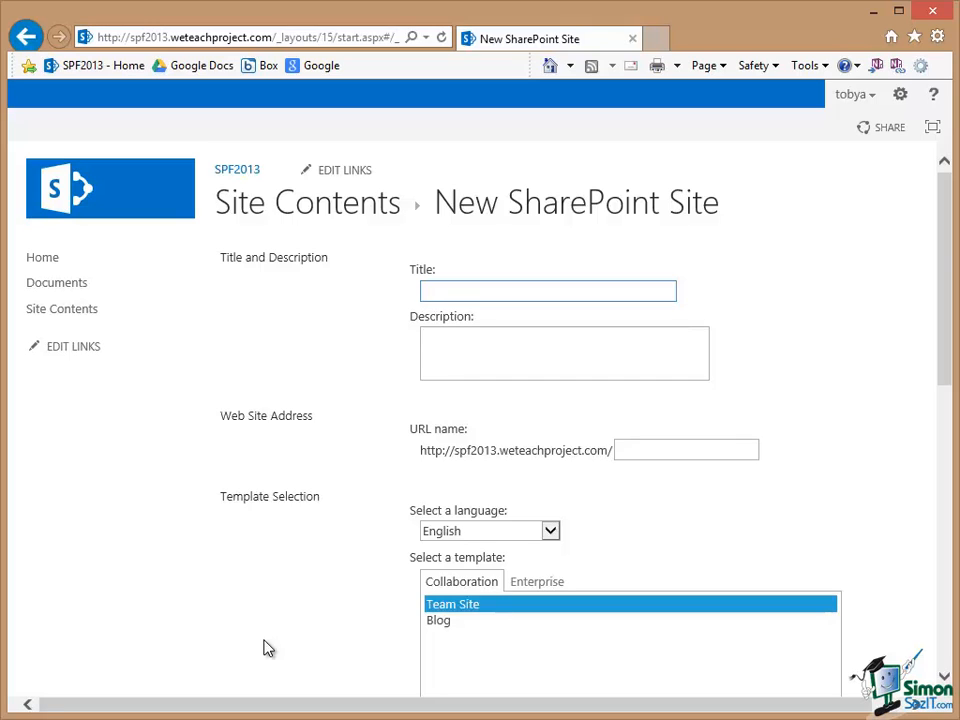
mouse_move(948, 356)
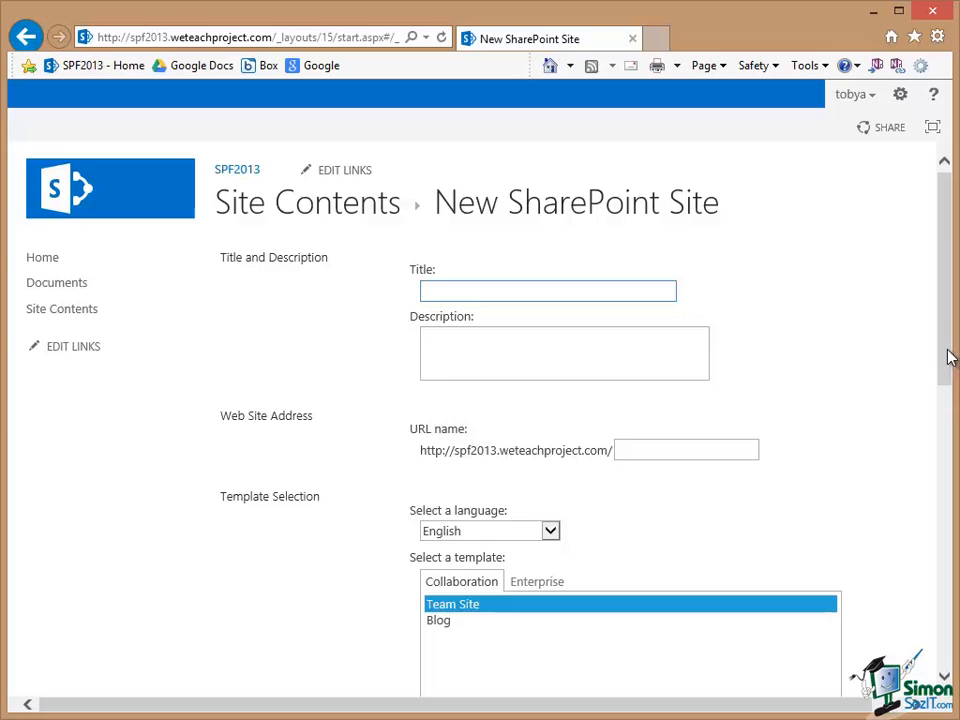
scroll("down", 3)
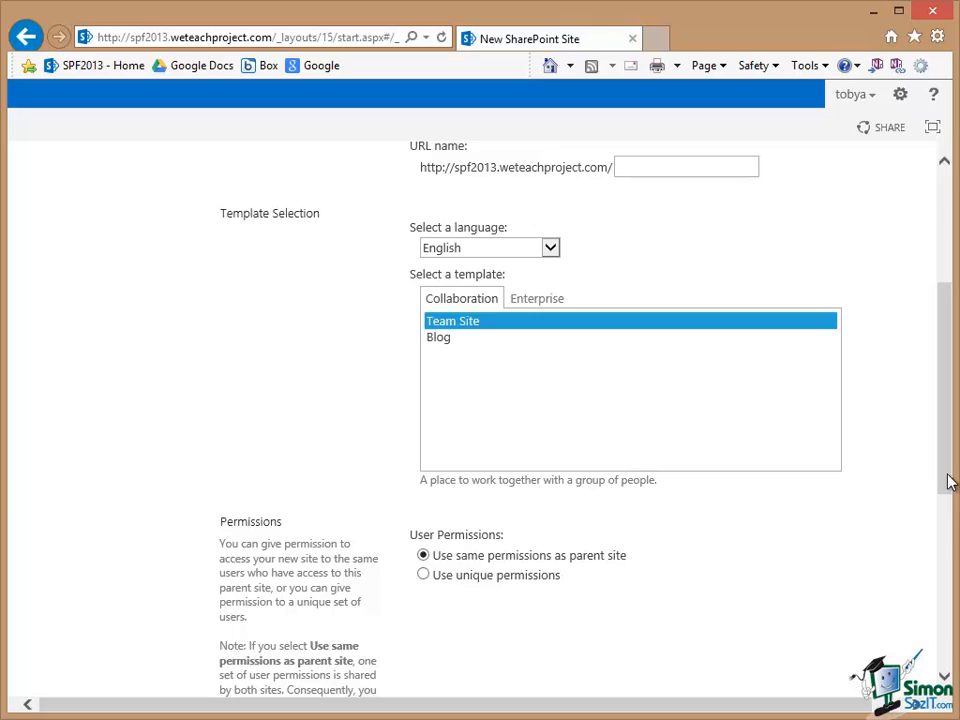
mouse_move(476, 284)
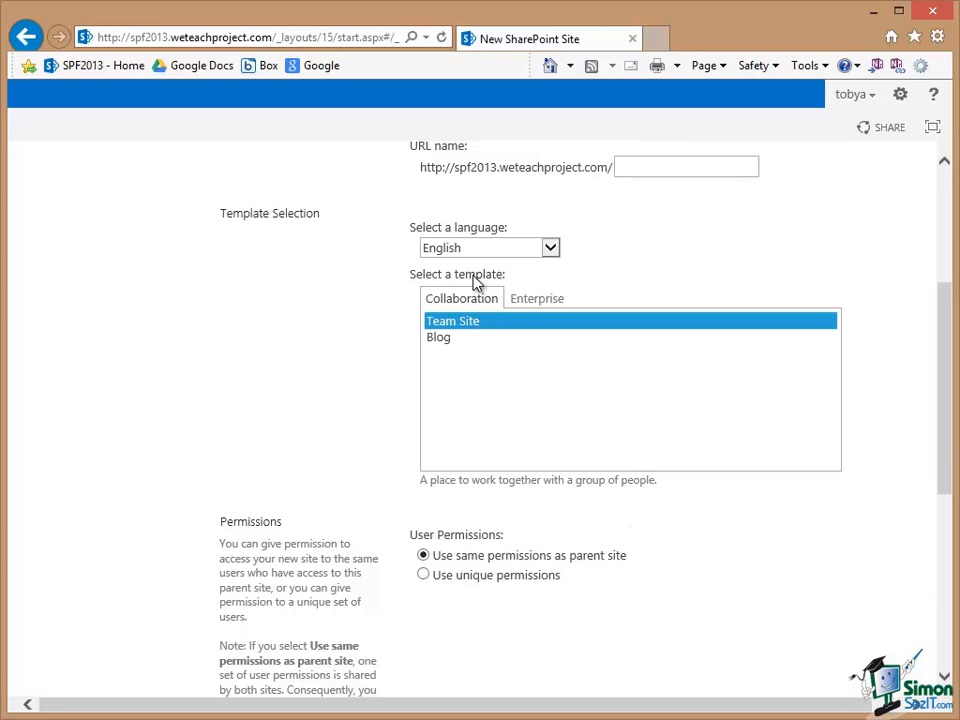
mouse_move(632, 280)
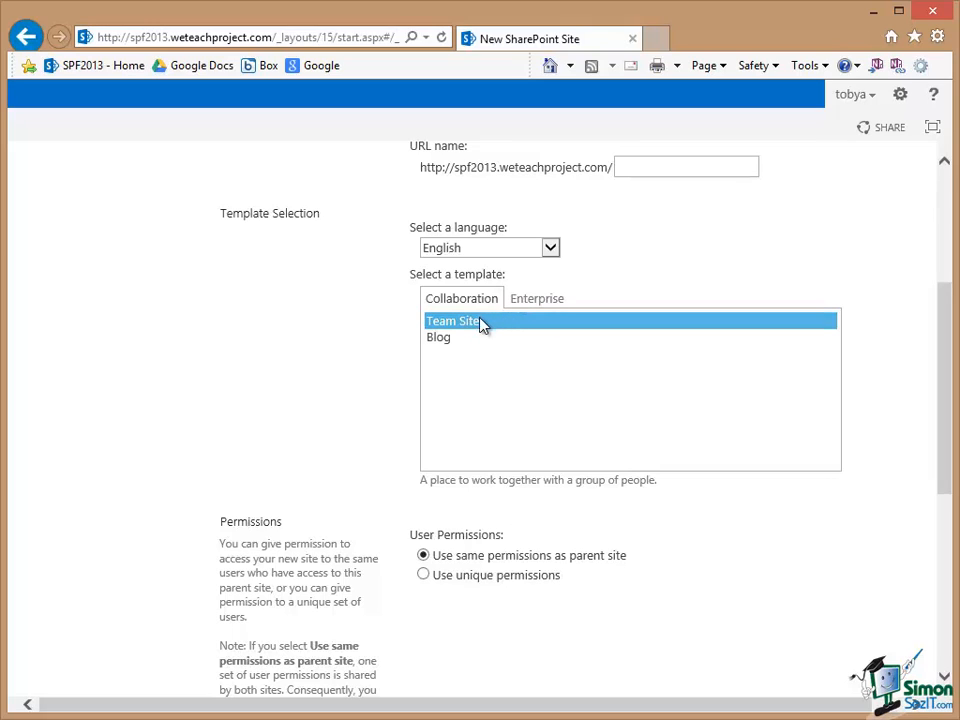
mouse_move(472, 324)
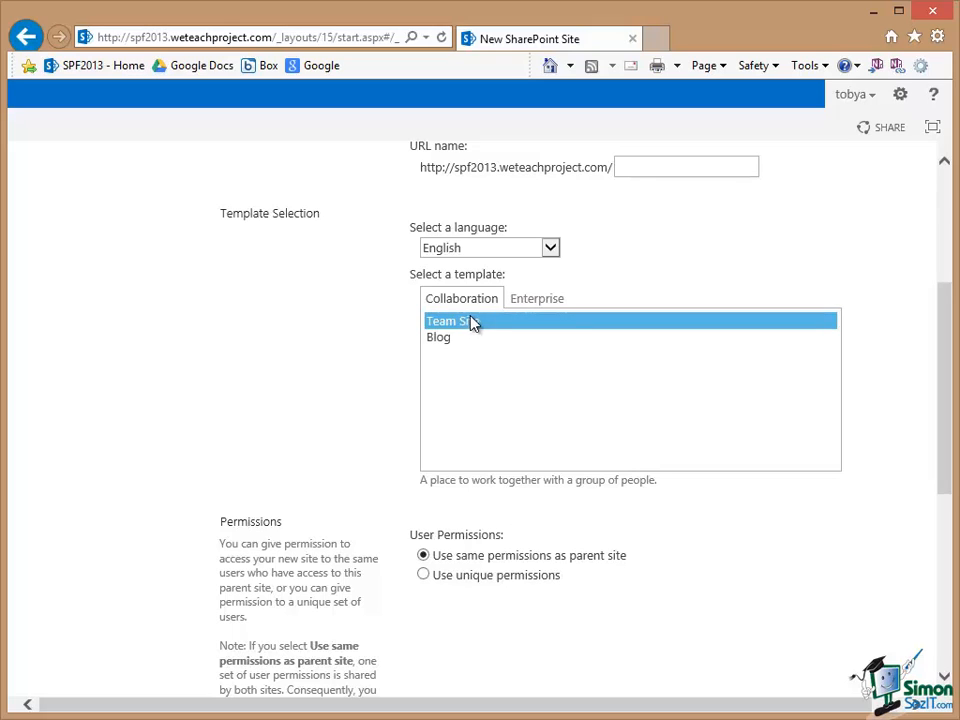
scroll("up", 3)
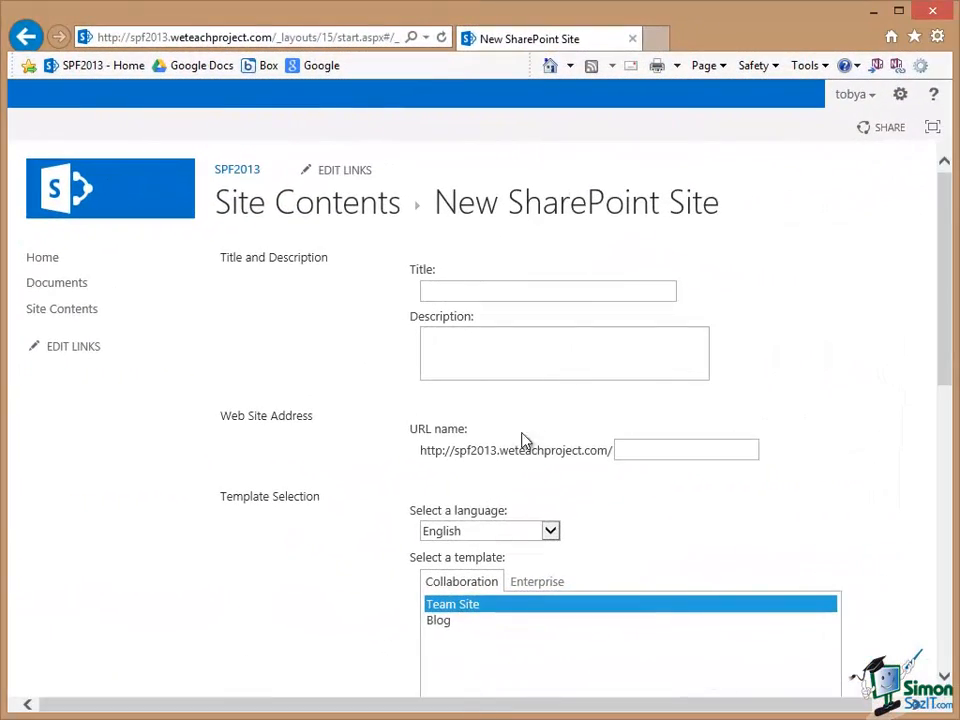
- Enter the new subsite's title as Team Talk
left_click(548, 292)
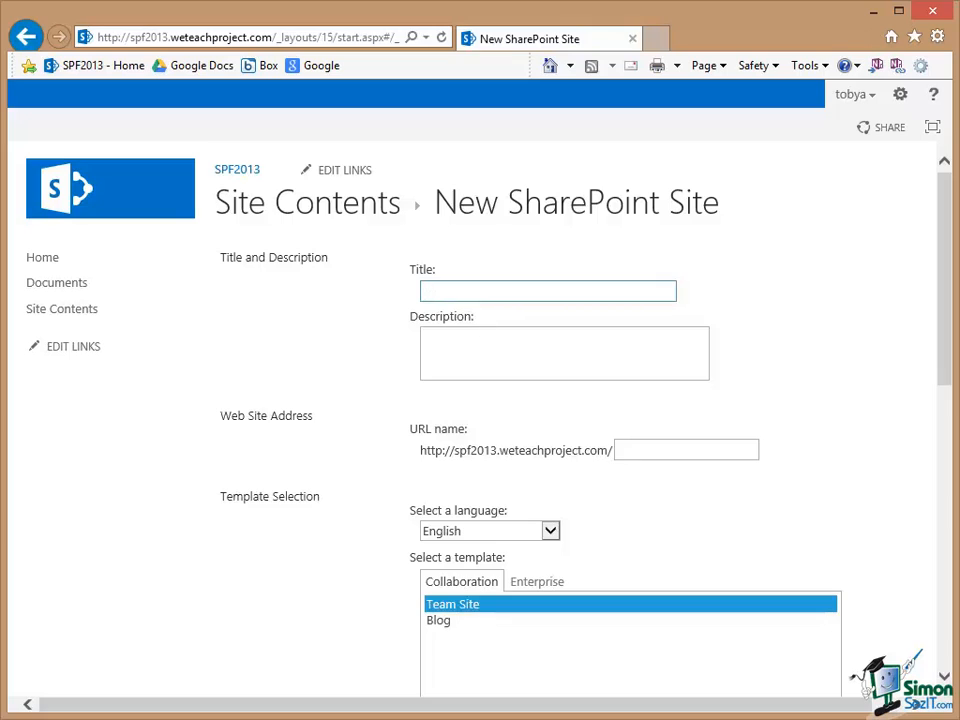
type("T")
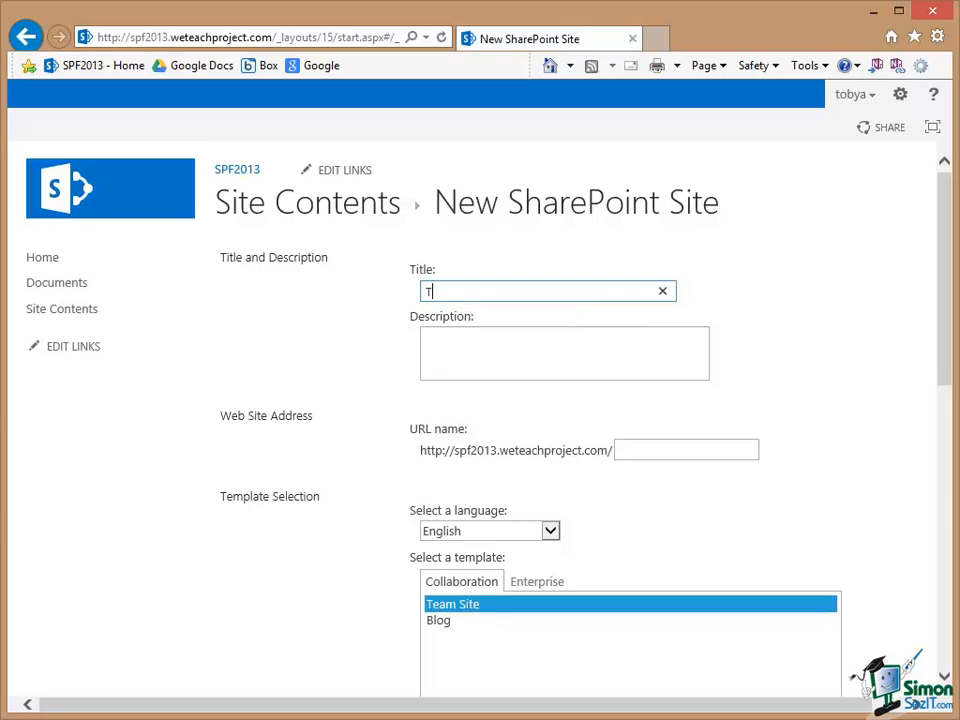
type("eam Tal")
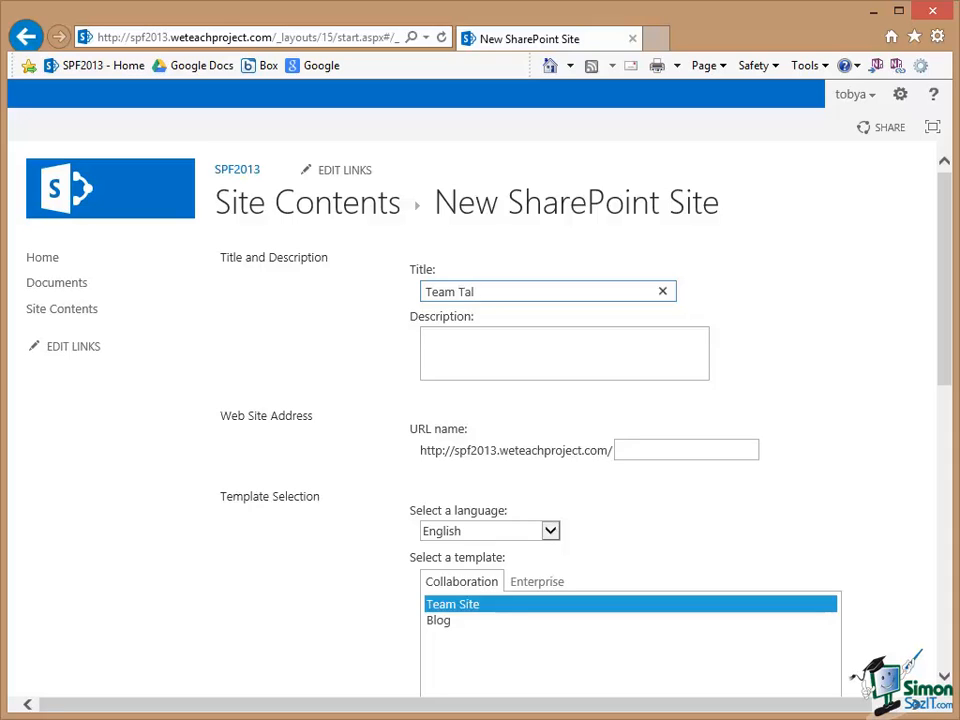
type("k")
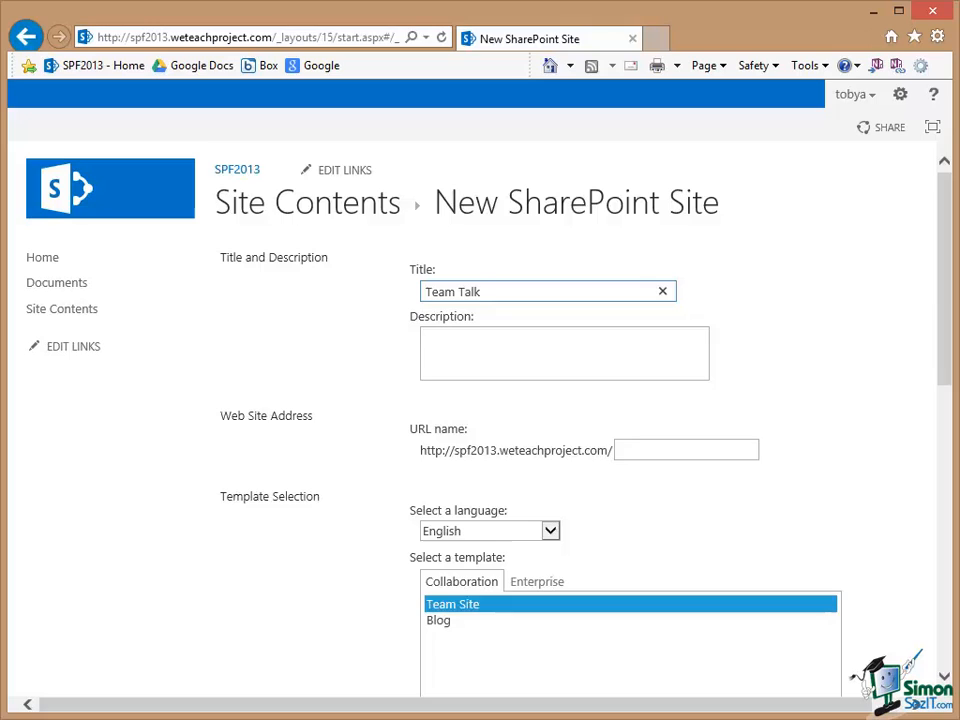
left_click(536, 292)
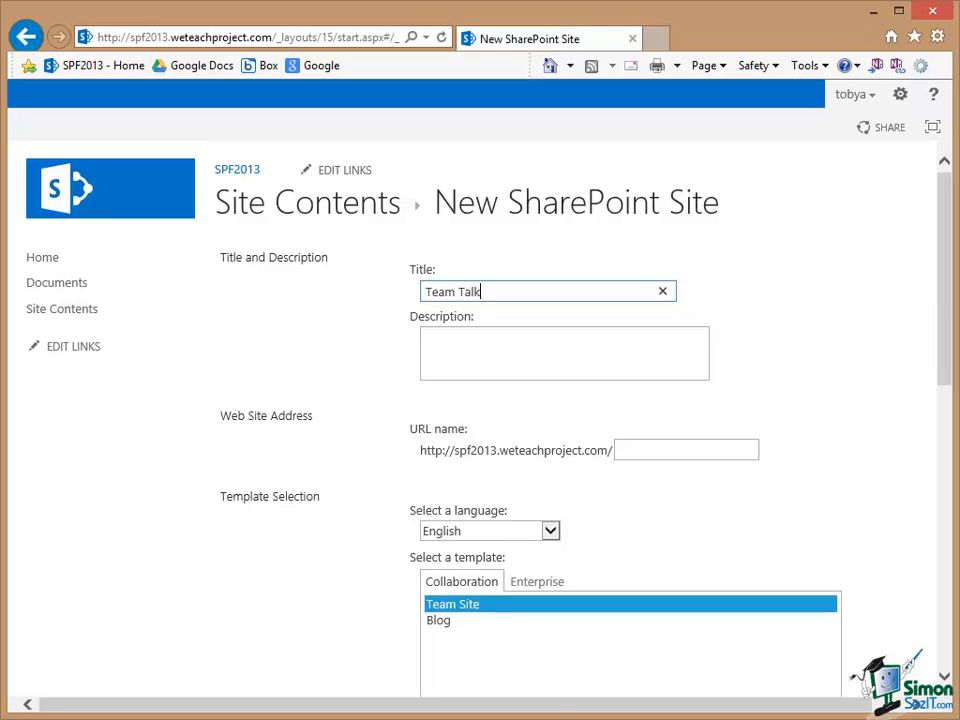
- Enter description 'Our team site - let's work together!' and URL name teamtalk
left_click(564, 352)
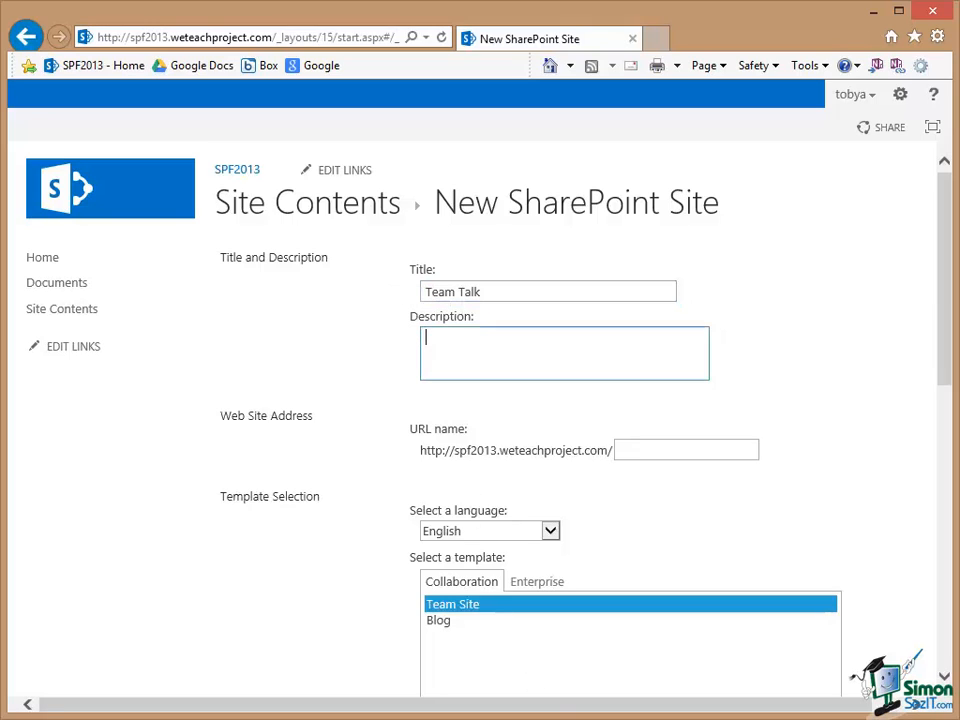
type("Our team site - let's work together!")
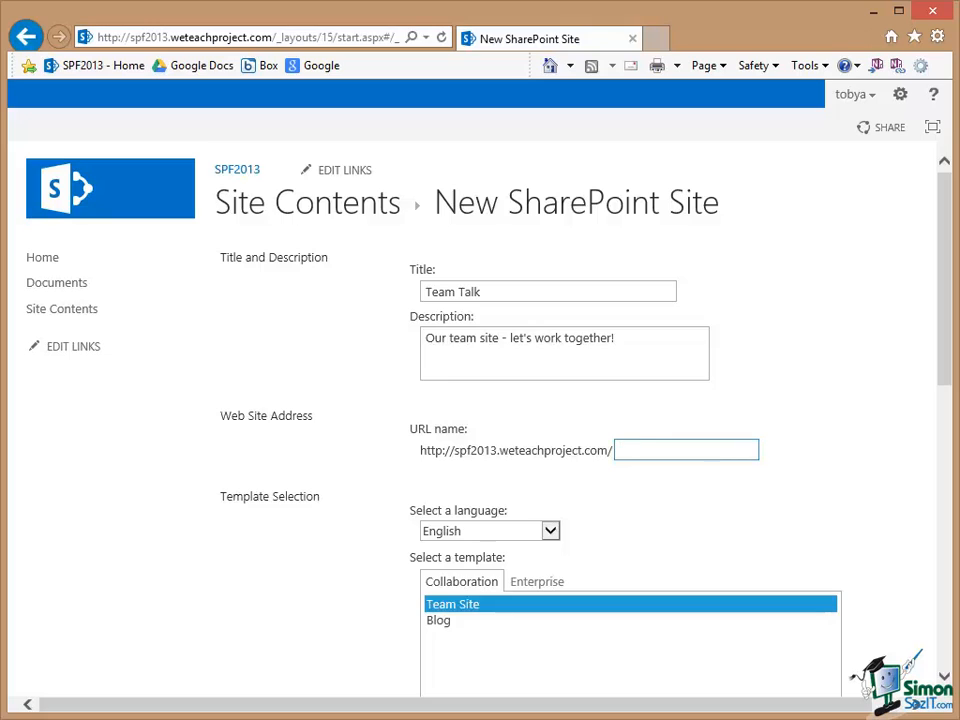
type("teamt")
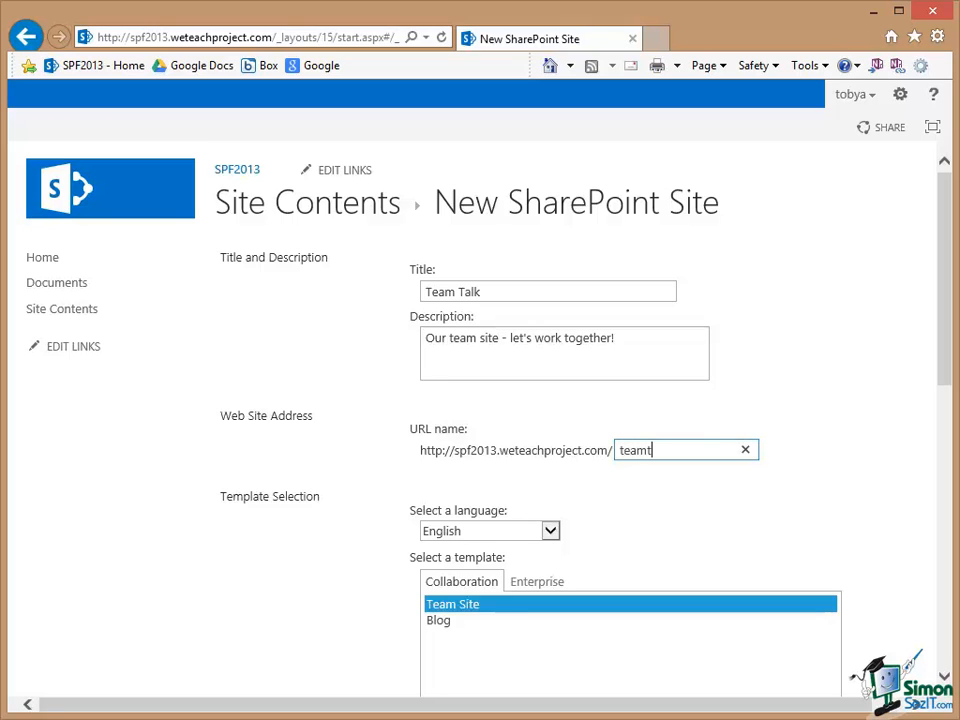
type("alk")
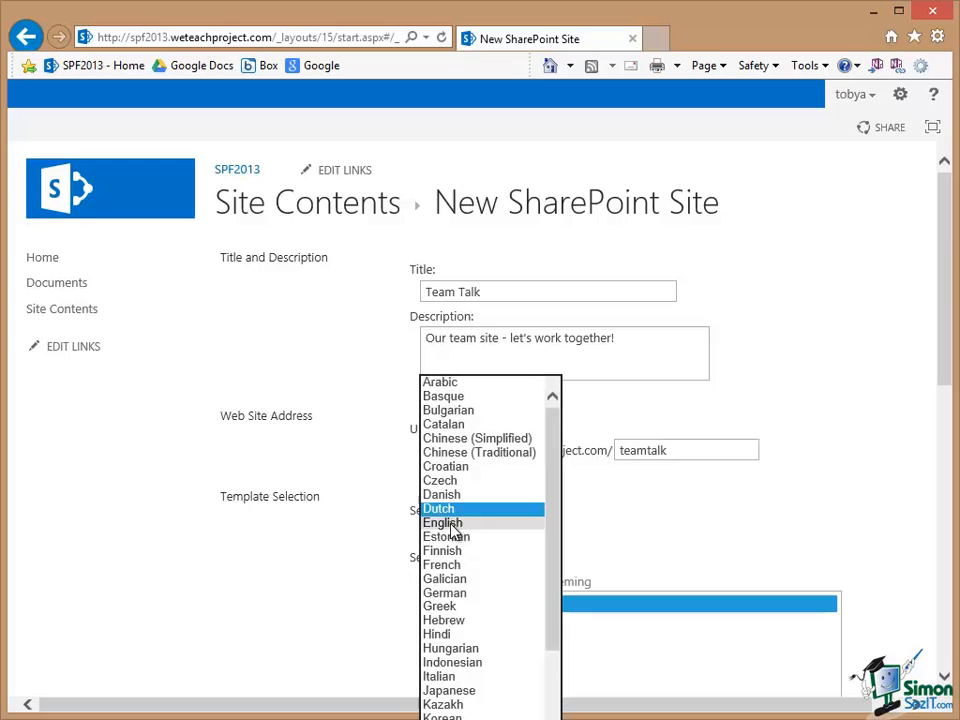
left_click(444, 522)
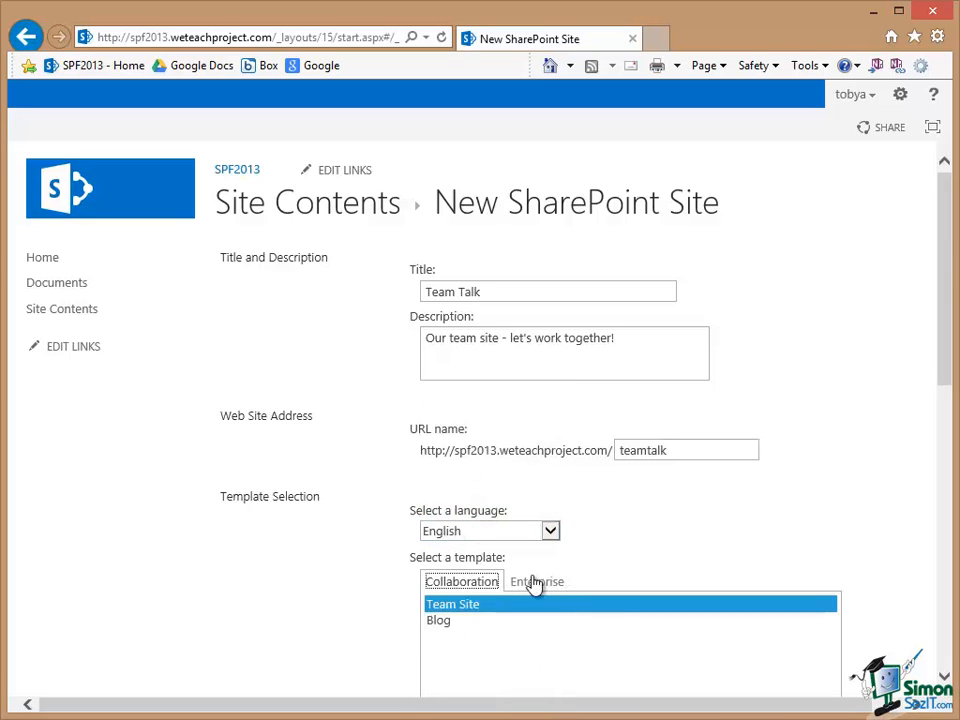
scroll("down", 3)
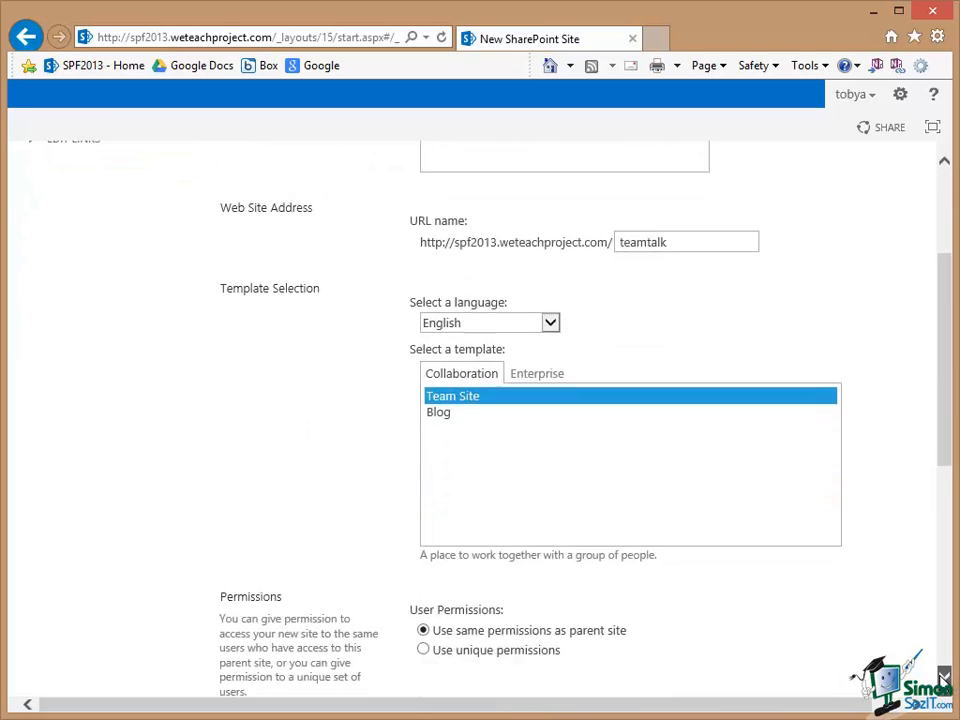
scroll("down", 3)
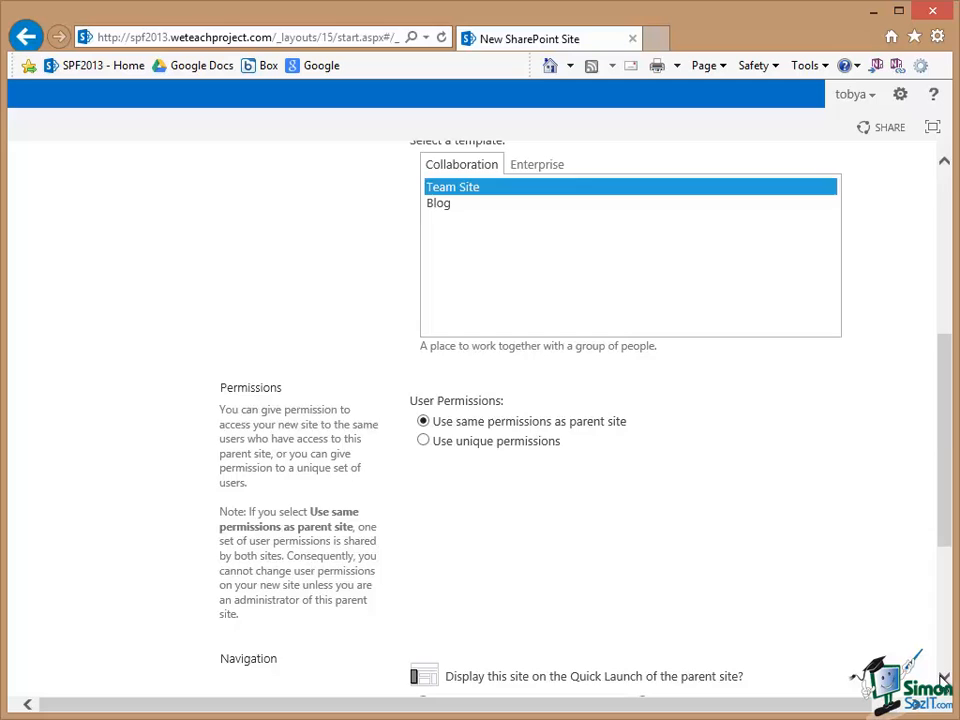
- Set Quick Launch Yes and Use parent's top link bar Yes, then create the site
scroll("down", 3)
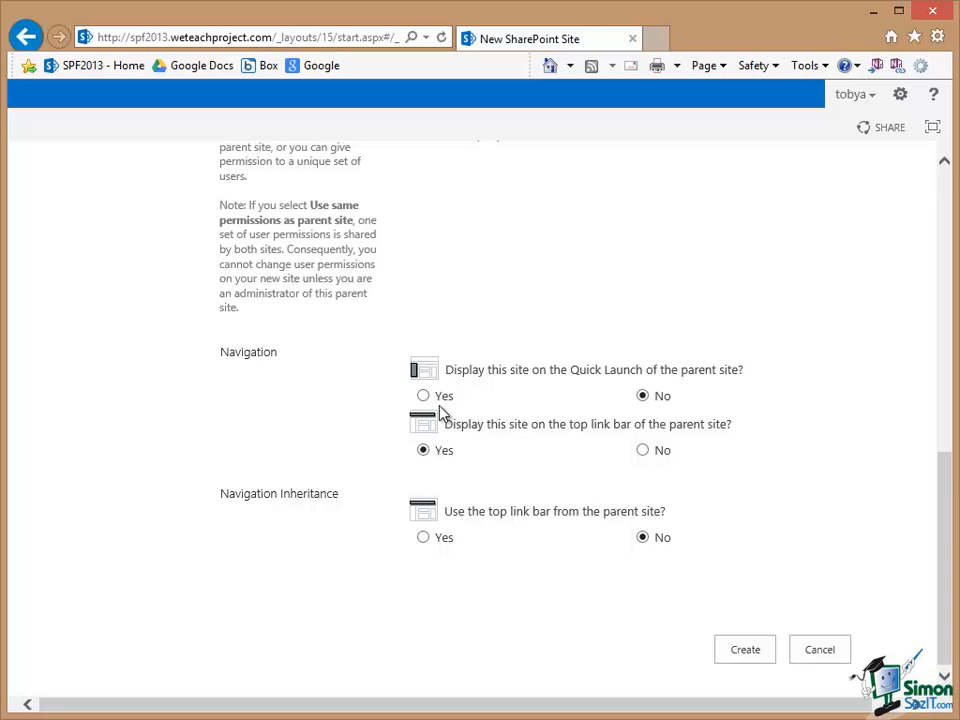
left_click(424, 396)
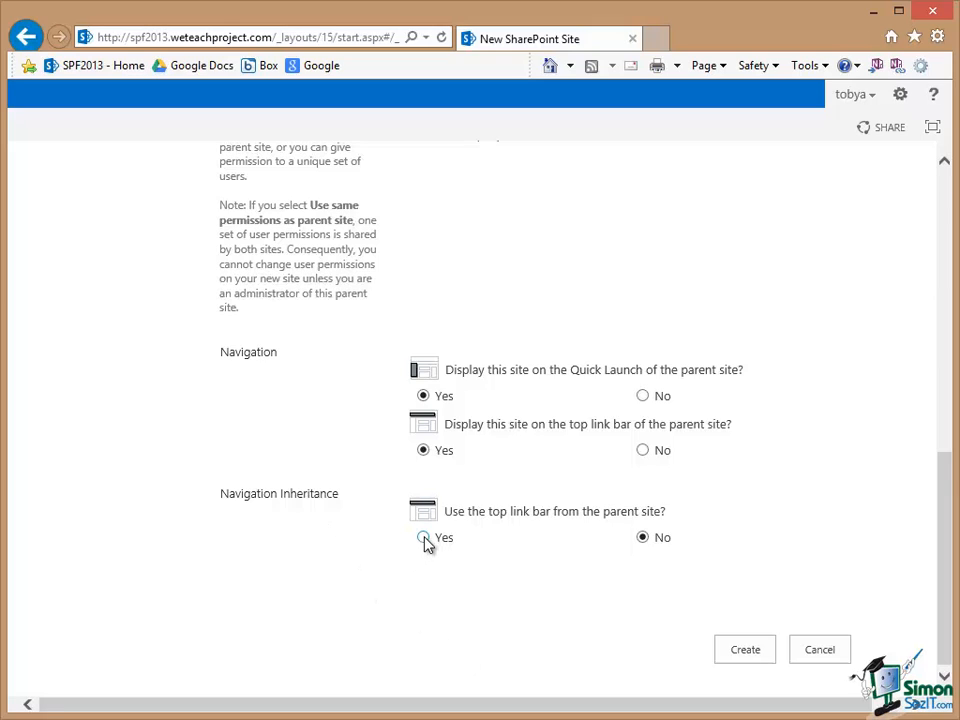
left_click(424, 536)
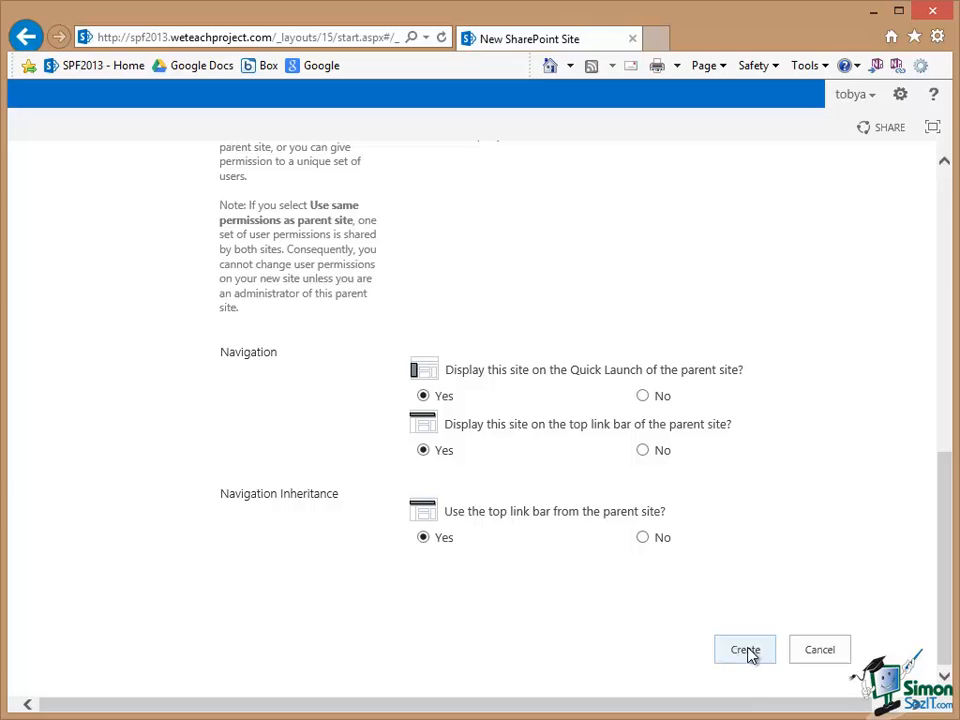
left_click(744, 648)
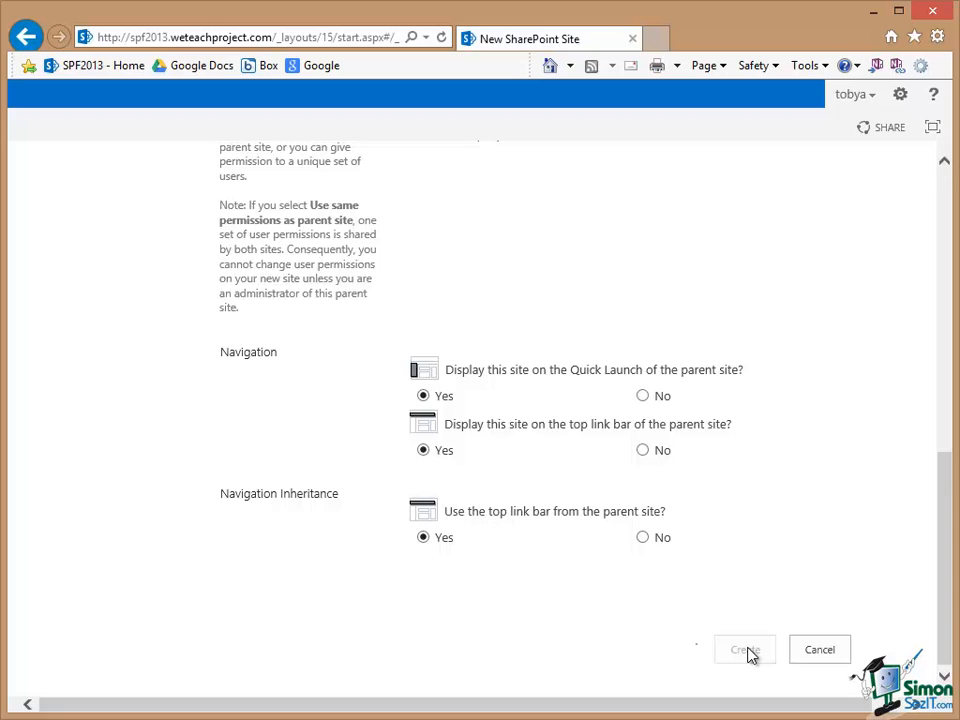
- Confirm creation and land on the new Team Talk home page
left_click(744, 648)
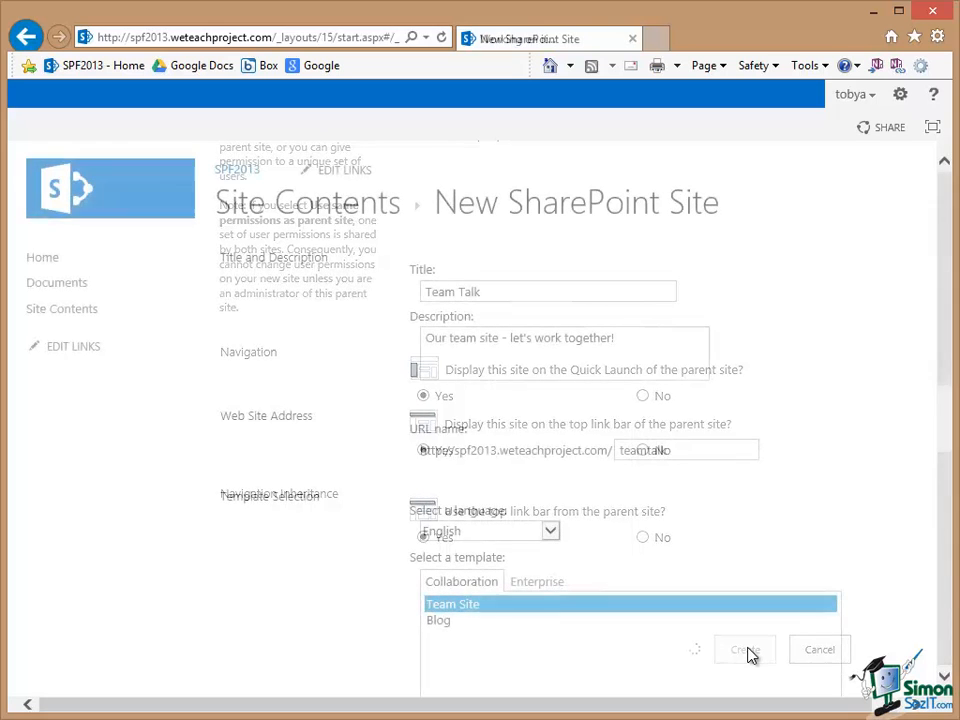
left_click(742, 650)
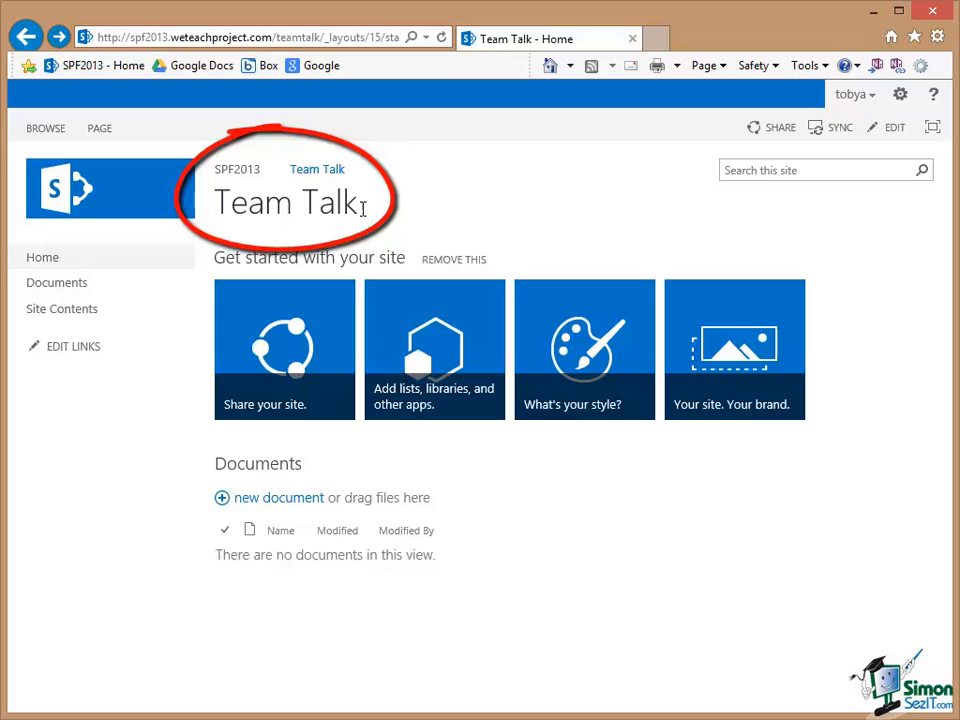
mouse_move(488, 38)
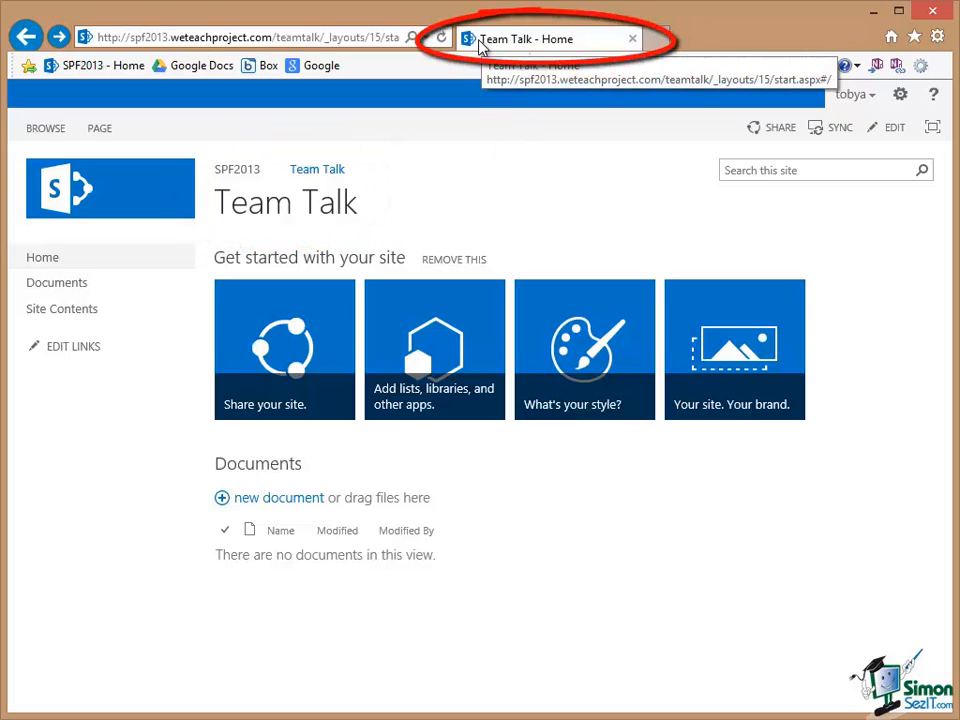
mouse_move(528, 52)
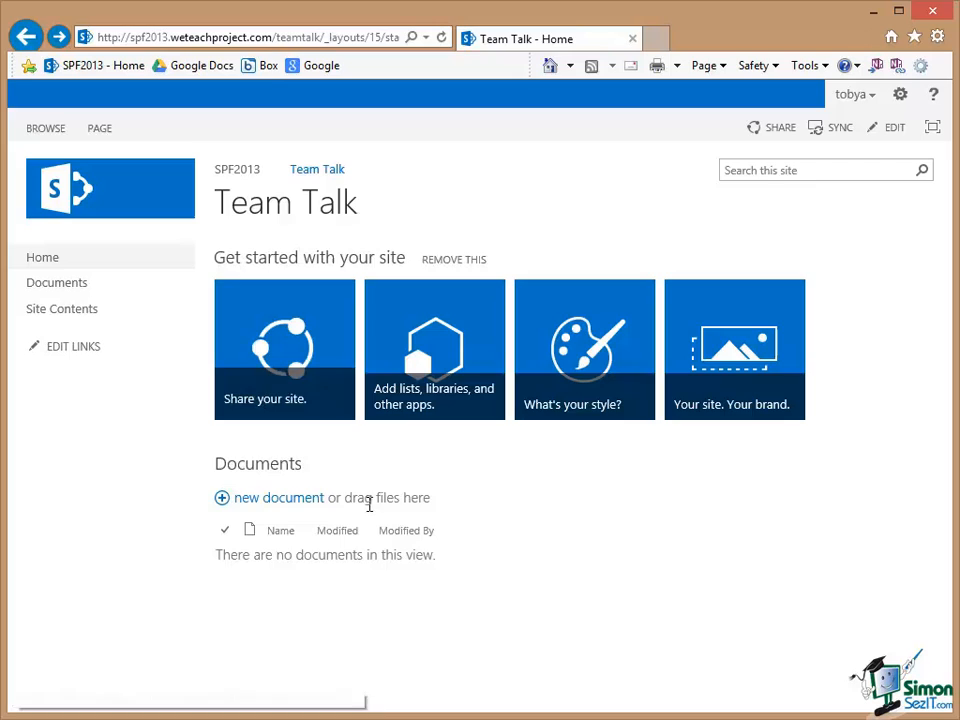
mouse_move(604, 528)
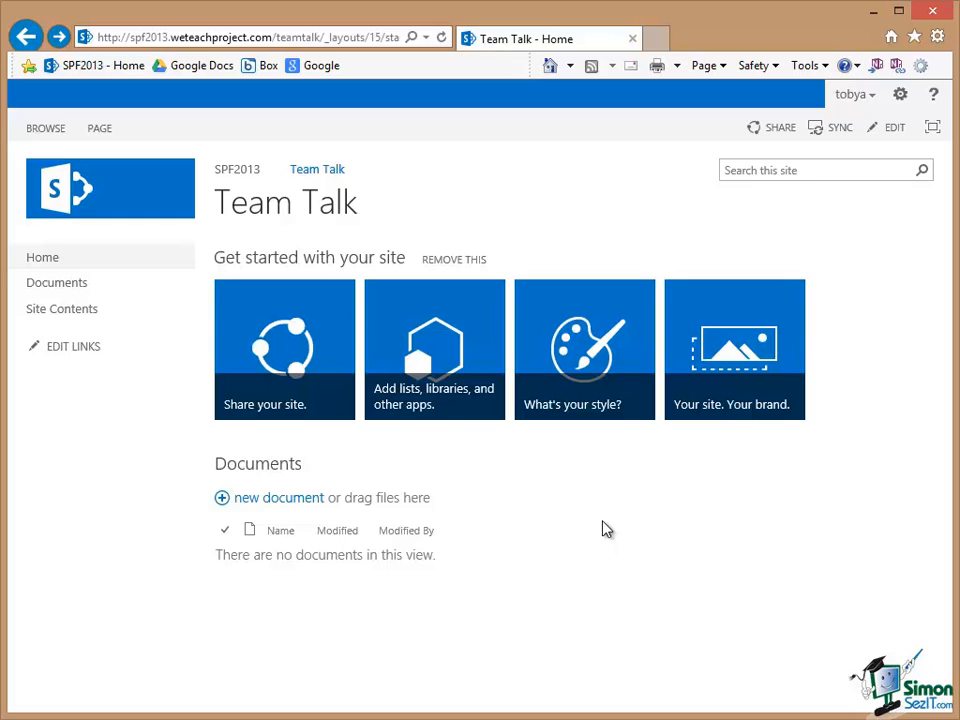
mouse_move(900, 96)
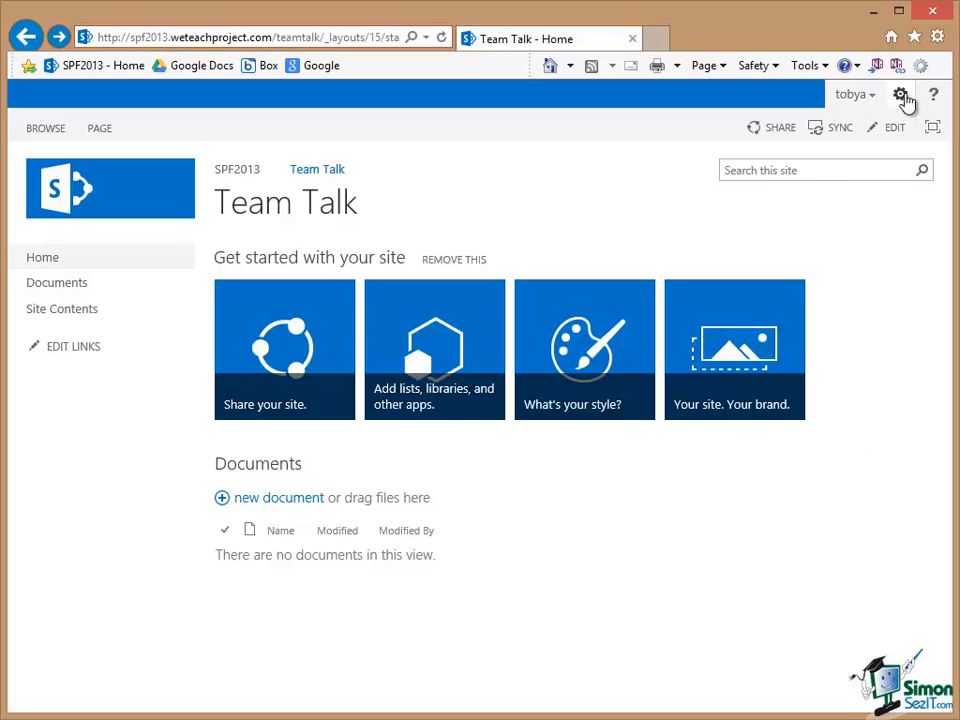
- View Delete This Site from Team Talk's Site Settings and cancel without deleting
left_click(912, 96)
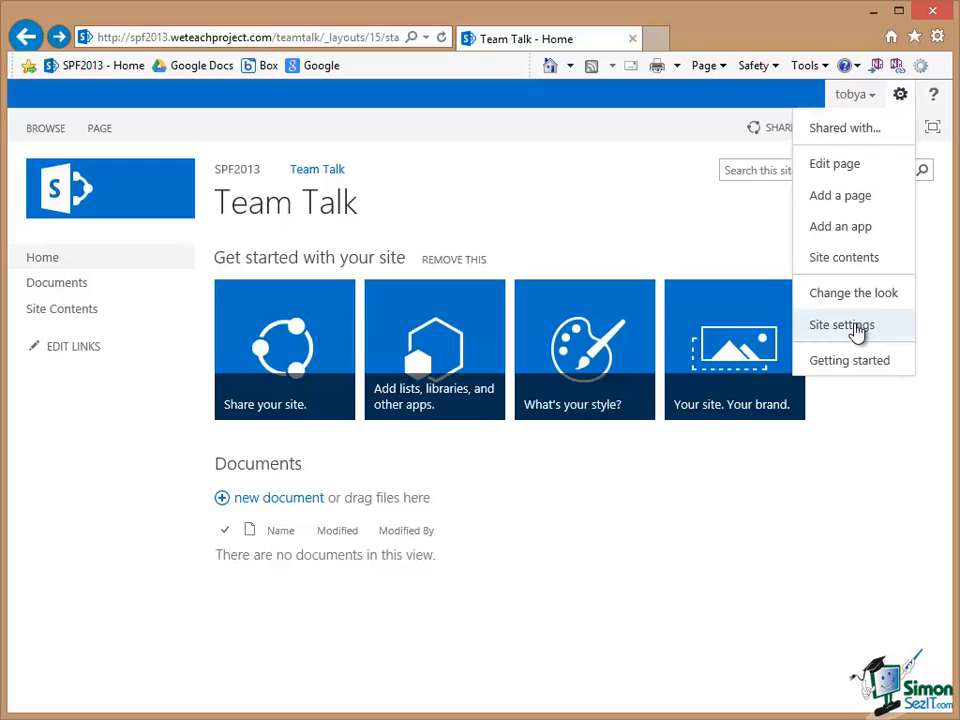
left_click(842, 324)
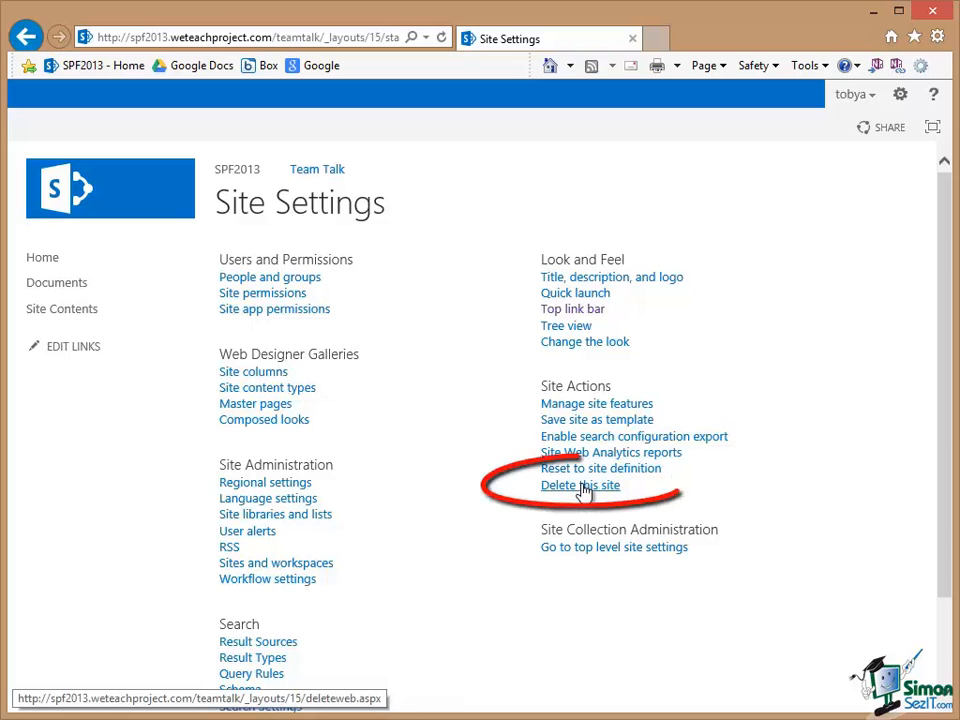
mouse_move(582, 488)
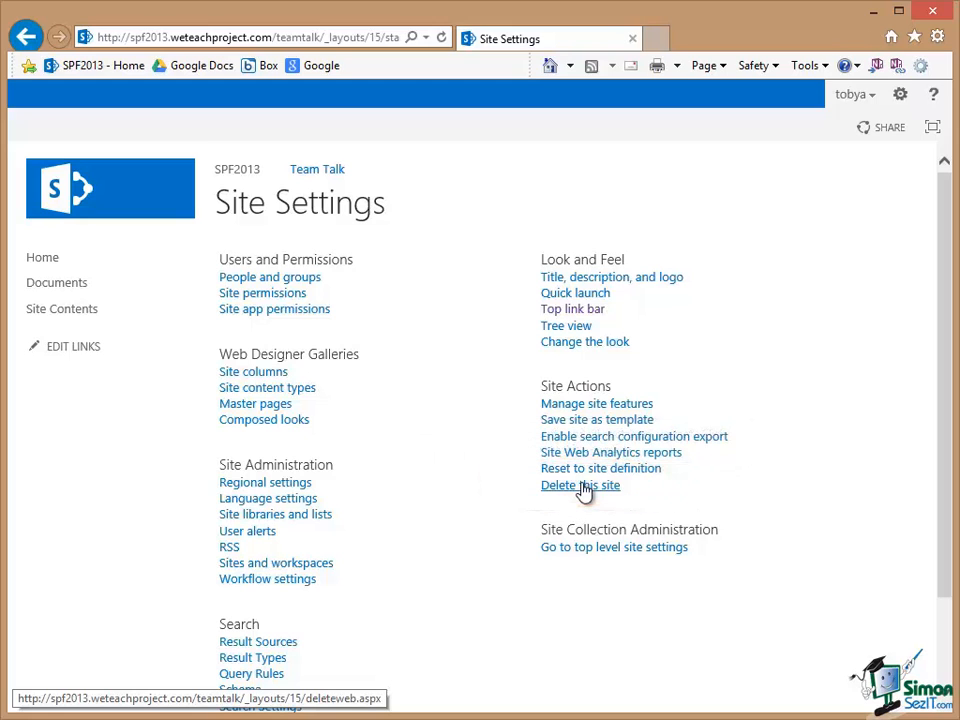
left_click(580, 486)
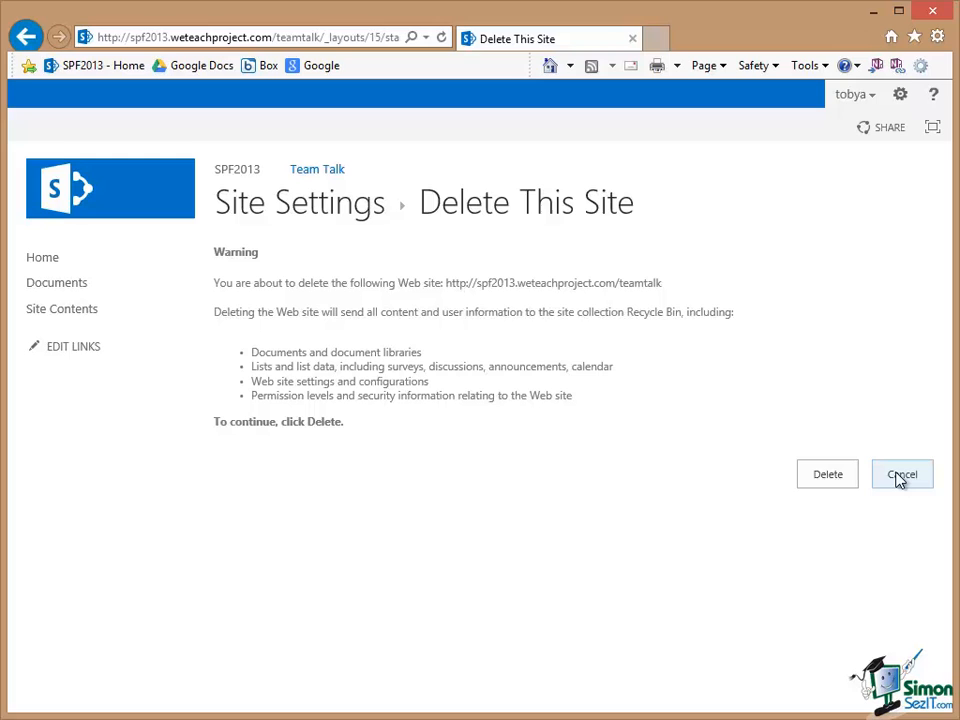
left_click(900, 472)
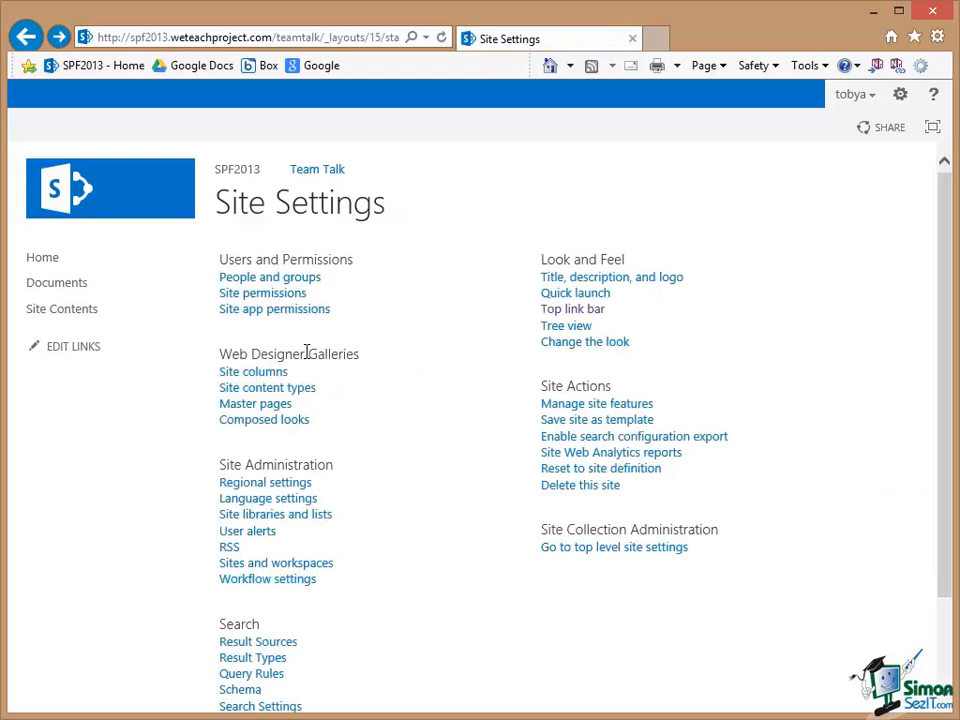
mouse_move(42, 258)
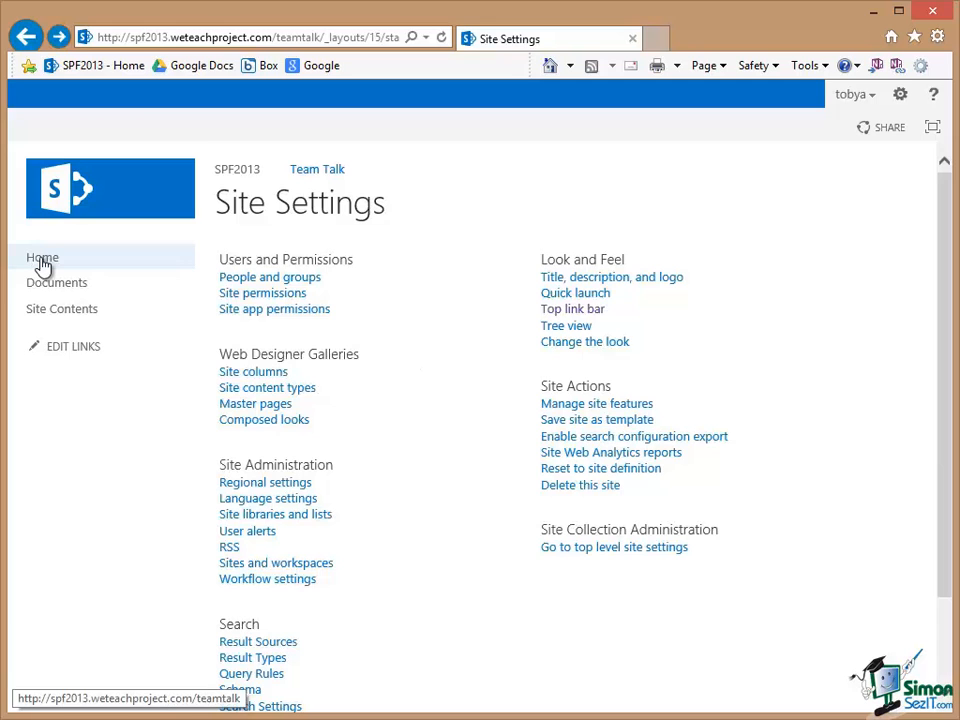
- Return to the Team Talk home page, then go up to the parent SPF2013 site
left_click(42, 258)
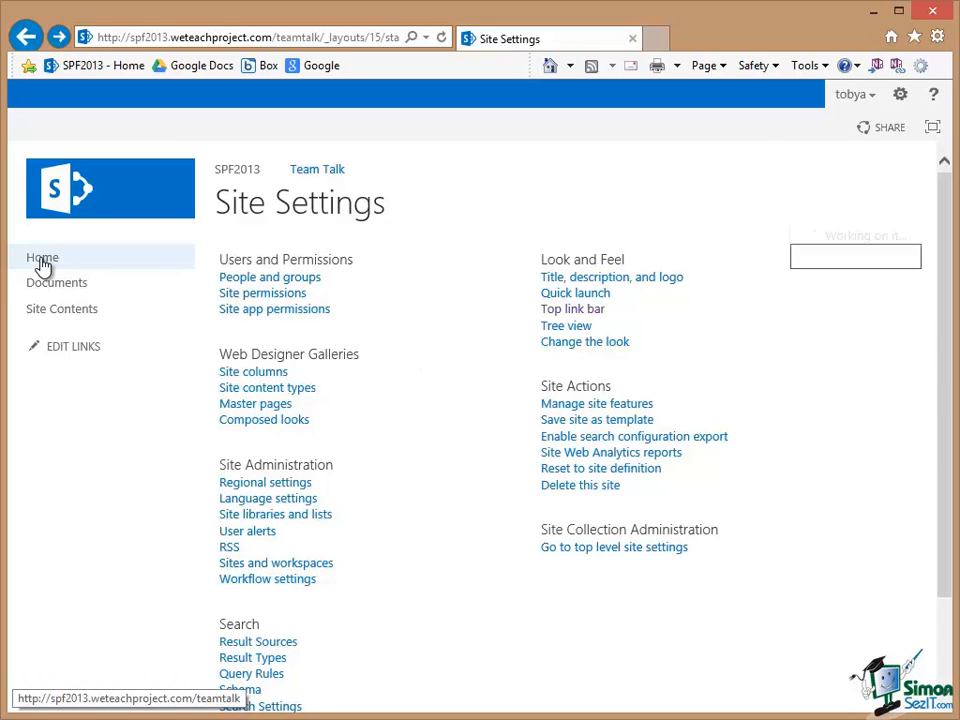
left_click(42, 258)
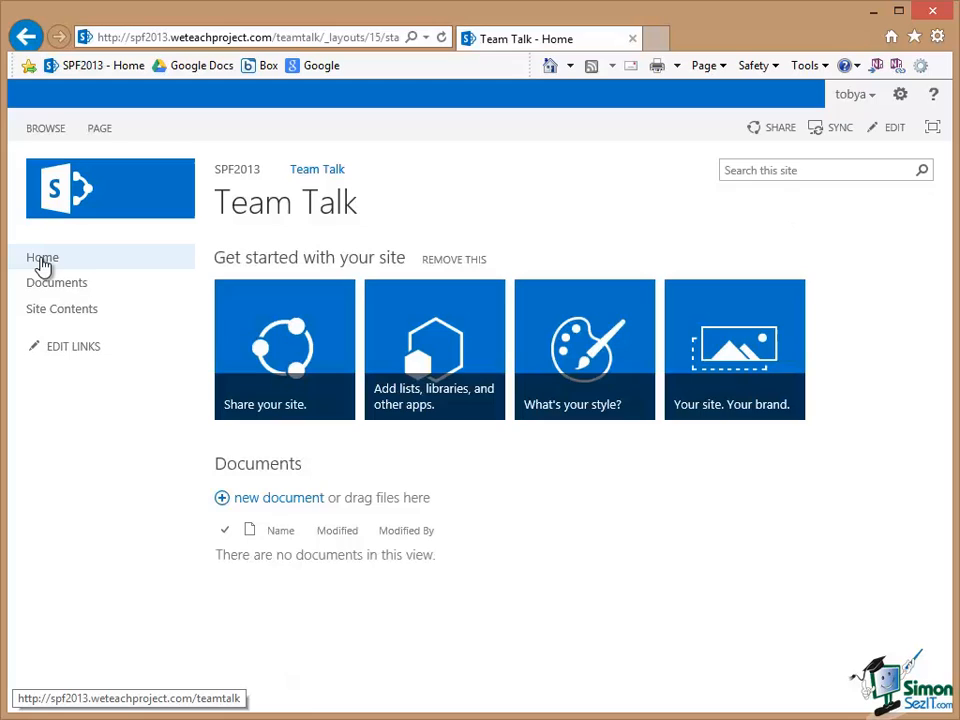
mouse_move(84, 284)
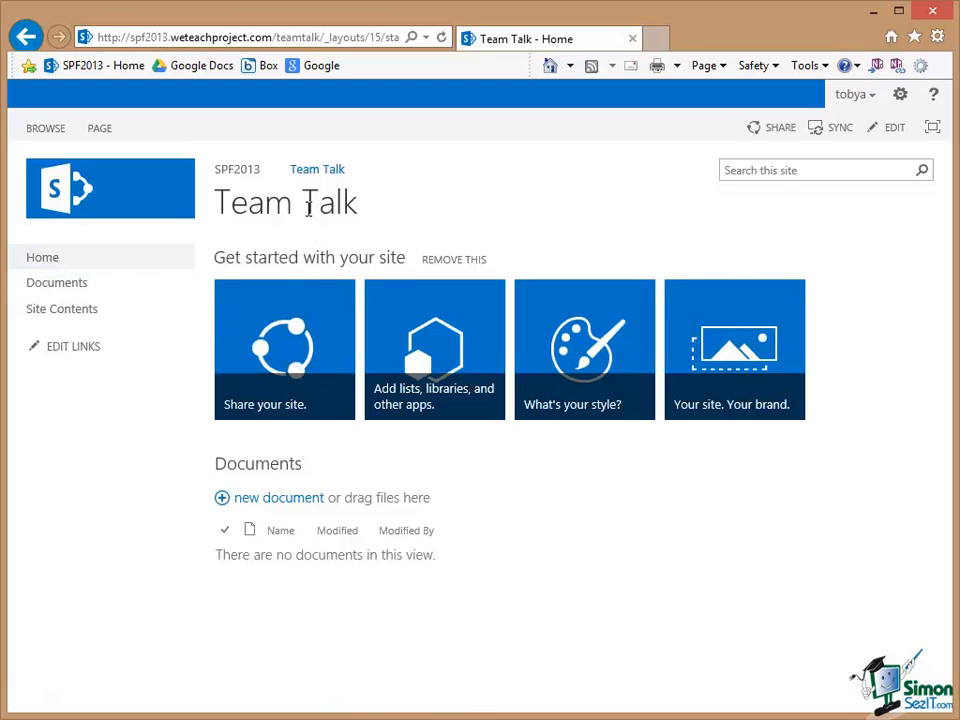
mouse_move(312, 180)
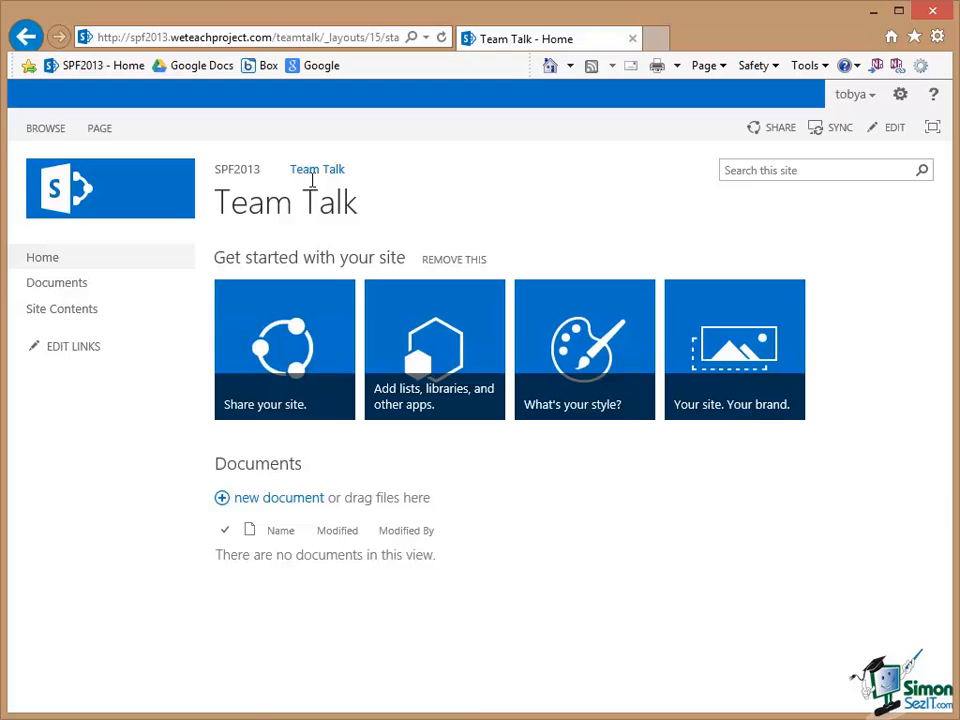
mouse_move(316, 176)
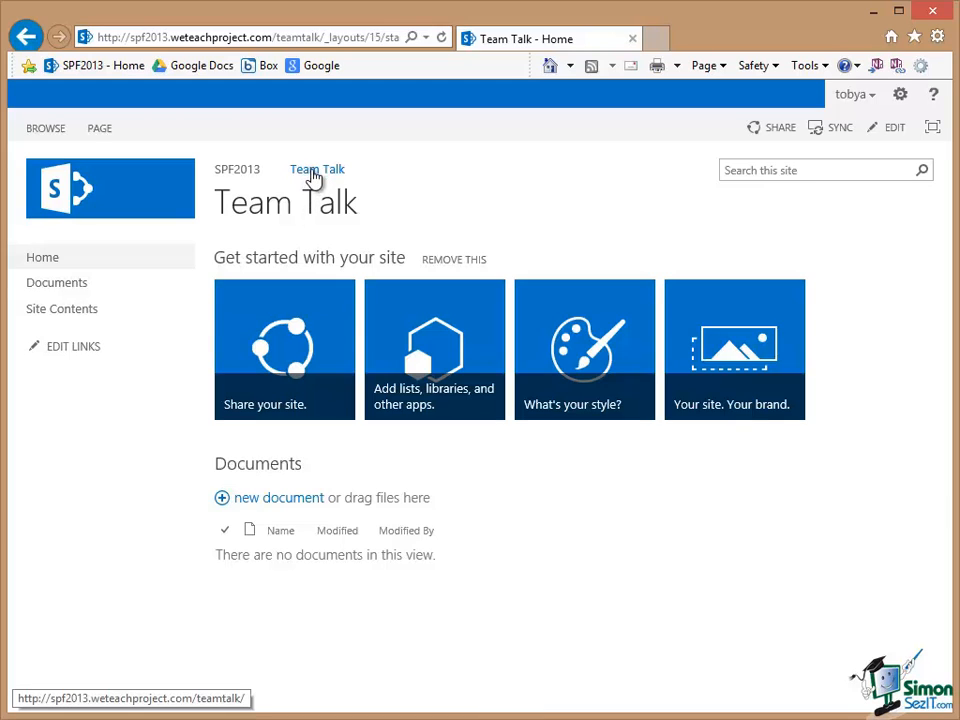
mouse_move(232, 176)
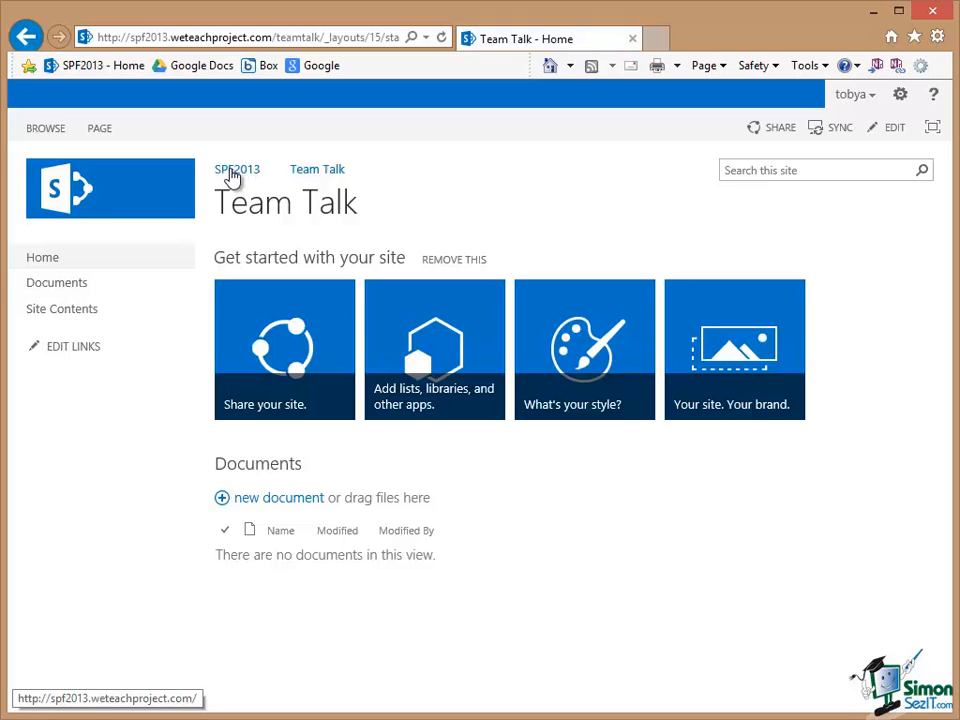
left_click(236, 168)
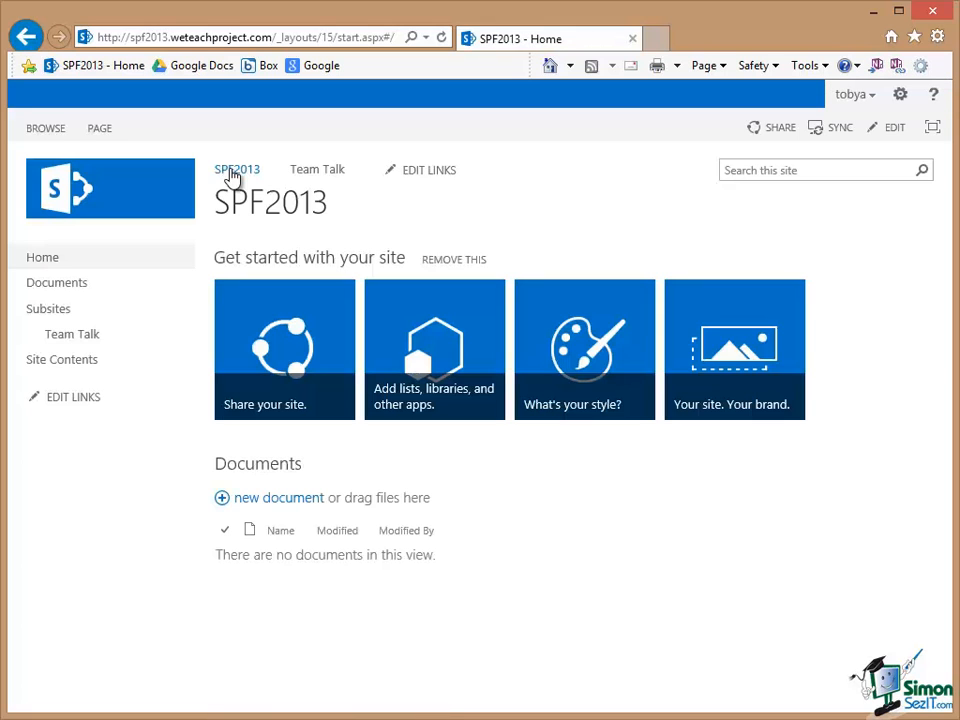
mouse_move(44, 256)
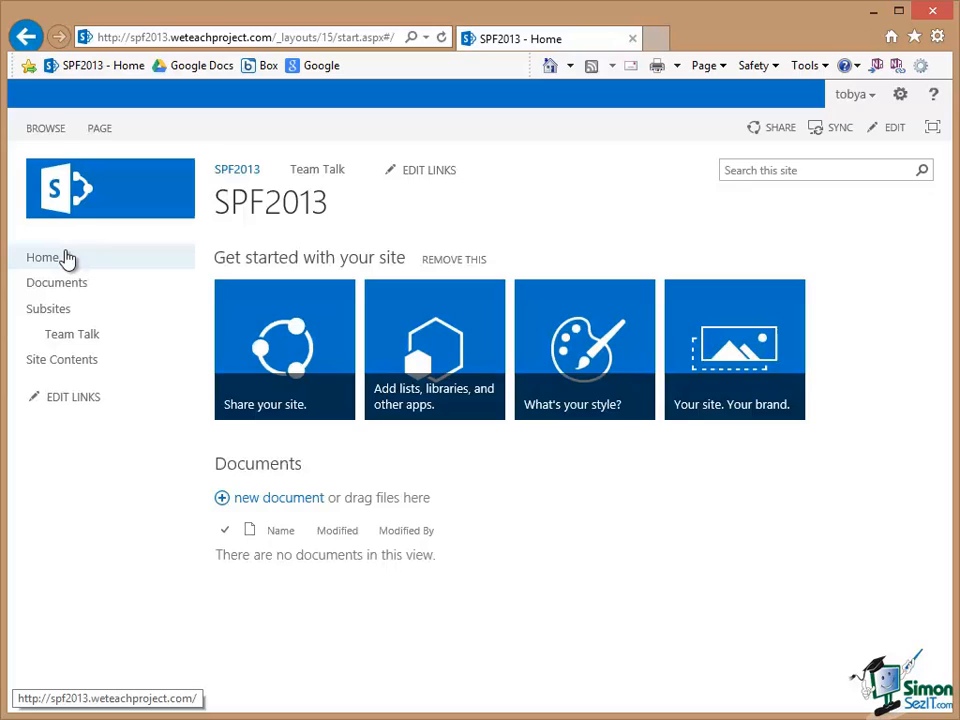
mouse_move(50, 300)
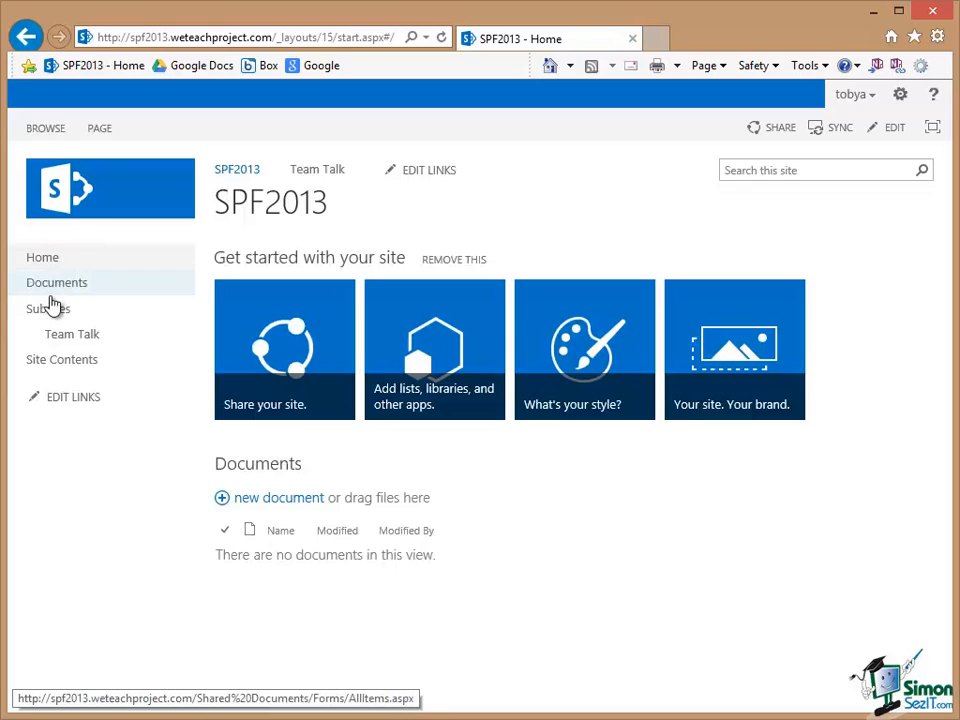
mouse_move(60, 312)
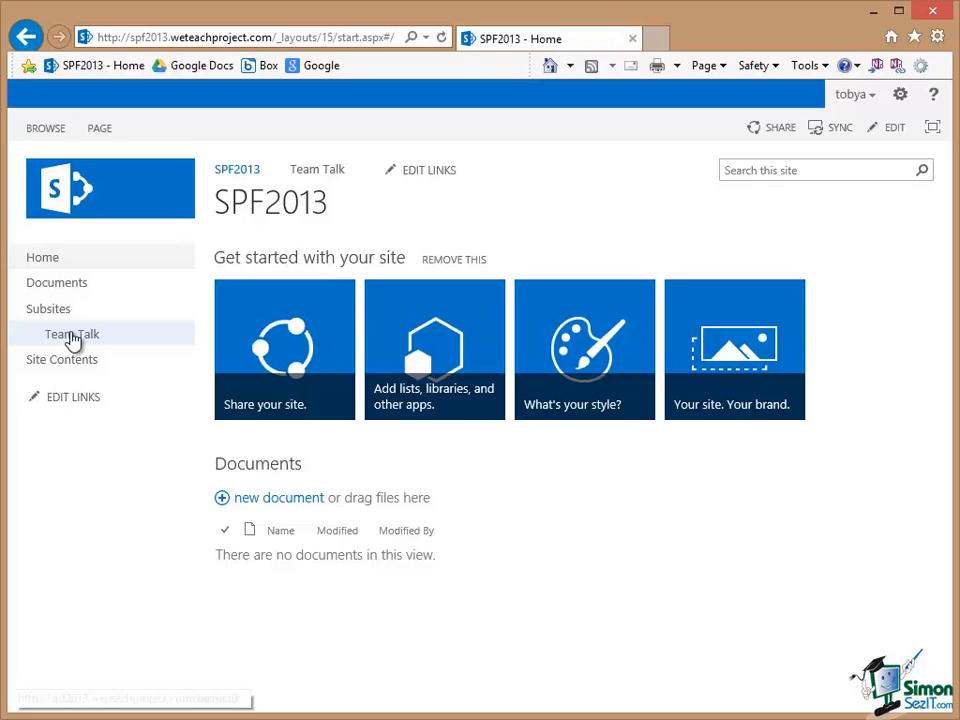
- Reach Team Talk via Quick Launch Subsites, return to SPF2013, then reach it via the top link bar
left_click(72, 334)
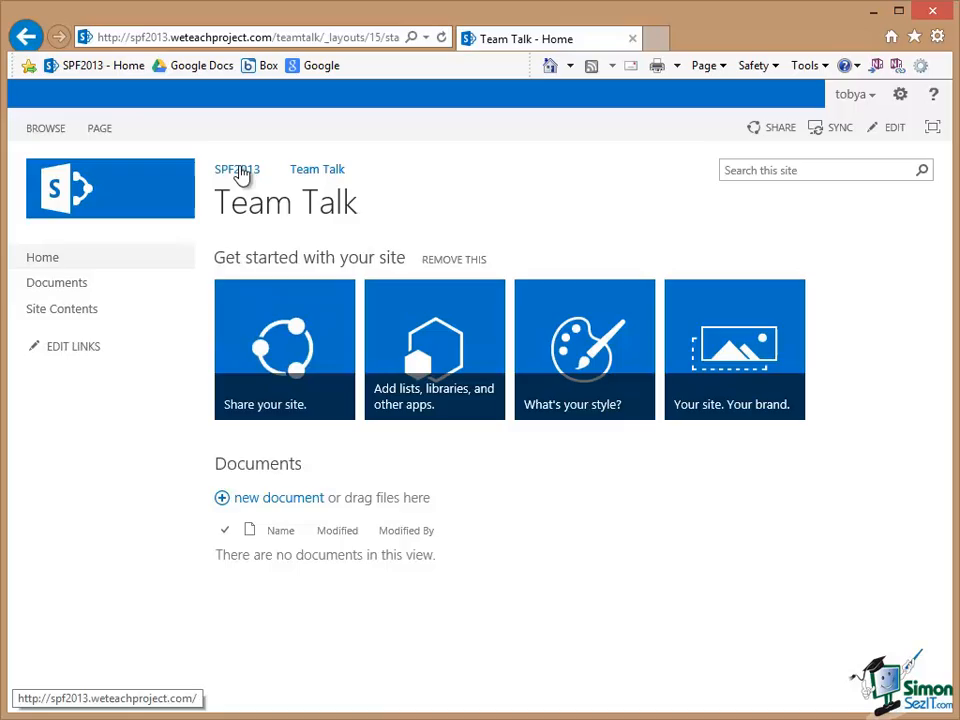
left_click(236, 168)
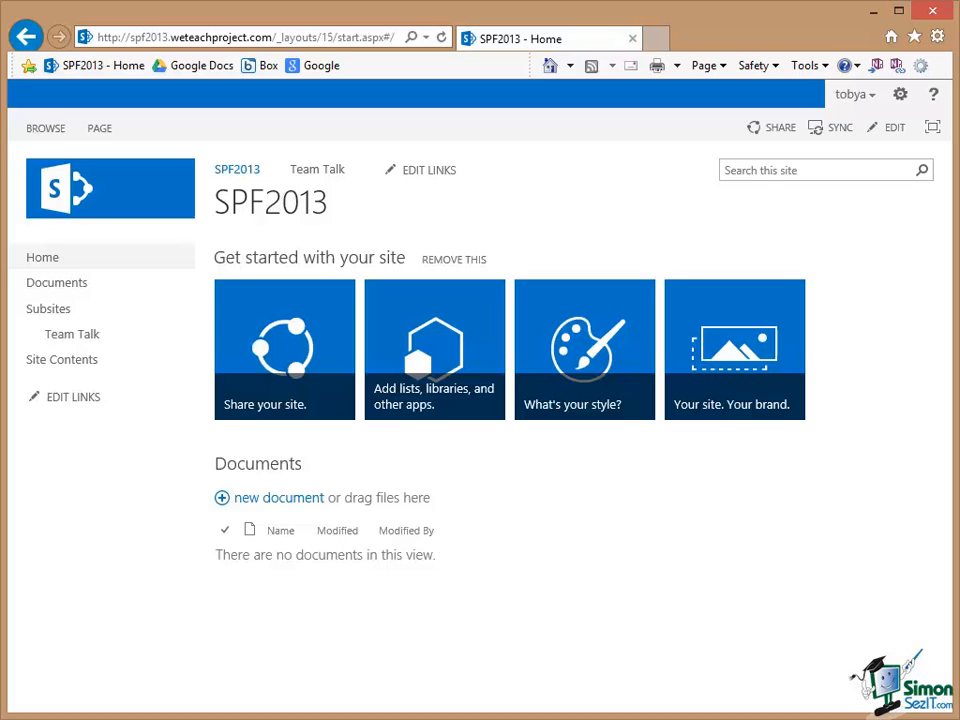
mouse_move(320, 536)
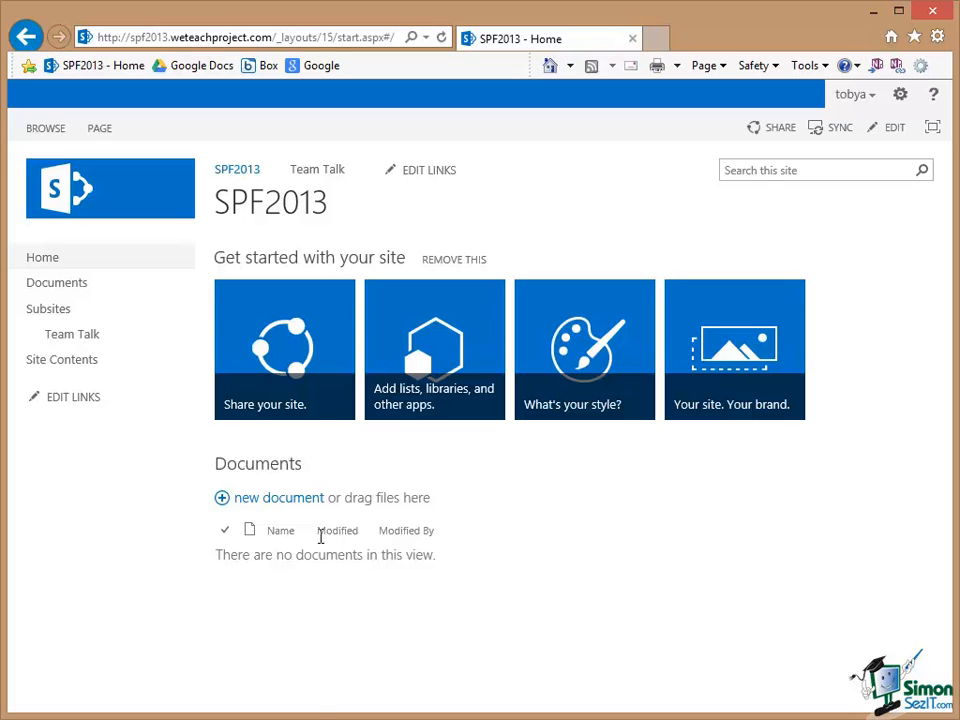
mouse_move(236, 174)
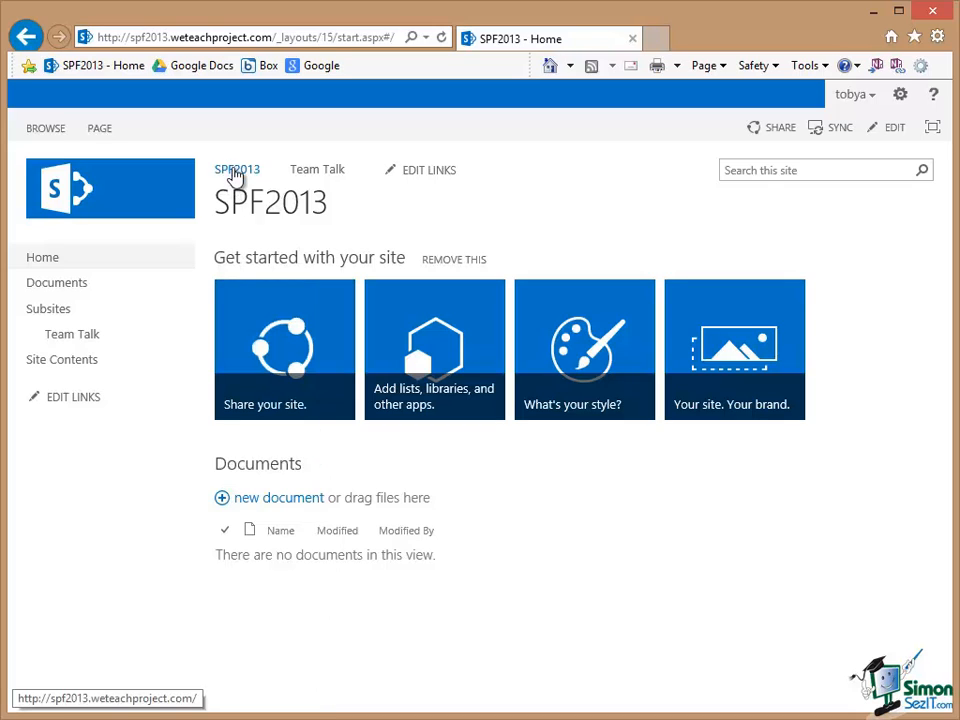
mouse_move(300, 176)
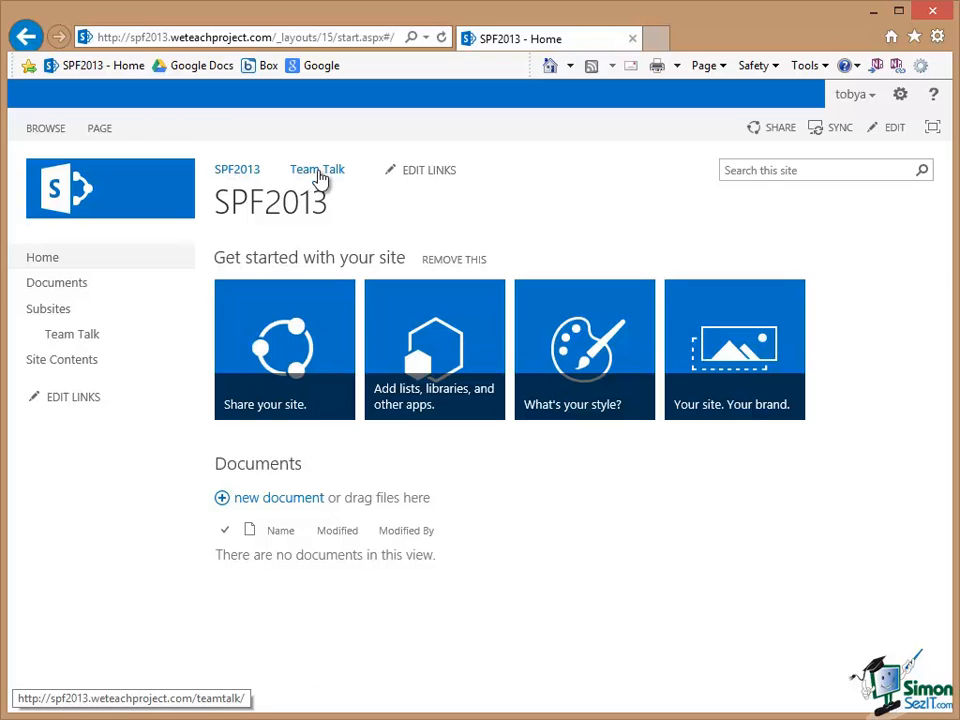
left_click(316, 168)
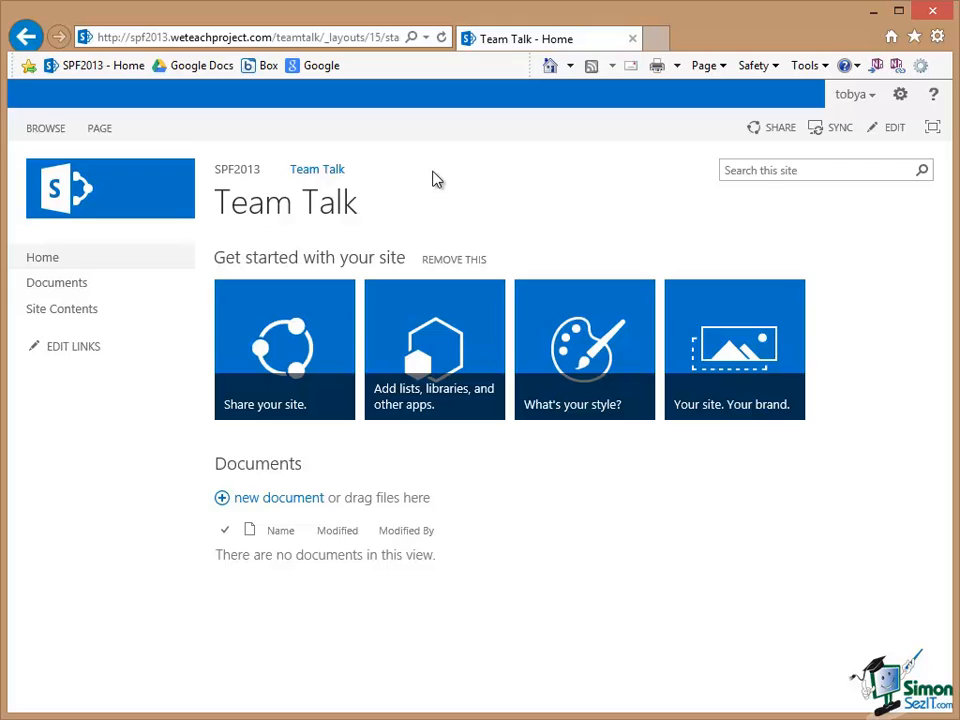
mouse_move(436, 176)
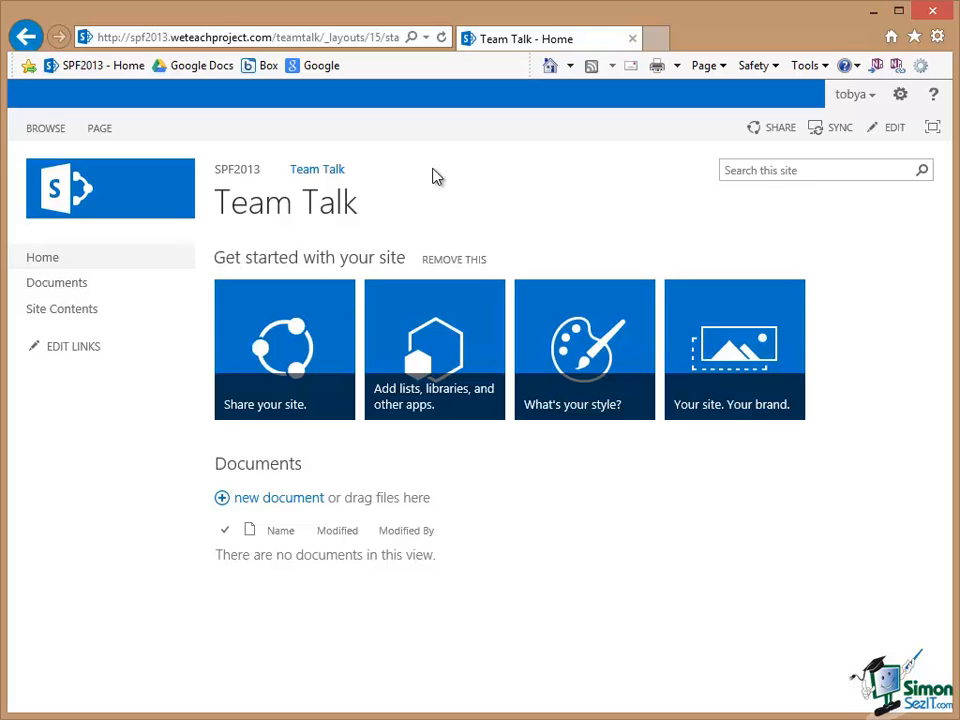
mouse_move(236, 176)
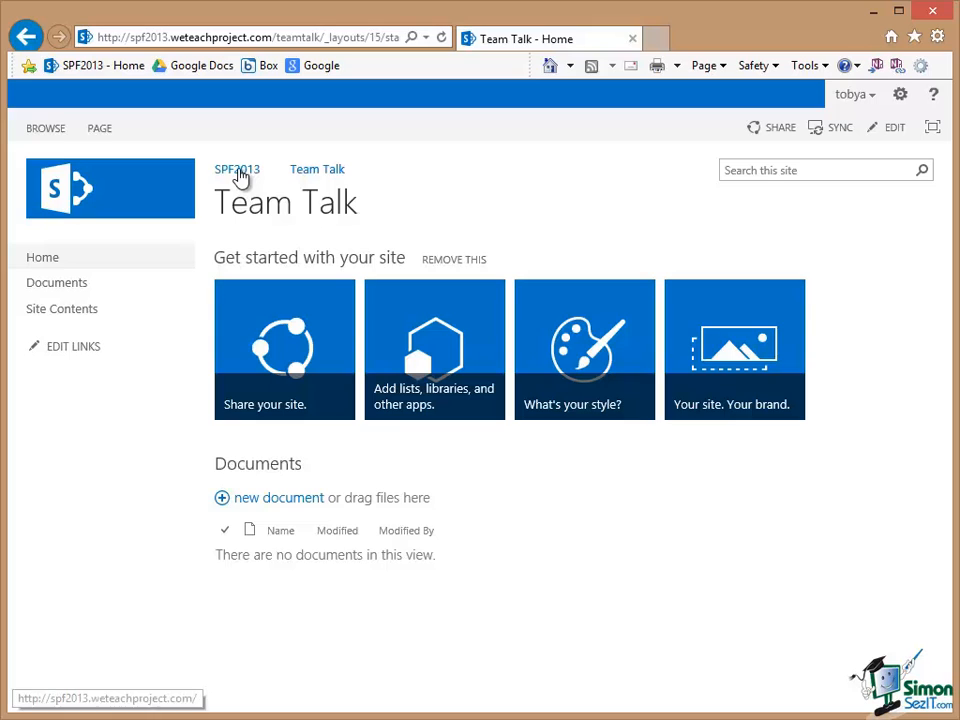
- Round-trip through SPF2013 back to Team Talk and go to its Site Settings
left_click(236, 168)
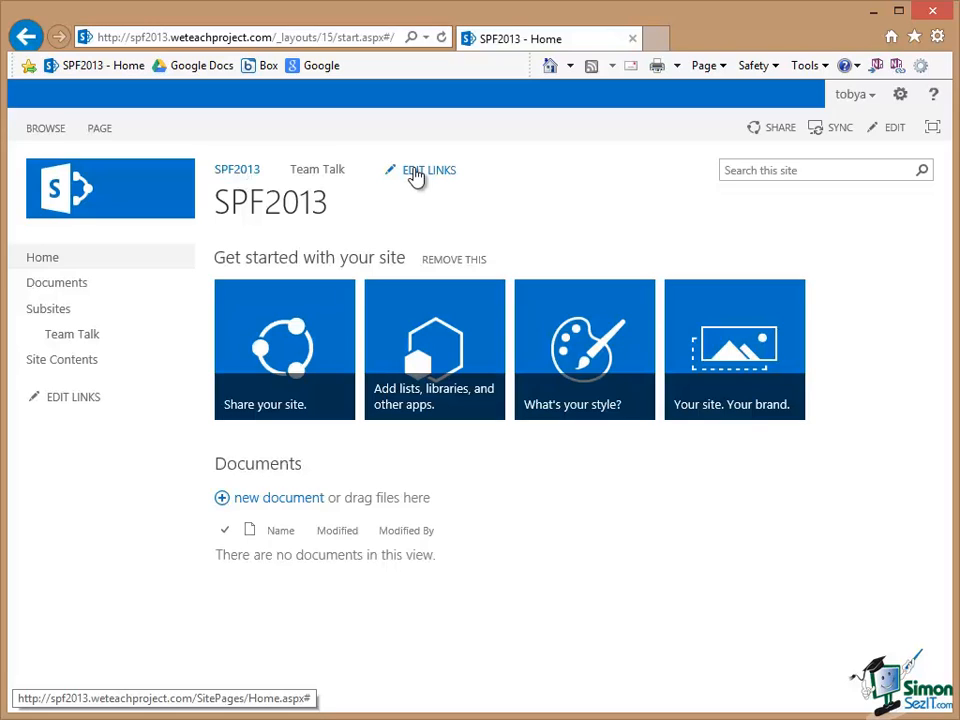
mouse_move(312, 172)
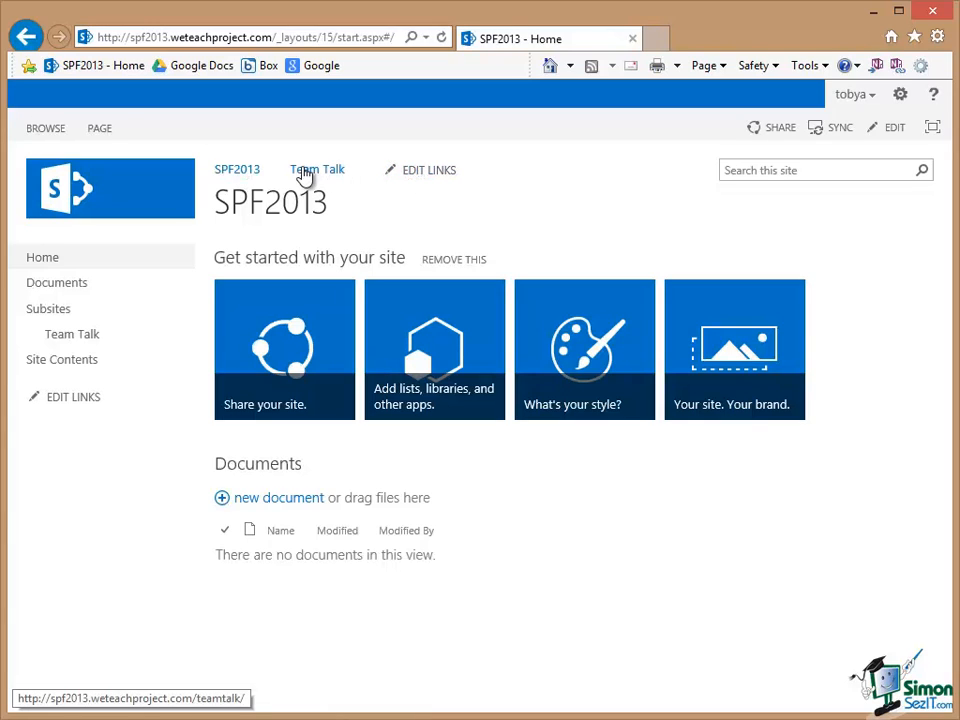
left_click(316, 168)
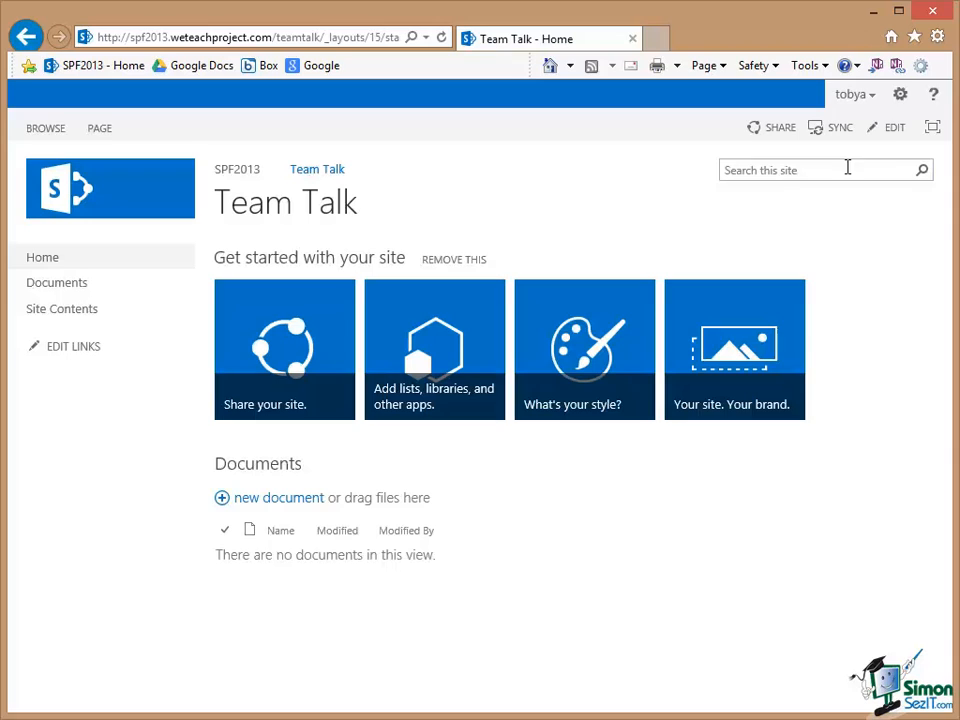
left_click(908, 98)
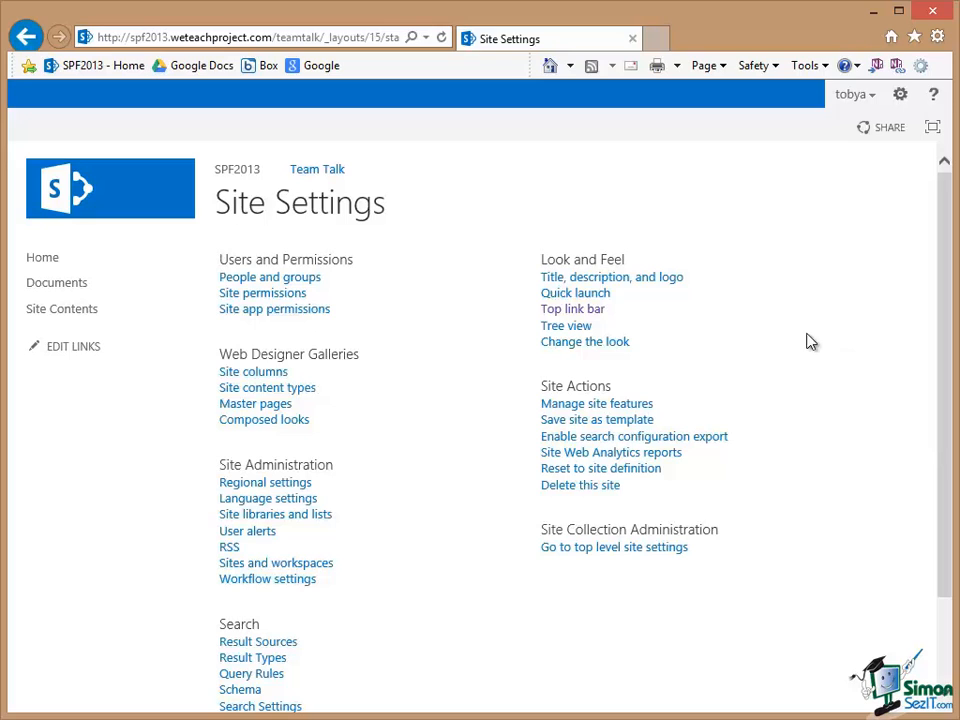
mouse_move(572, 308)
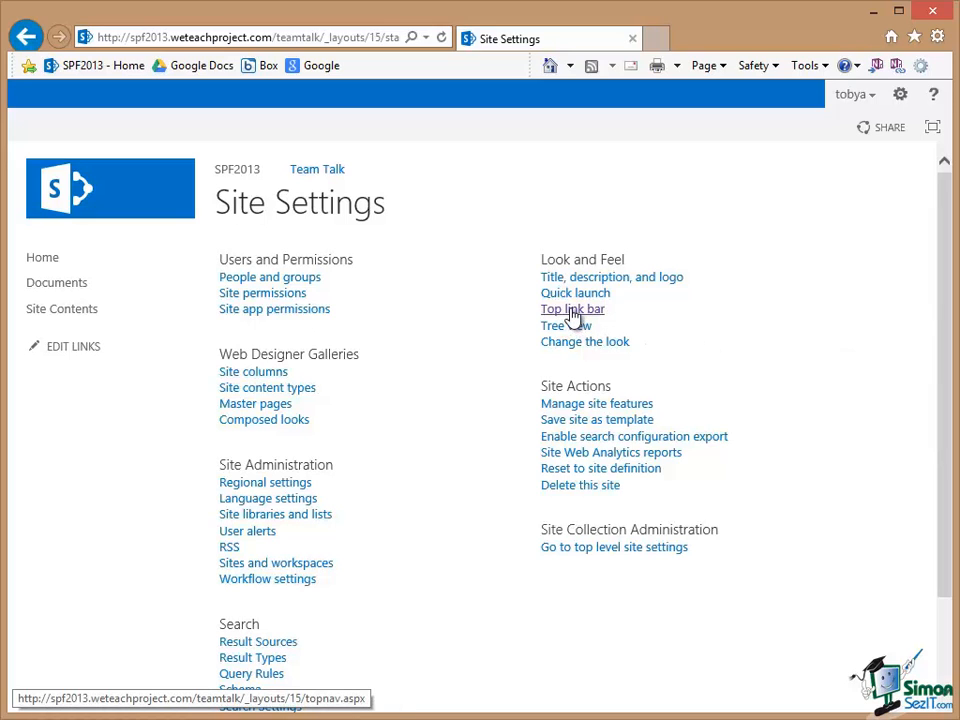
left_click(572, 308)
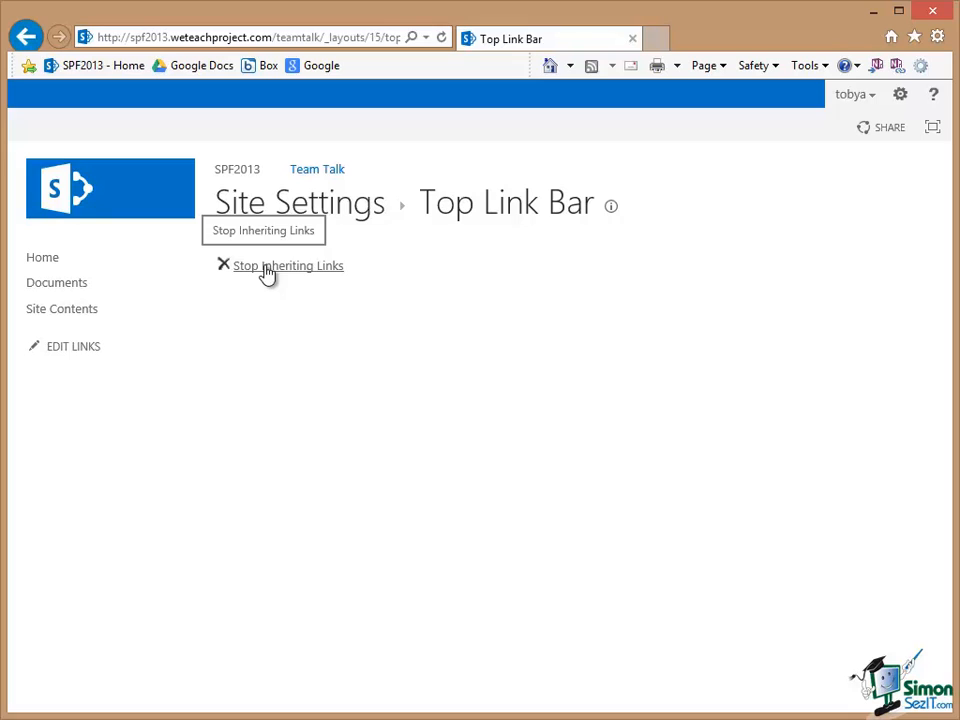
mouse_move(268, 272)
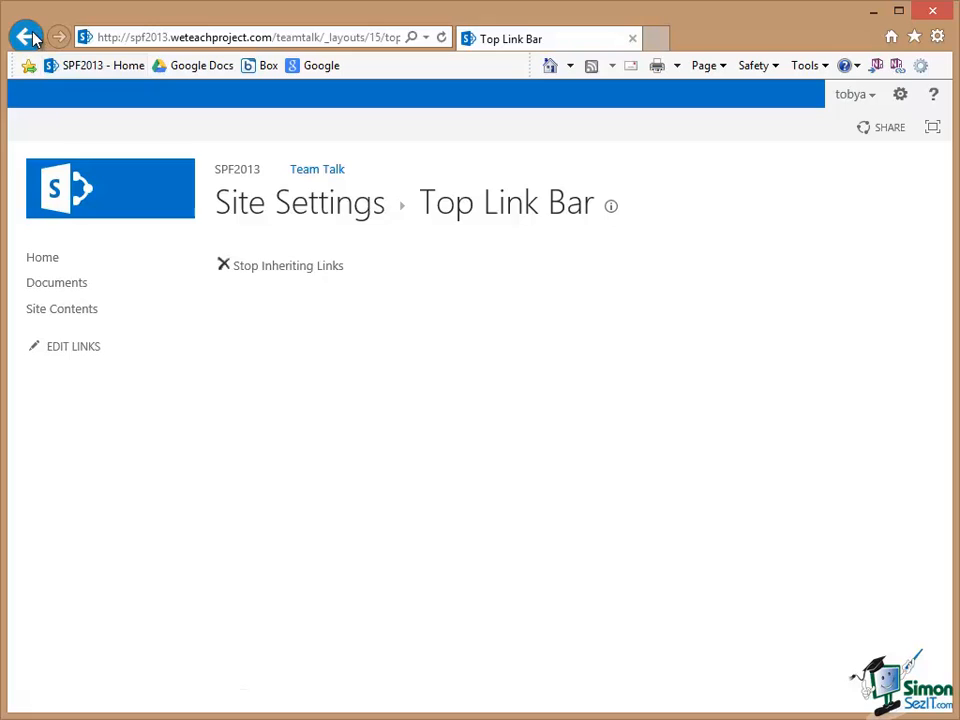
left_click(24, 18)
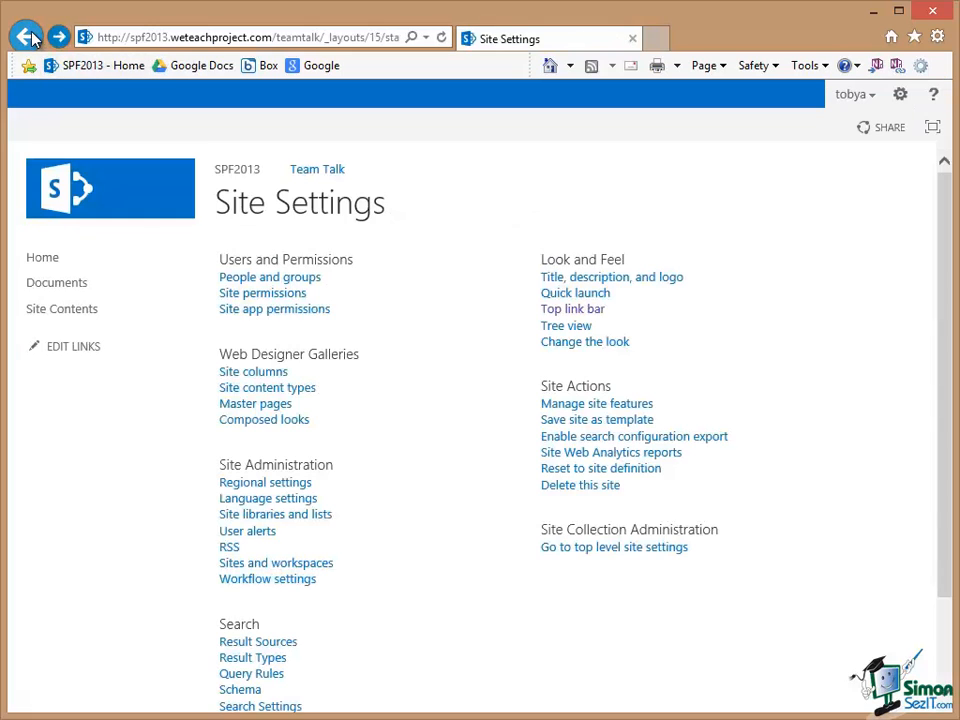